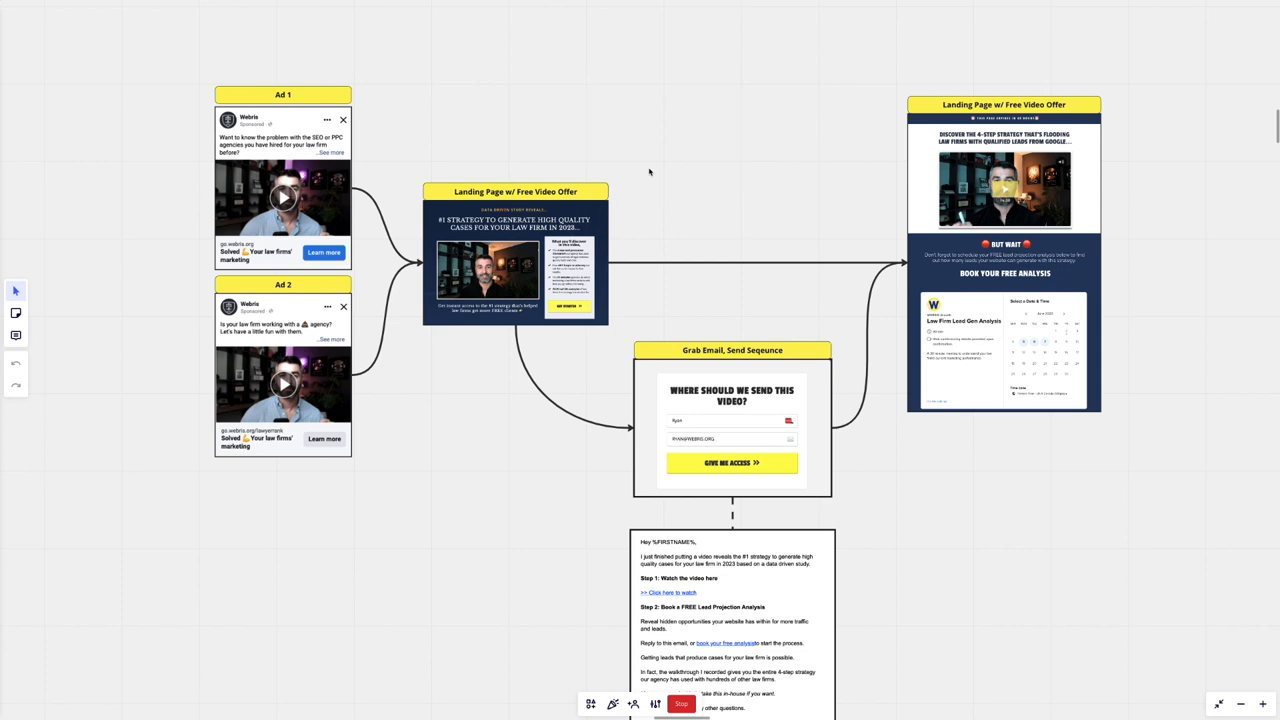
{"action": "mouse_move", "coordinate": [460, 84]}
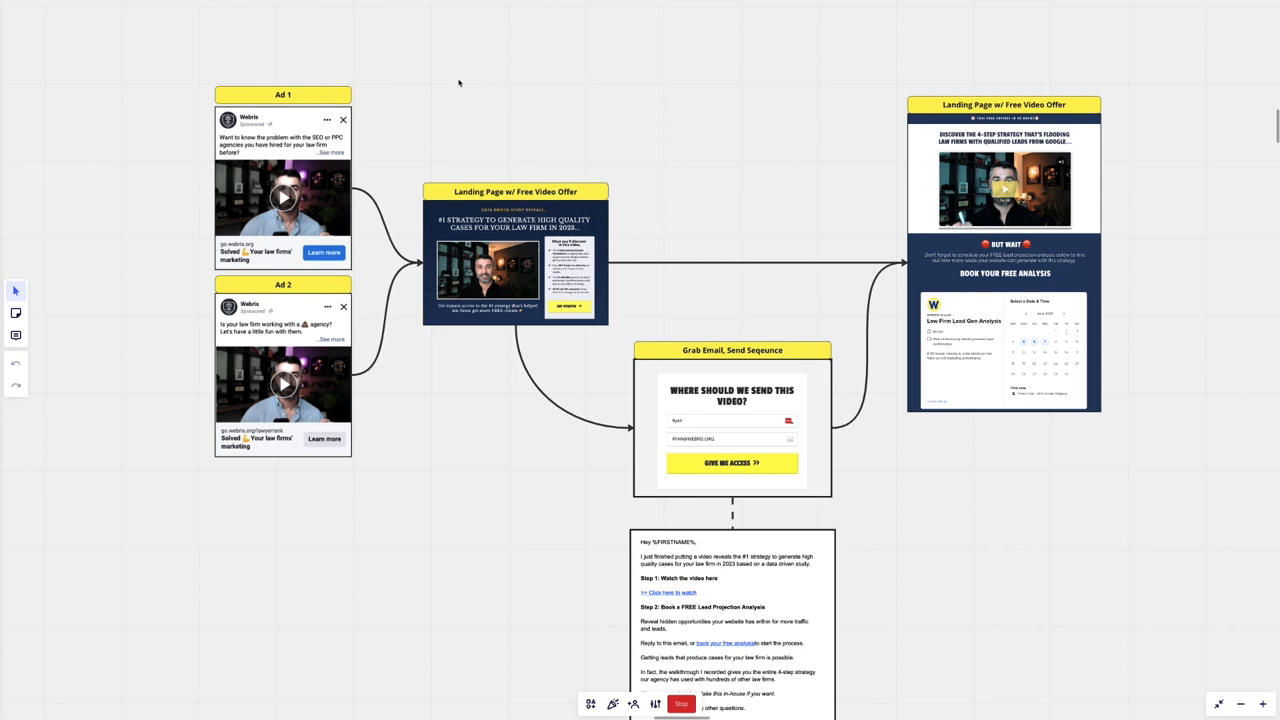
{"action": "mouse_move", "coordinate": [644, 206]}
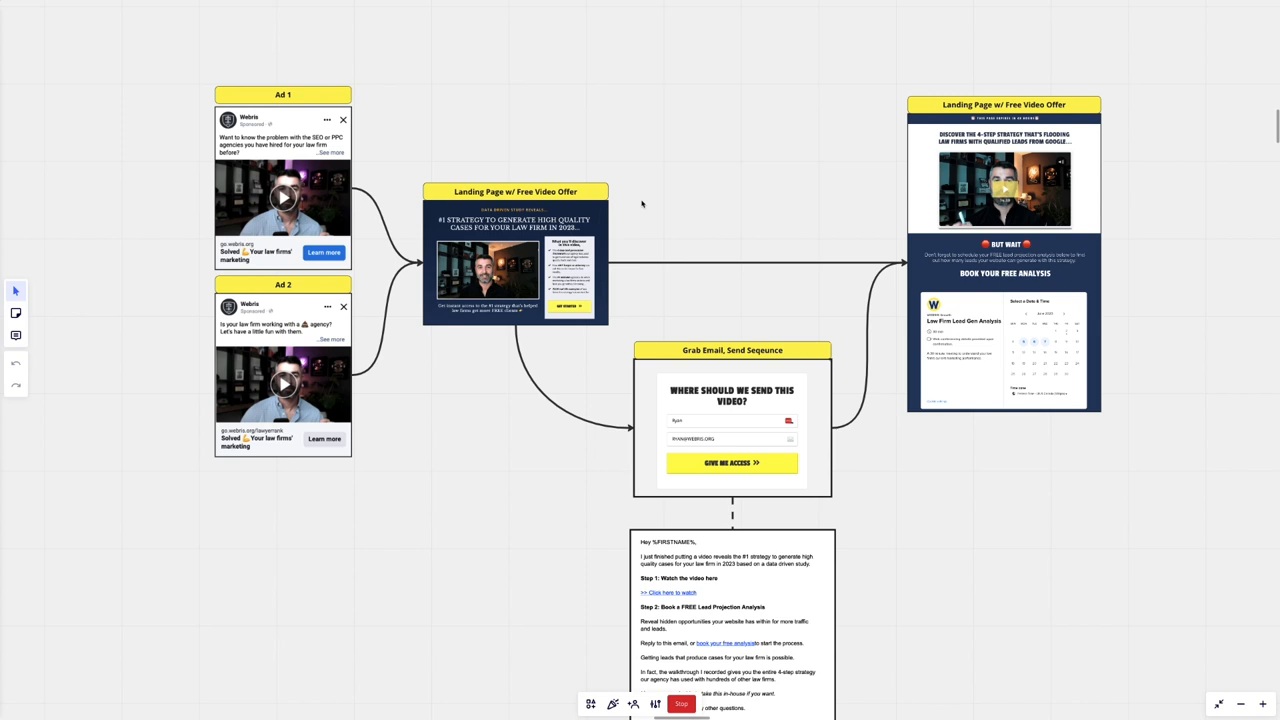
{"action": "mouse_move", "coordinate": [374, 156]}
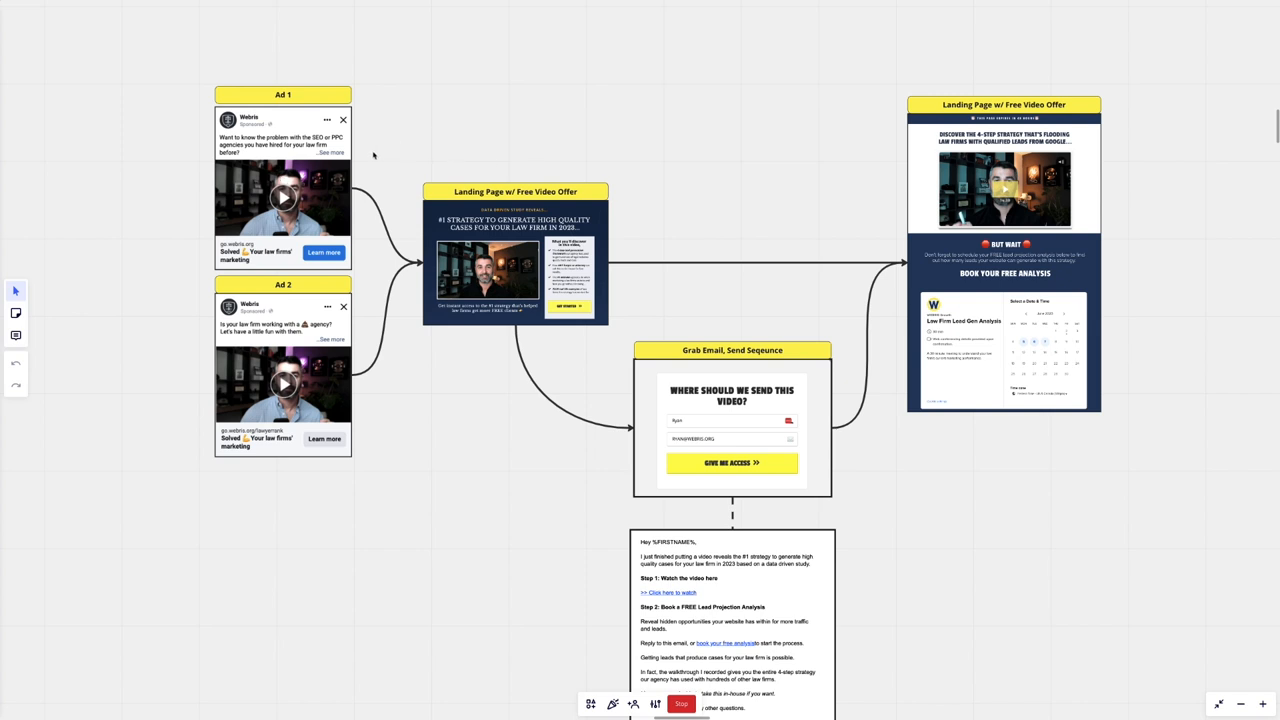
{"action": "mouse_move", "coordinate": [388, 212]}
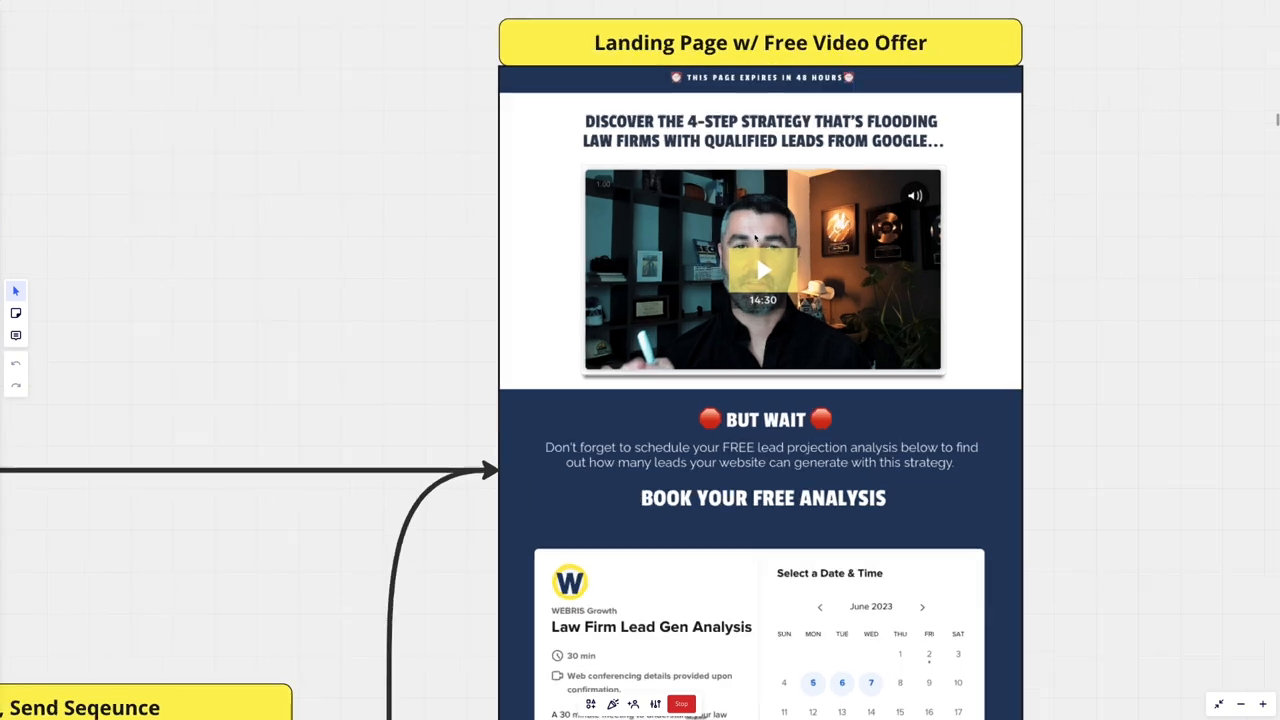
{"action": "mouse_move", "coordinate": [1000, 260]}
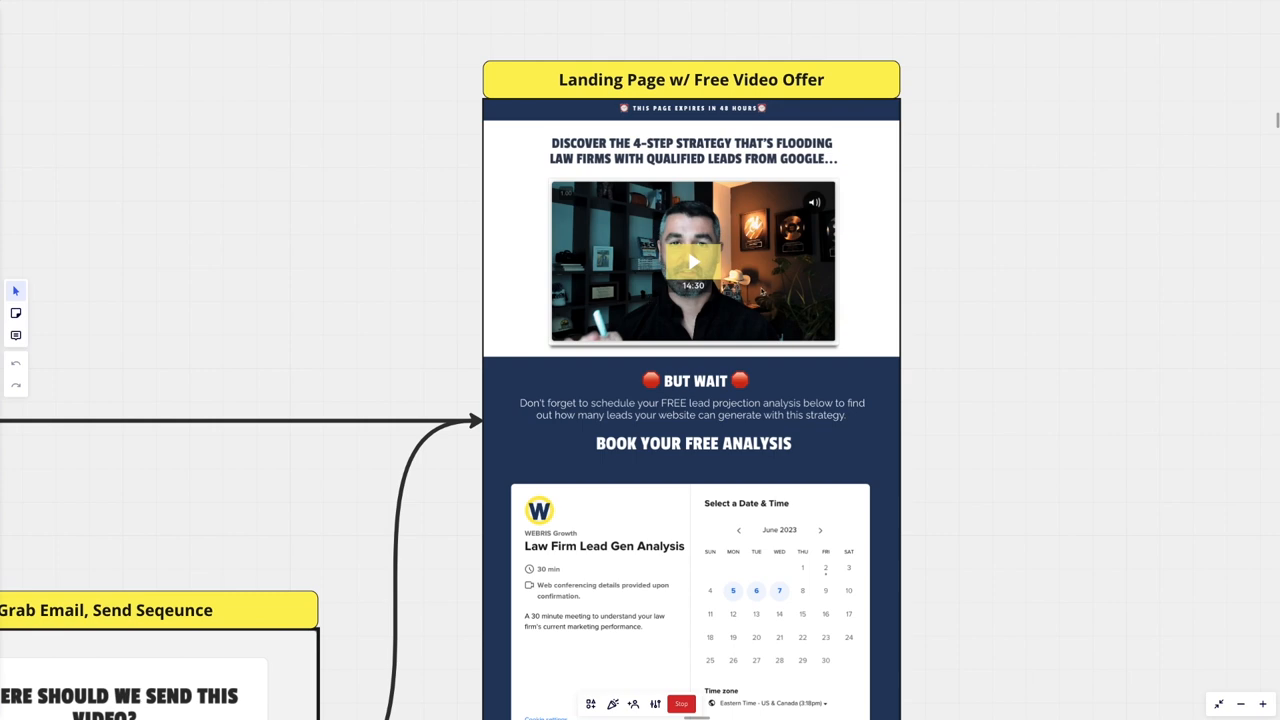
Step: Scroll around the landing page's video, free-analysis prompt and booking calendar
{"action": "scroll", "scroll_direction": "down", "scroll_amount": 3}
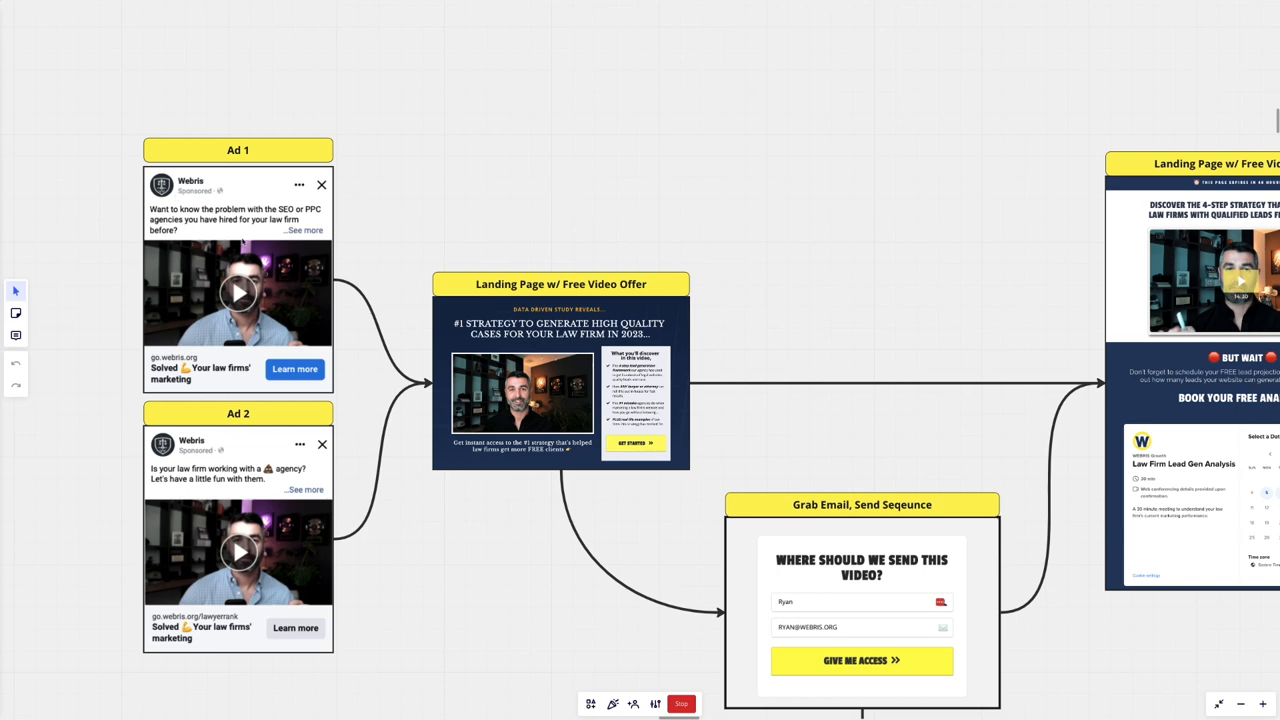
{"action": "mouse_move", "coordinate": [520, 340]}
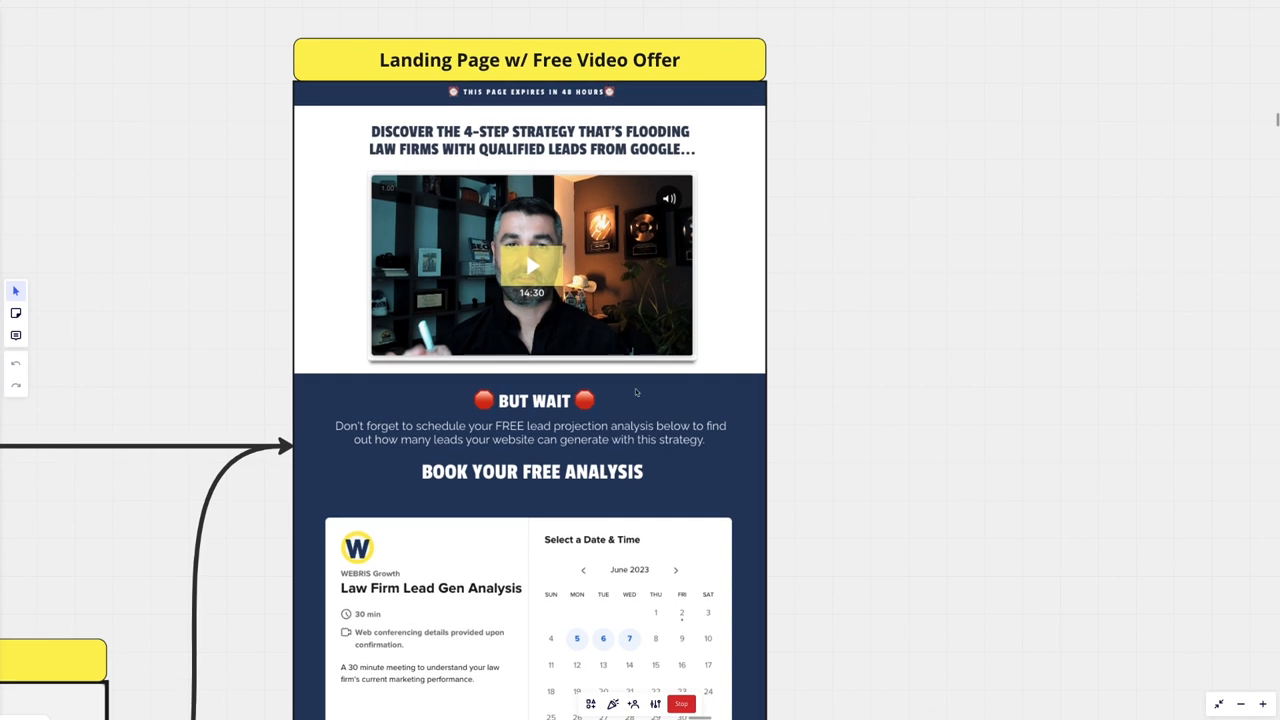
{"action": "scroll", "scroll_direction": "down", "scroll_amount": 3}
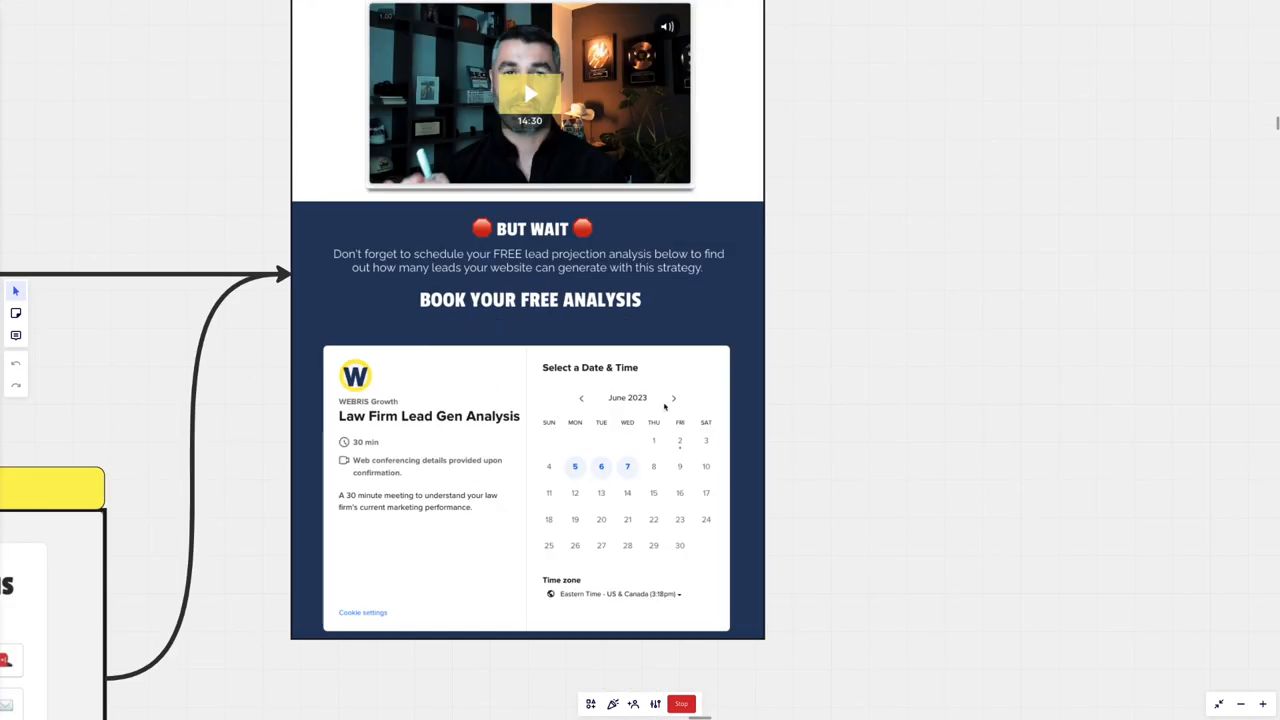
{"action": "mouse_move", "coordinate": [584, 326]}
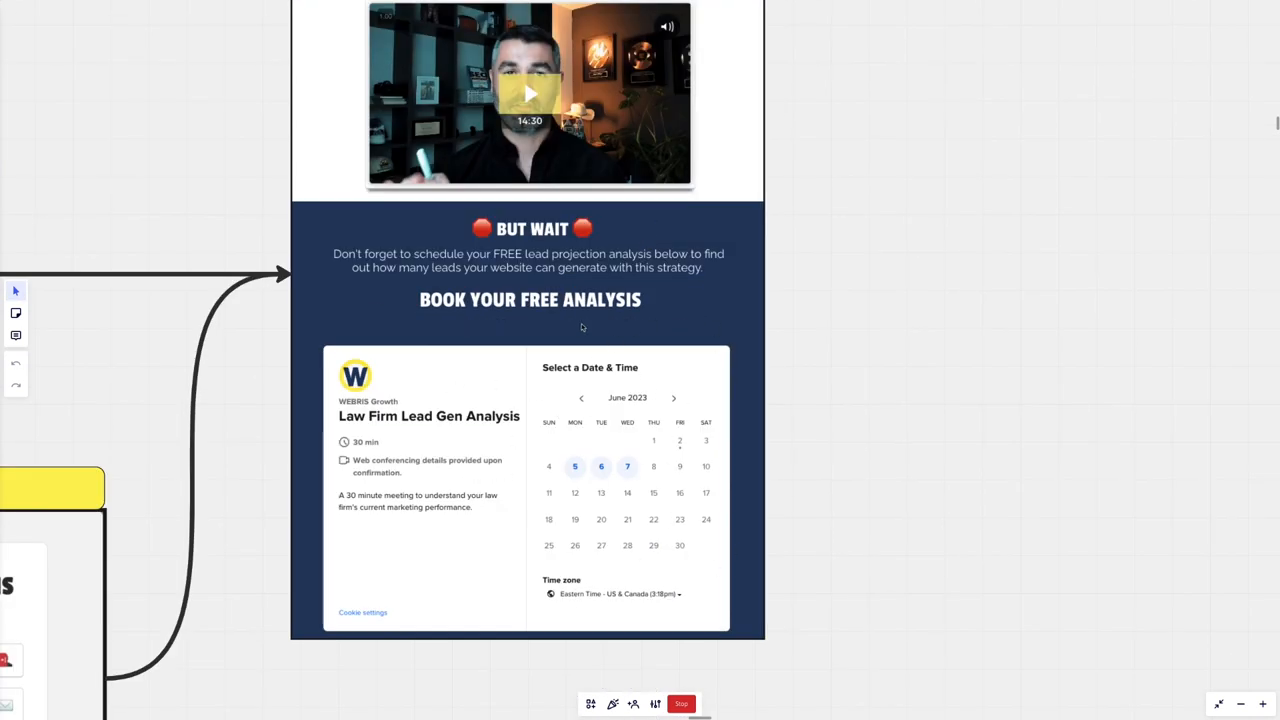
{"action": "scroll", "scroll_direction": "up", "scroll_amount": 3}
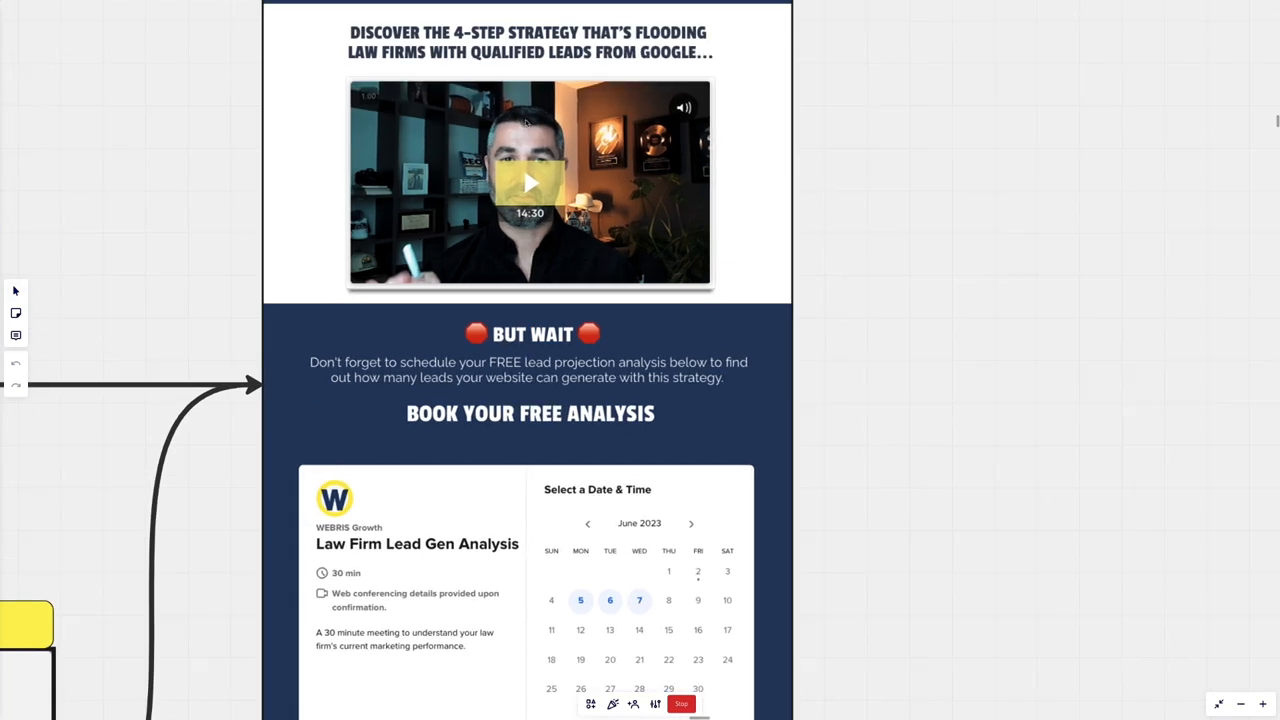
{"action": "mouse_move", "coordinate": [504, 248]}
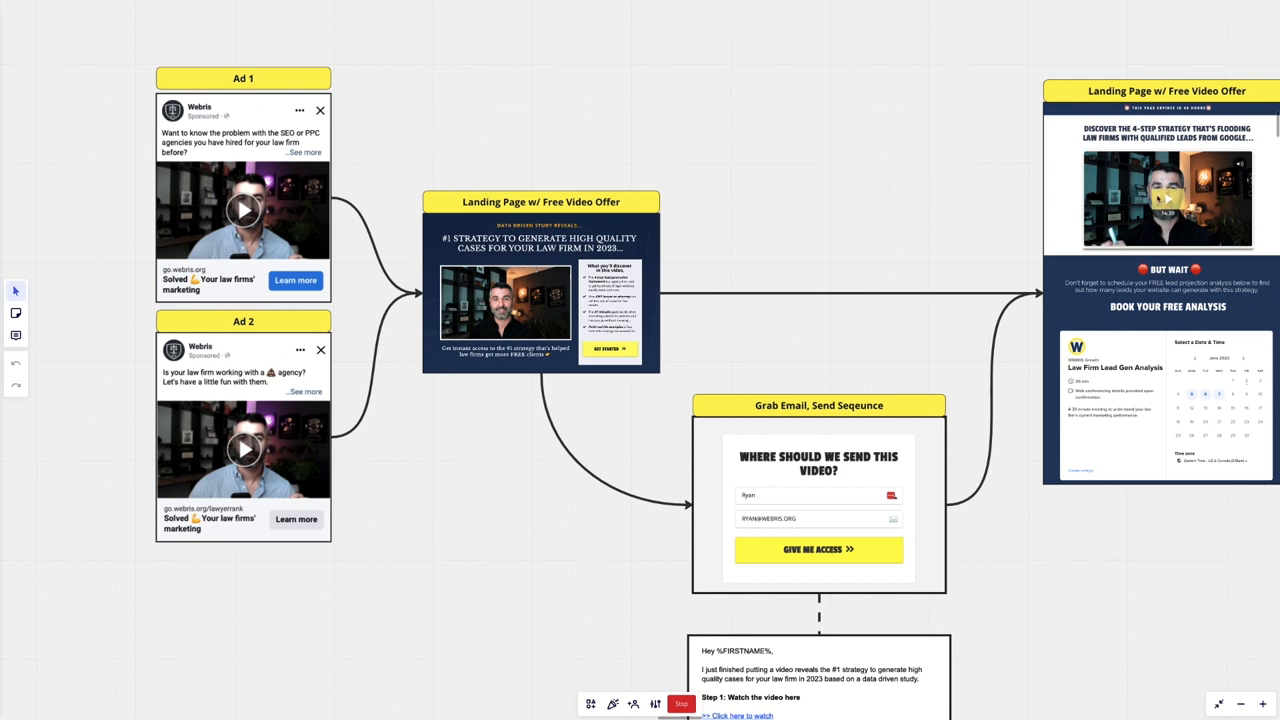
{"action": "mouse_move", "coordinate": [286, 204]}
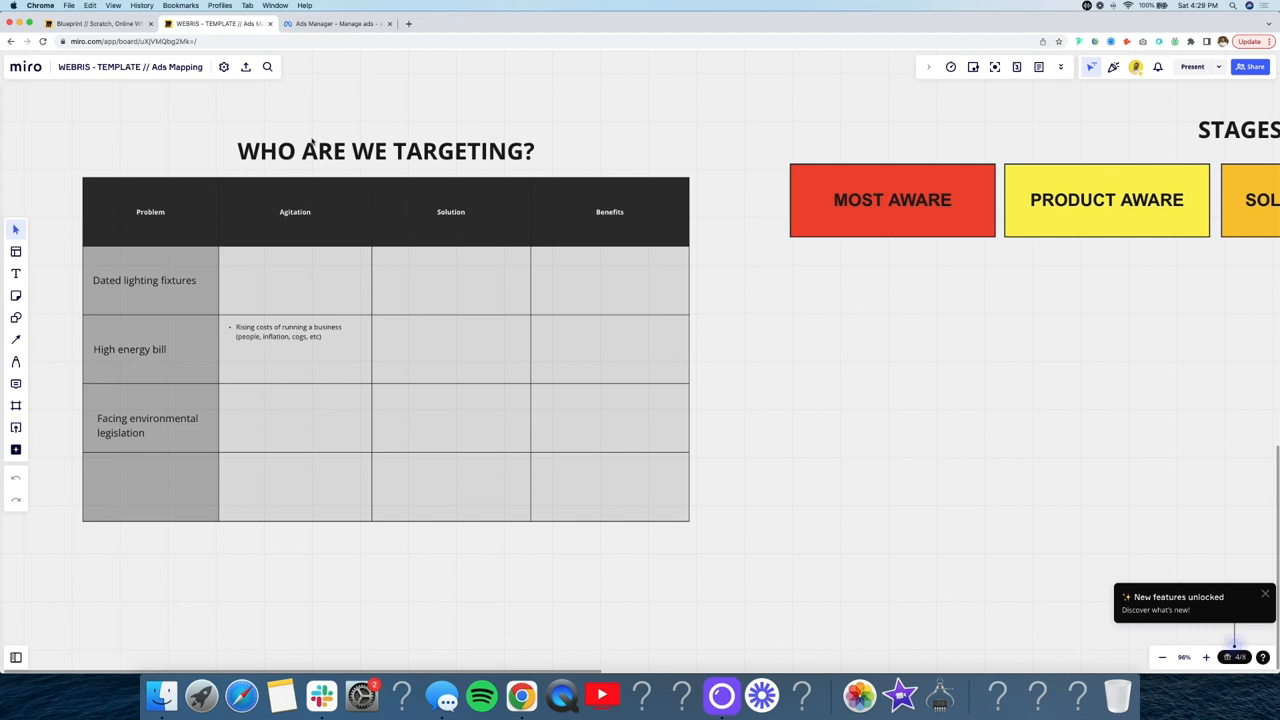
Step: Select the targeting table with its three problems and business-costs agitation note
{"action": "left_click", "coordinate": [1204, 656]}
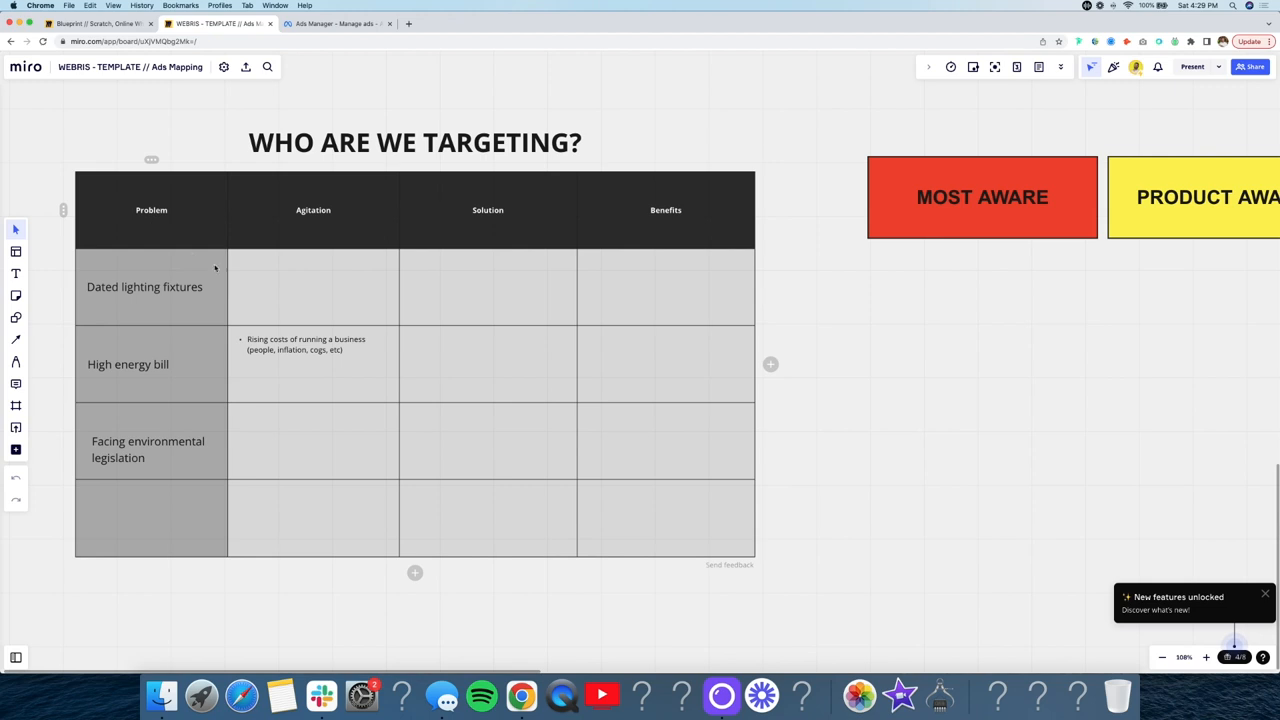
{"action": "mouse_move", "coordinate": [480, 230]}
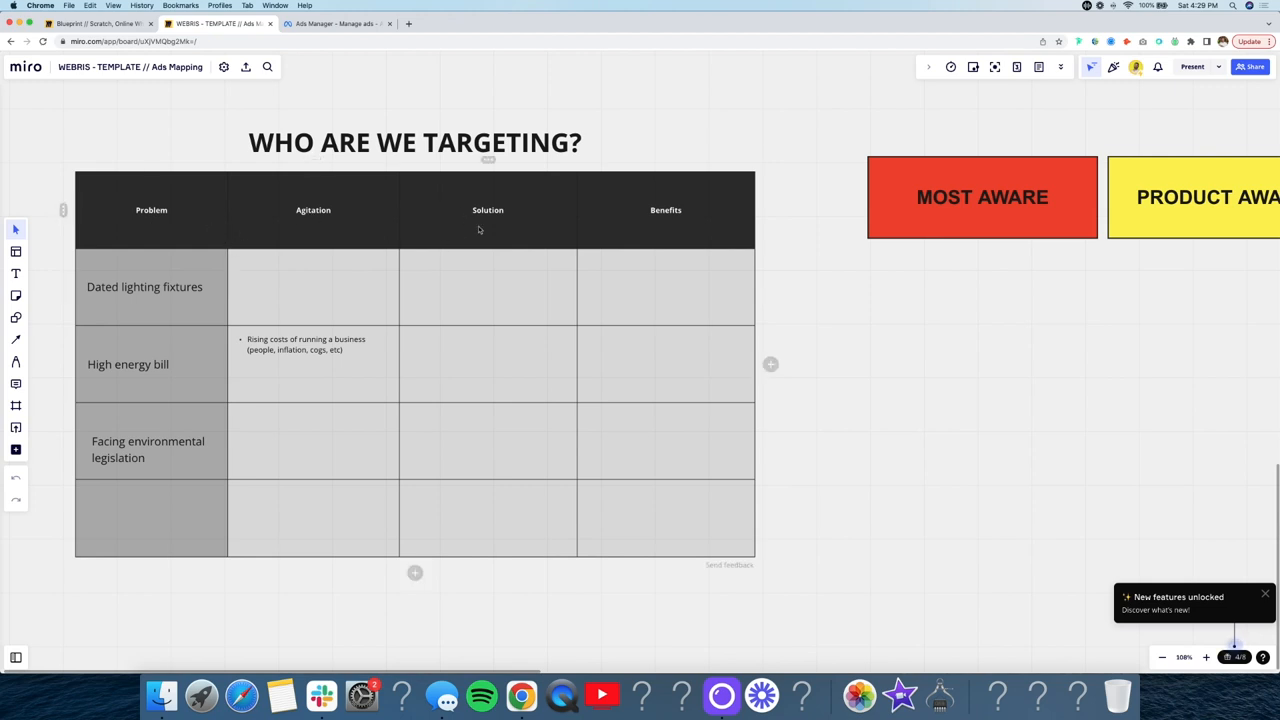
{"action": "mouse_move", "coordinate": [100, 210]}
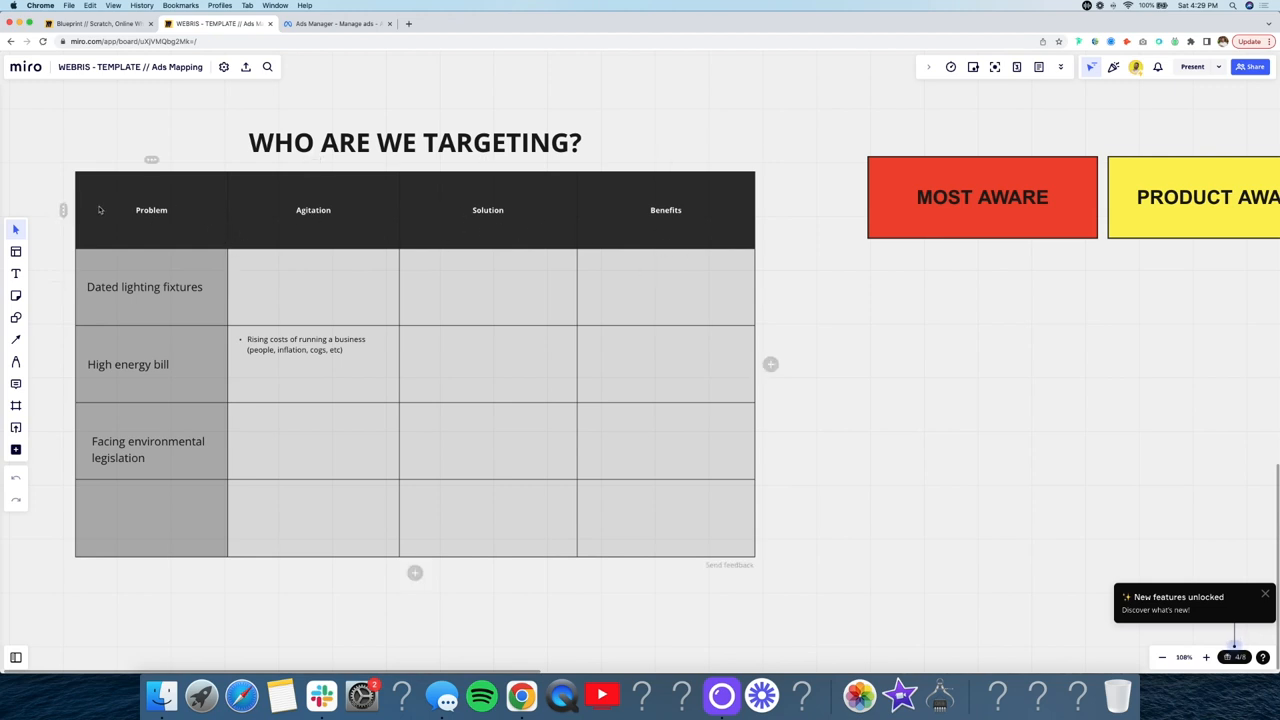
{"action": "mouse_move", "coordinate": [356, 274]}
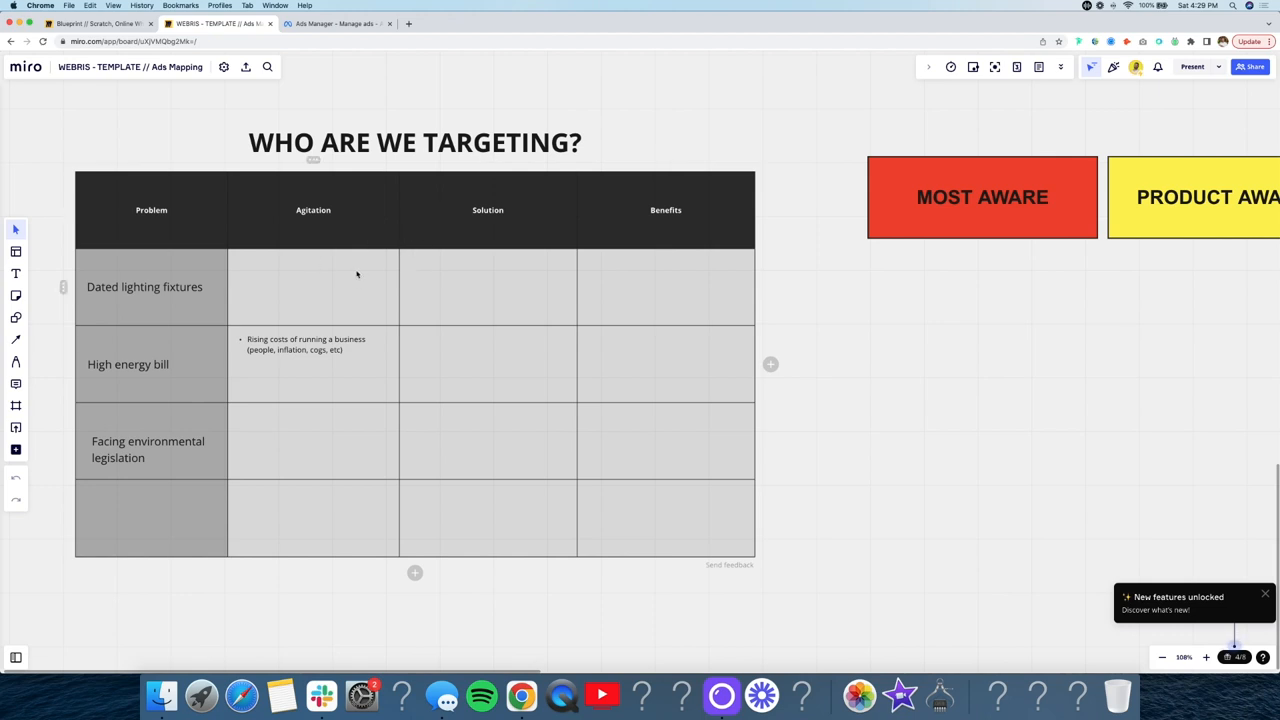
{"action": "mouse_move", "coordinate": [378, 268]}
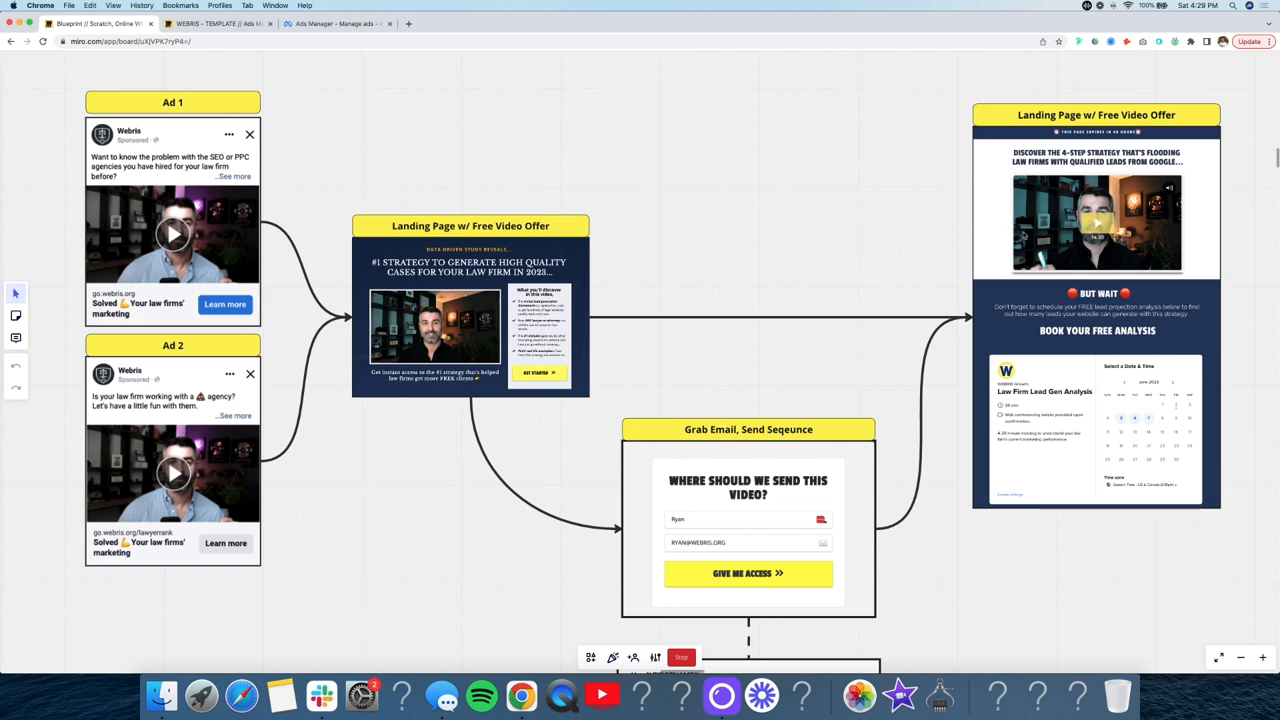
{"action": "mouse_move", "coordinate": [190, 162]}
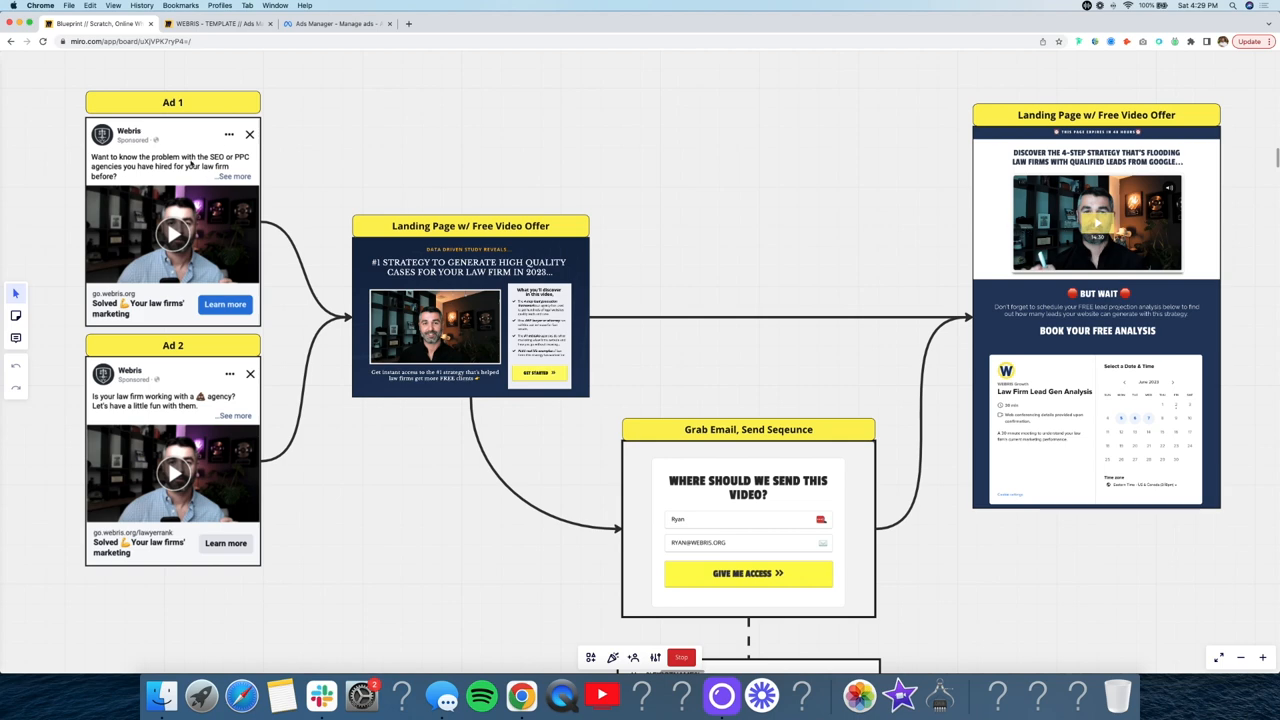
{"action": "mouse_move", "coordinate": [40, 344]}
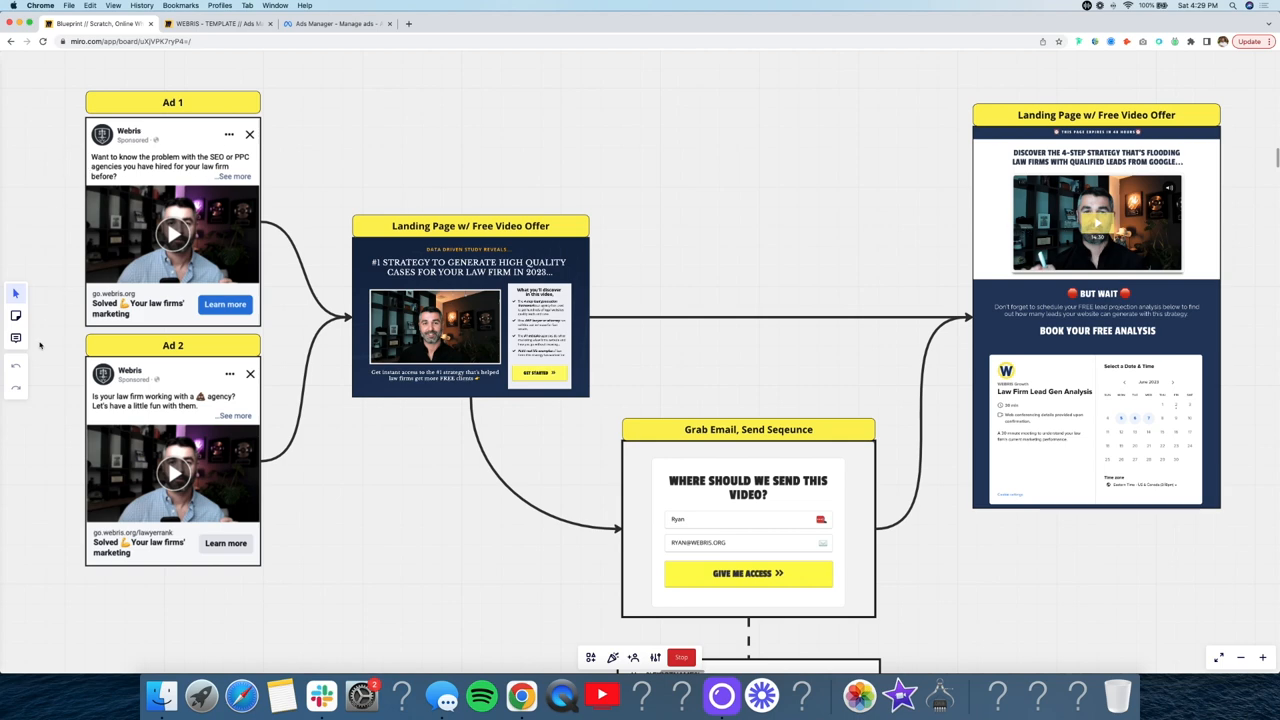
{"action": "mouse_move", "coordinate": [560, 180]}
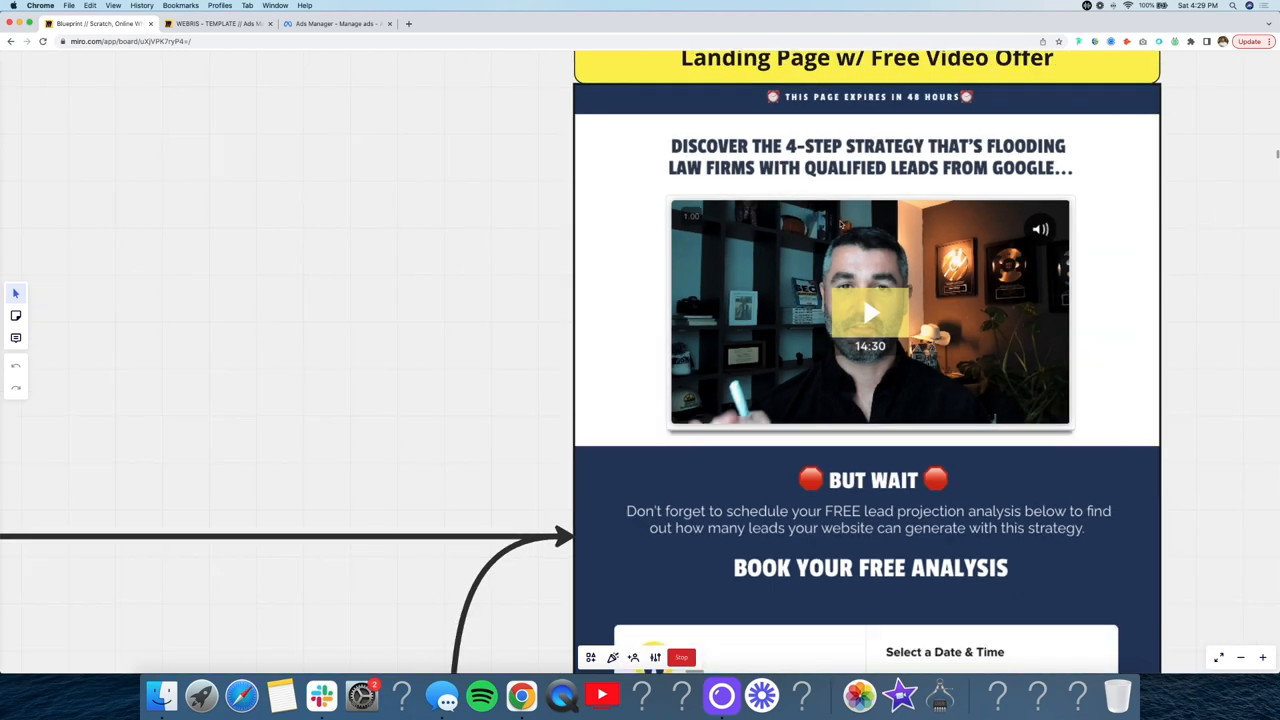
{"action": "scroll", "scroll_direction": "down", "scroll_amount": 3}
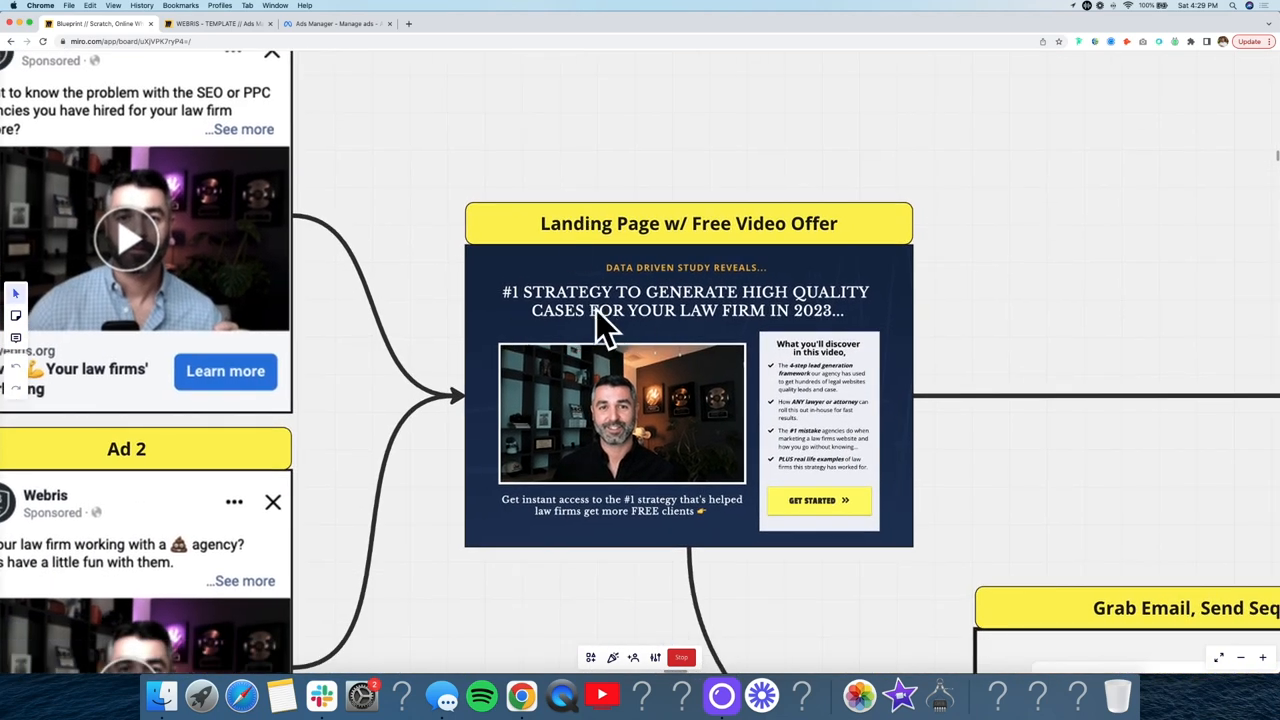
{"action": "scroll", "scroll_direction": "up", "scroll_amount": 3}
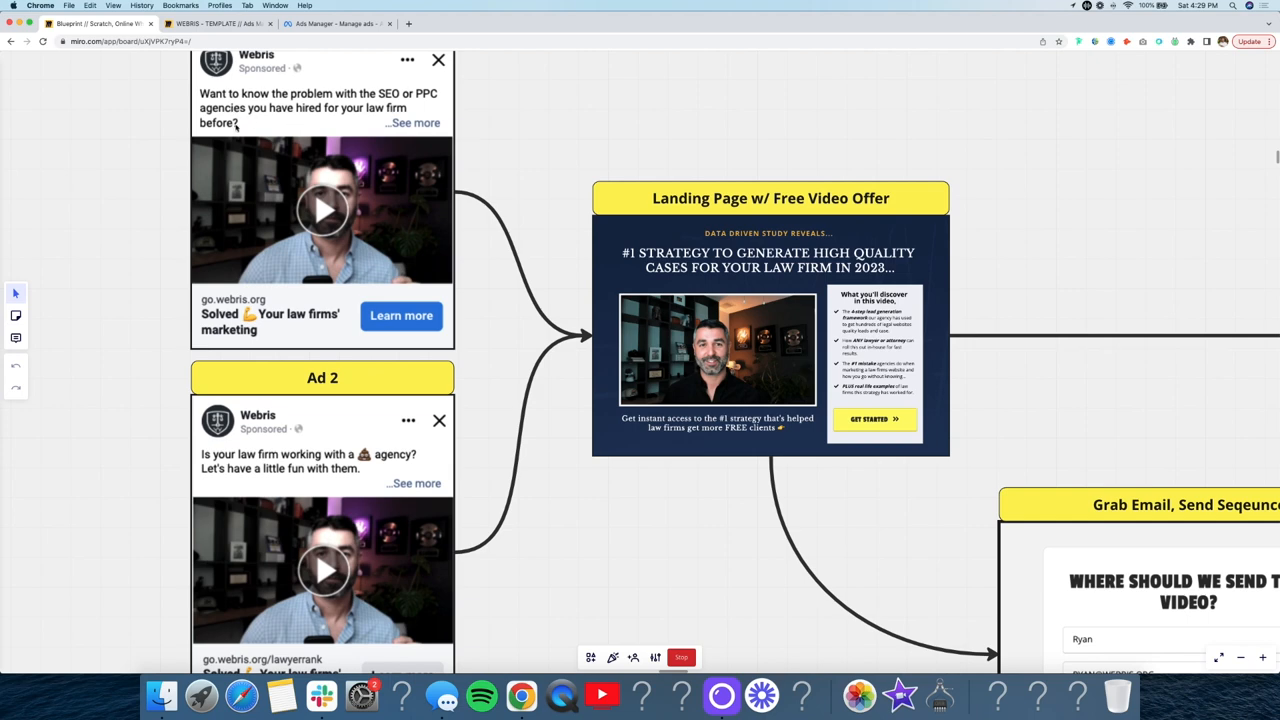
{"action": "scroll", "scroll_direction": "down", "scroll_amount": 3}
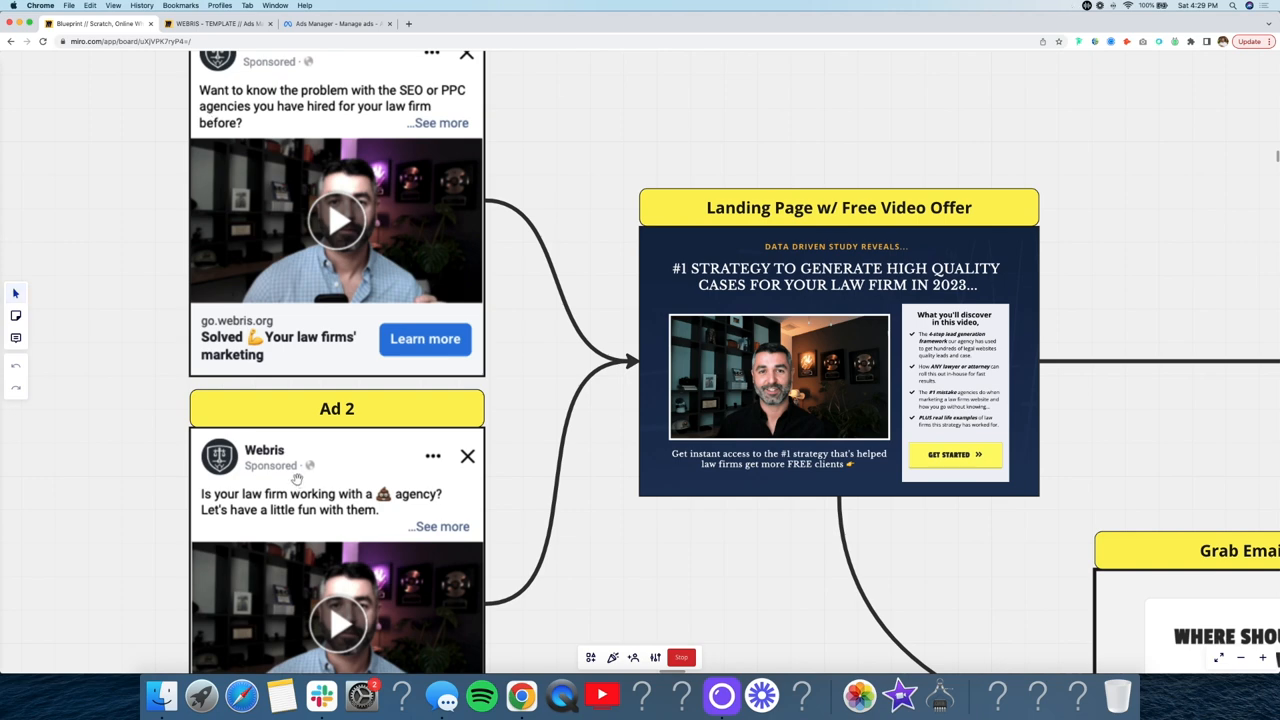
{"action": "scroll", "scroll_direction": "down", "scroll_amount": 3}
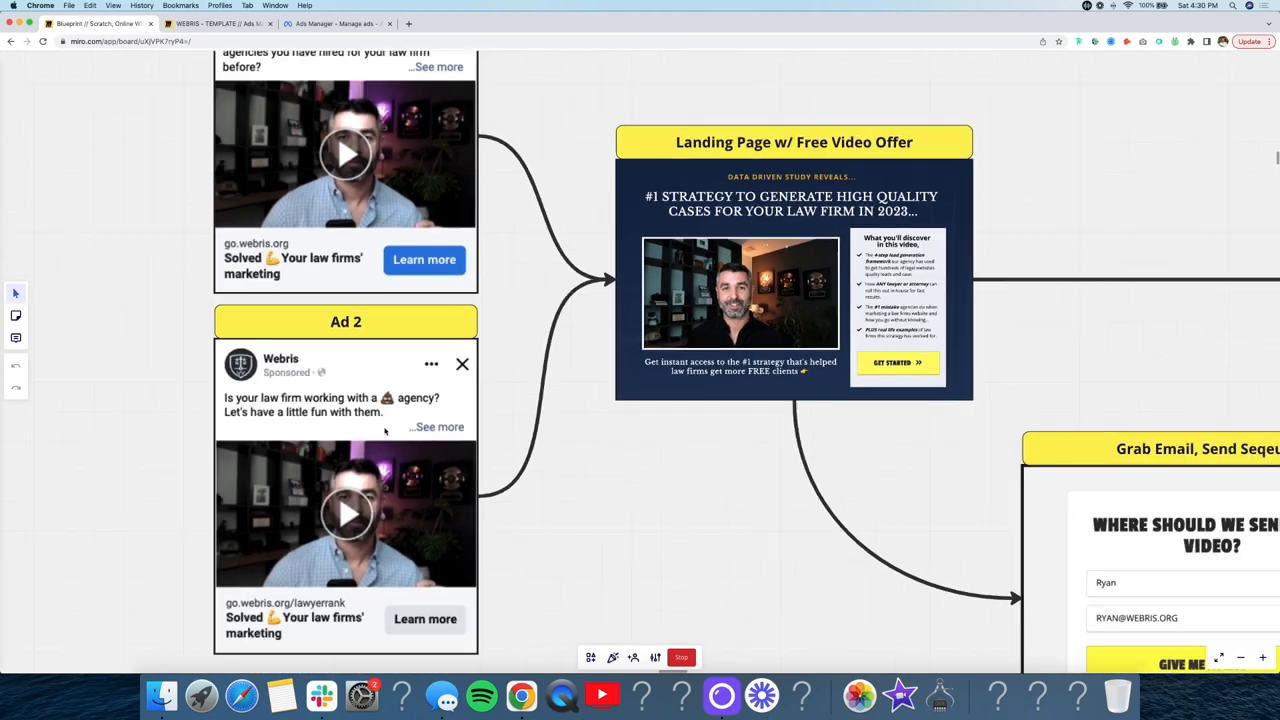
{"action": "scroll", "scroll_direction": "up", "scroll_amount": 3}
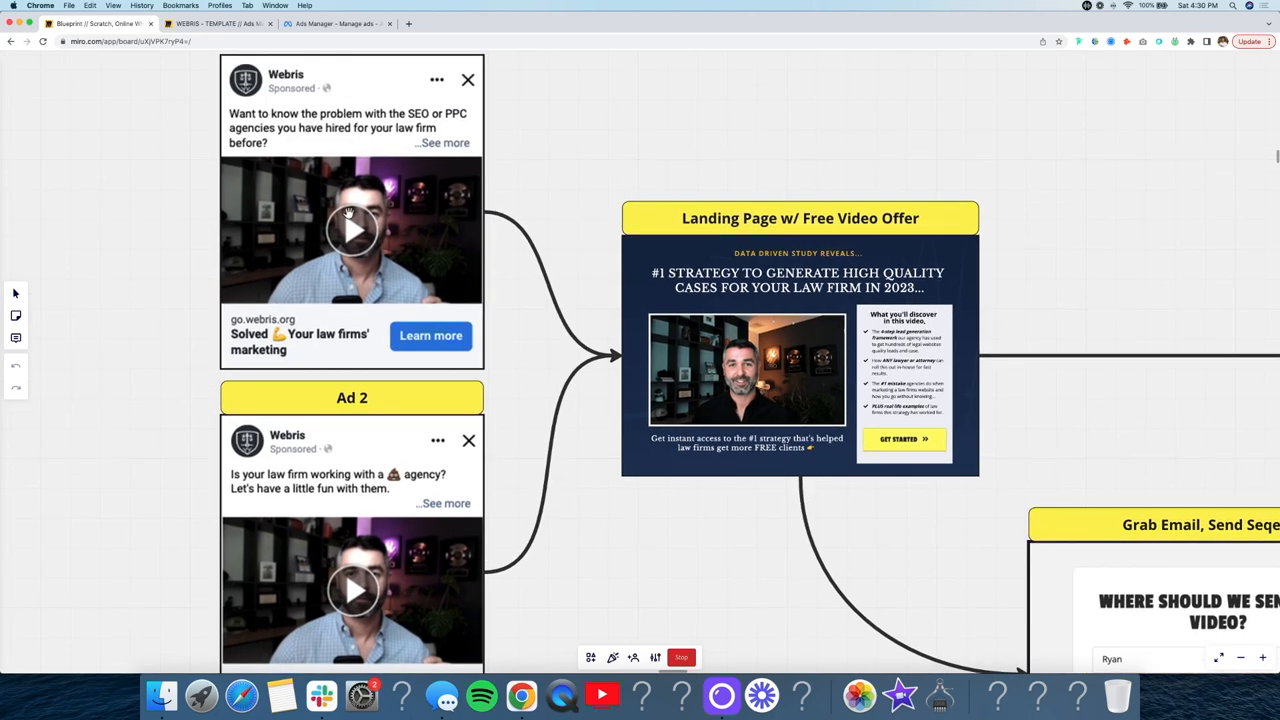
{"action": "mouse_move", "coordinate": [256, 138]}
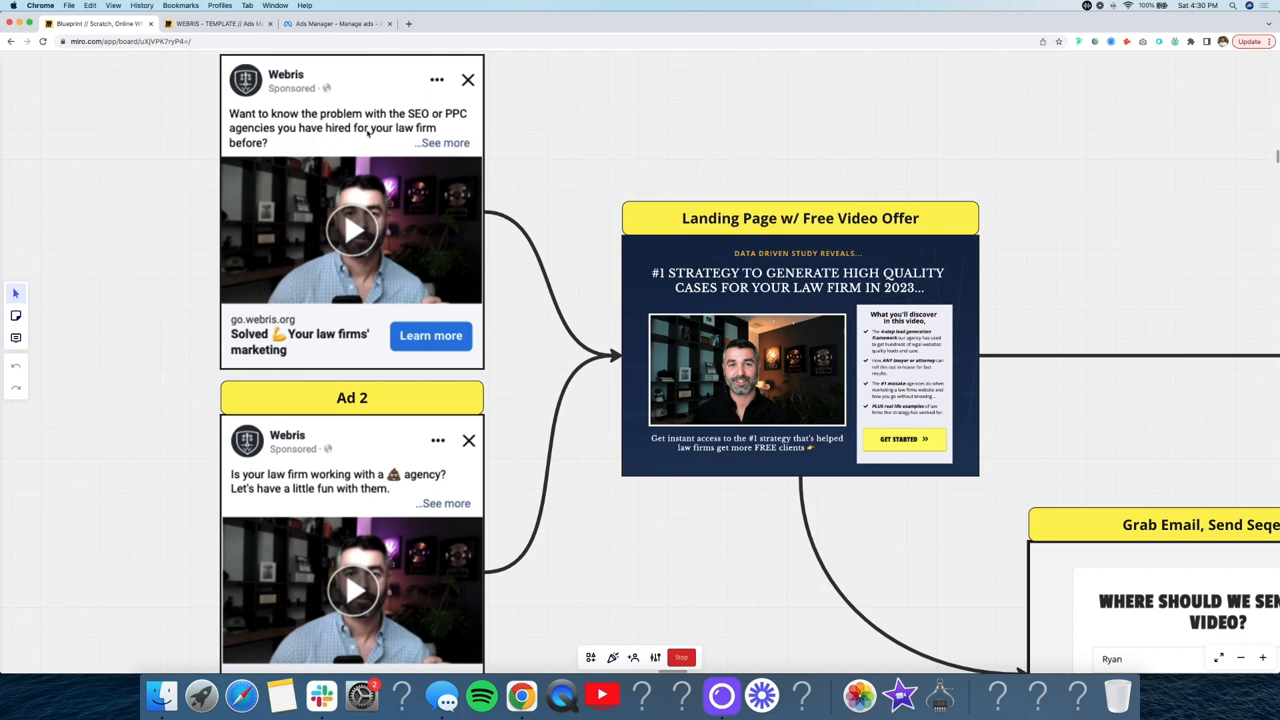
{"action": "scroll", "scroll_direction": "down", "scroll_amount": 3}
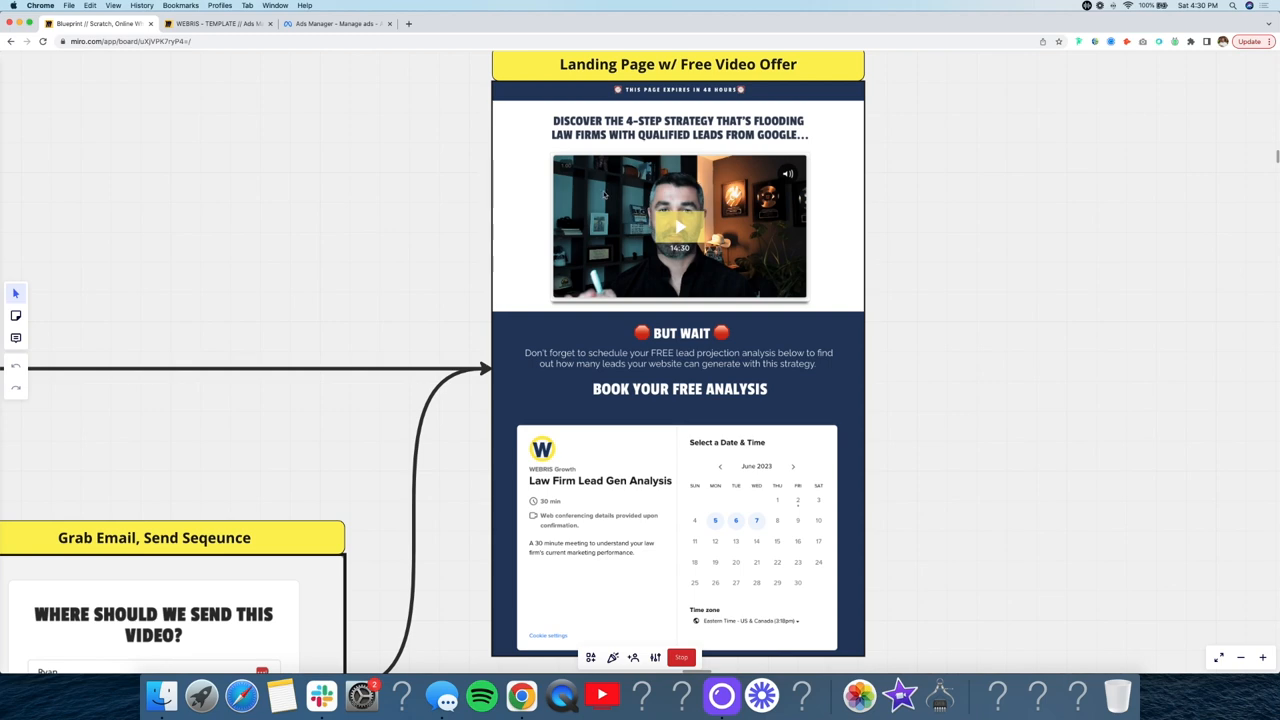
{"action": "mouse_move", "coordinate": [744, 324]}
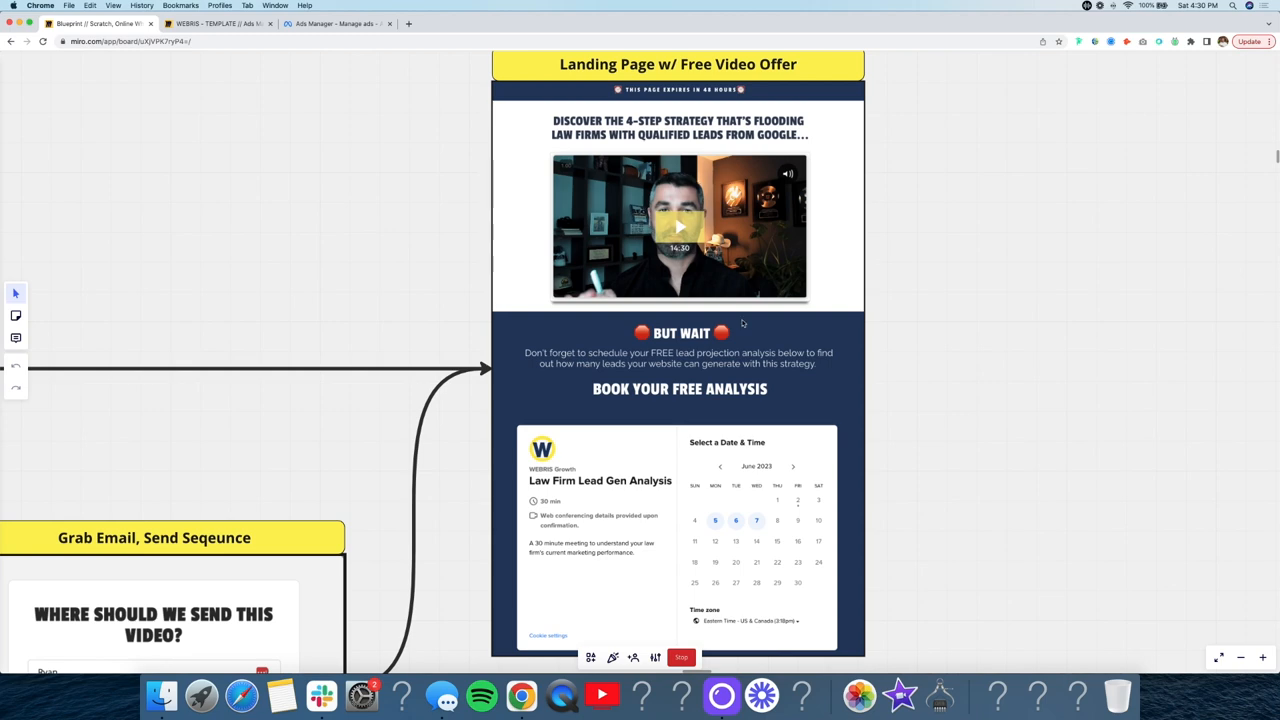
{"action": "scroll", "scroll_direction": "down", "scroll_amount": 3}
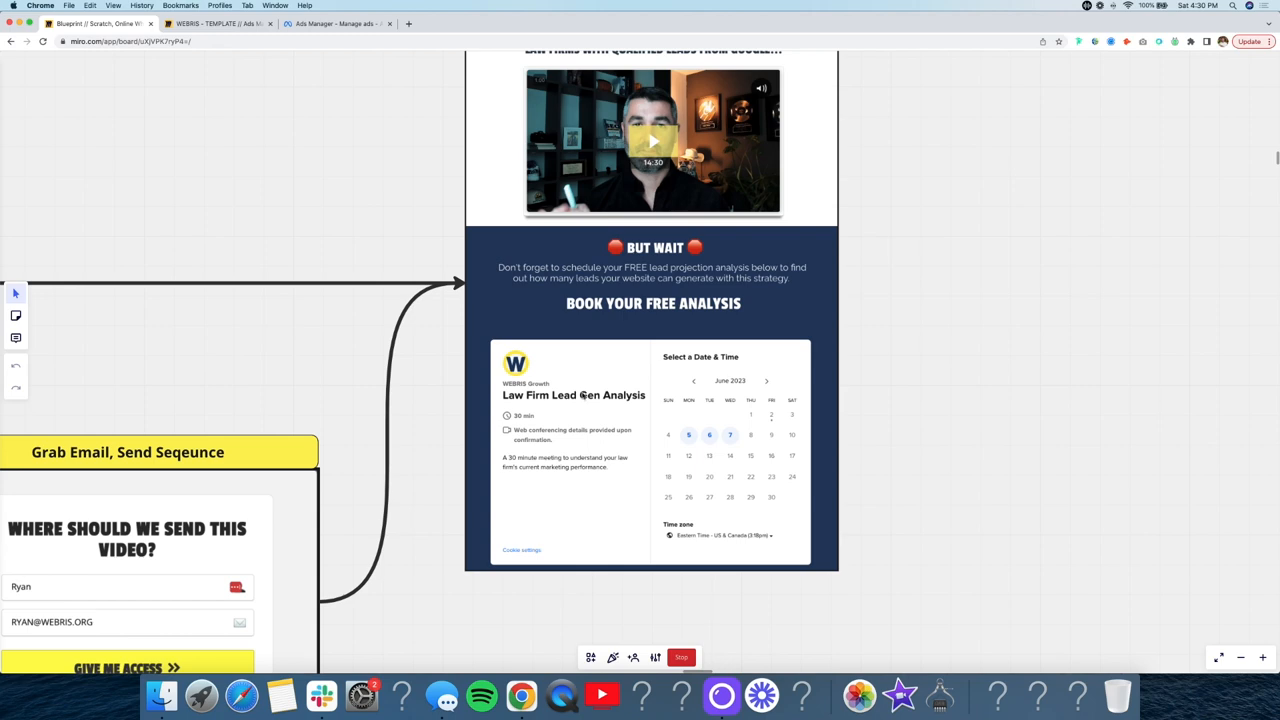
{"action": "mouse_move", "coordinate": [598, 424]}
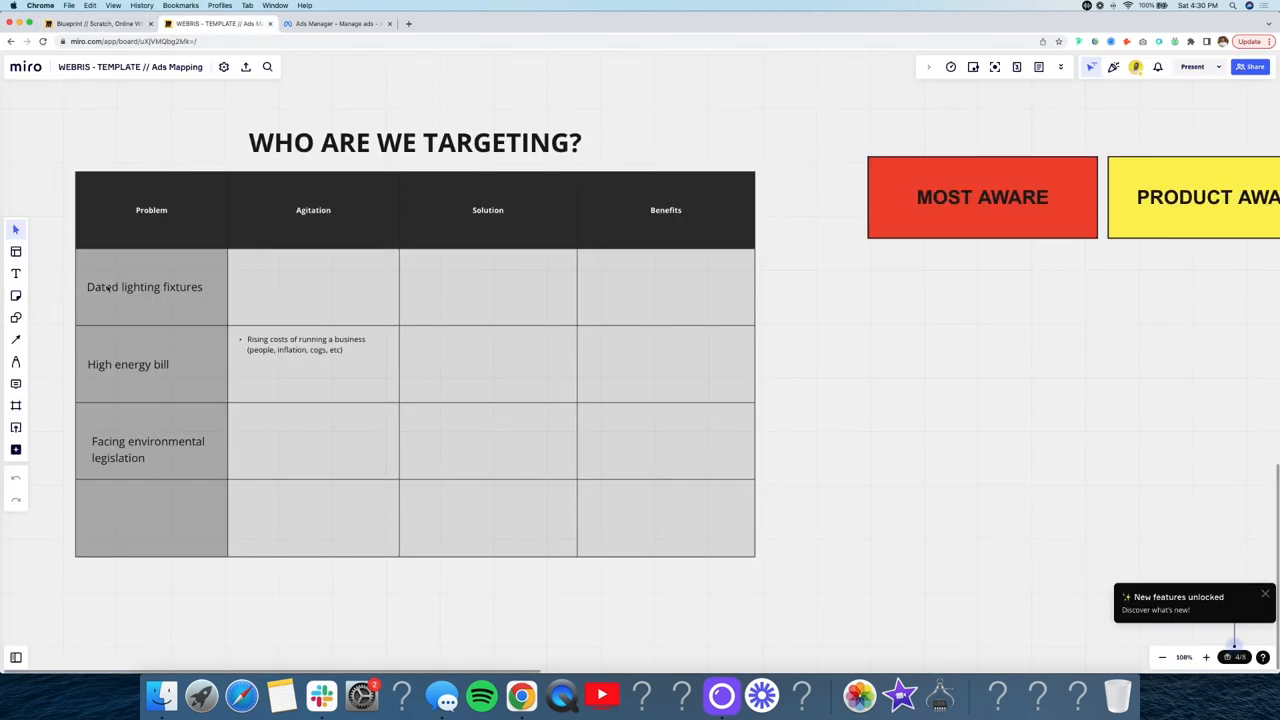
Step: Write 'Not getting enough' leads as the problem and underdelivering agencies as the agitation
{"action": "double_click", "coordinate": [144, 288]}
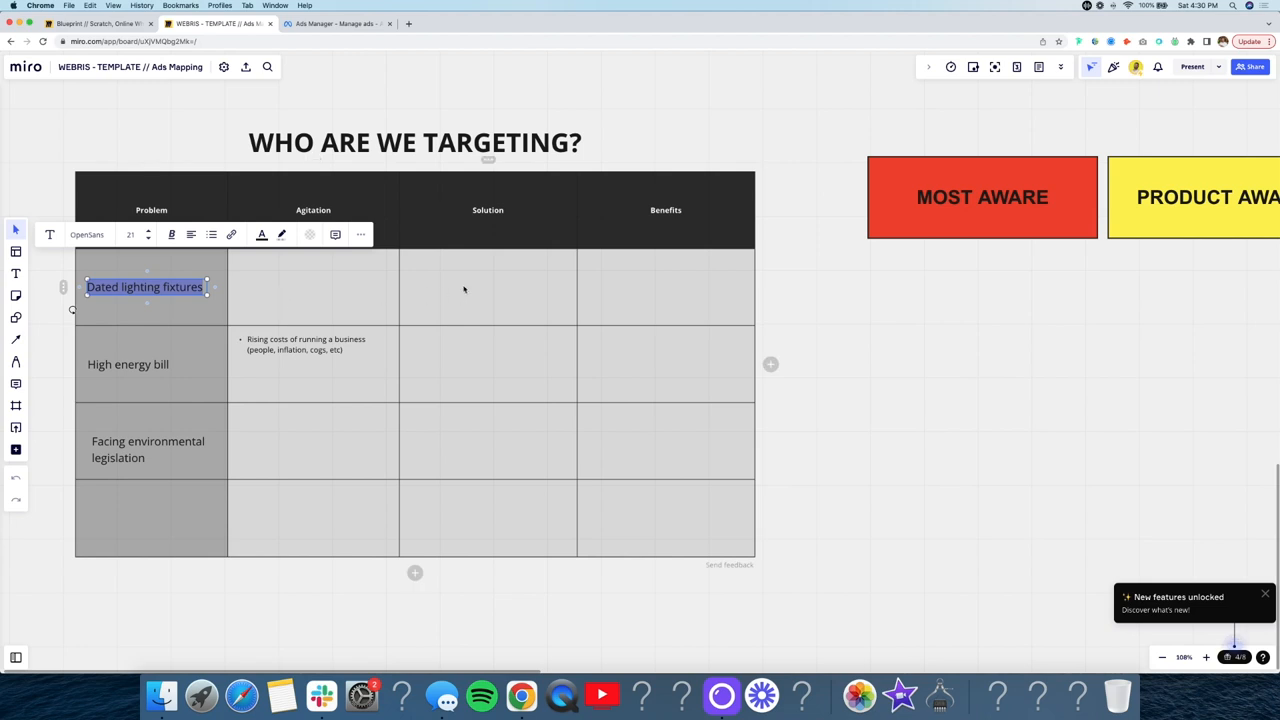
{"action": "type", "text": "Not getting enough"}
{"action": "left_click", "coordinate": [154, 364]}
{"action": "type", "text": "Overpaying agencies h"}
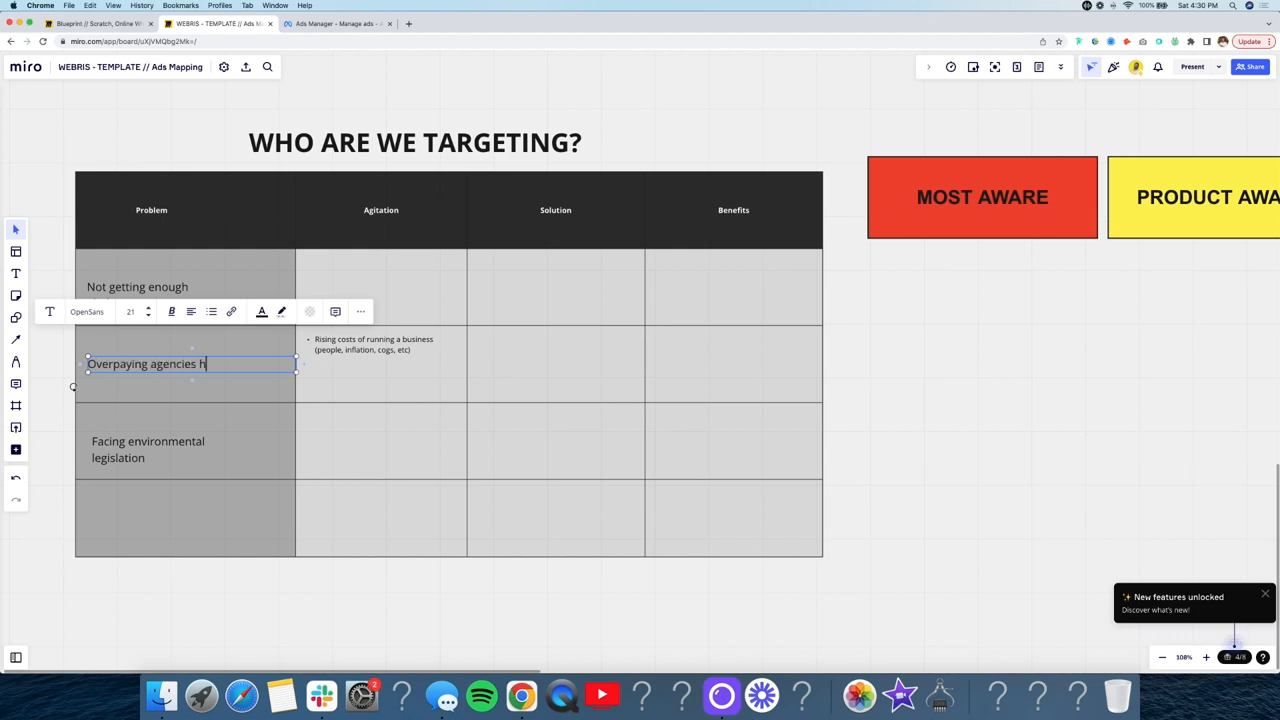
{"action": "type", "text": "who are undere"}
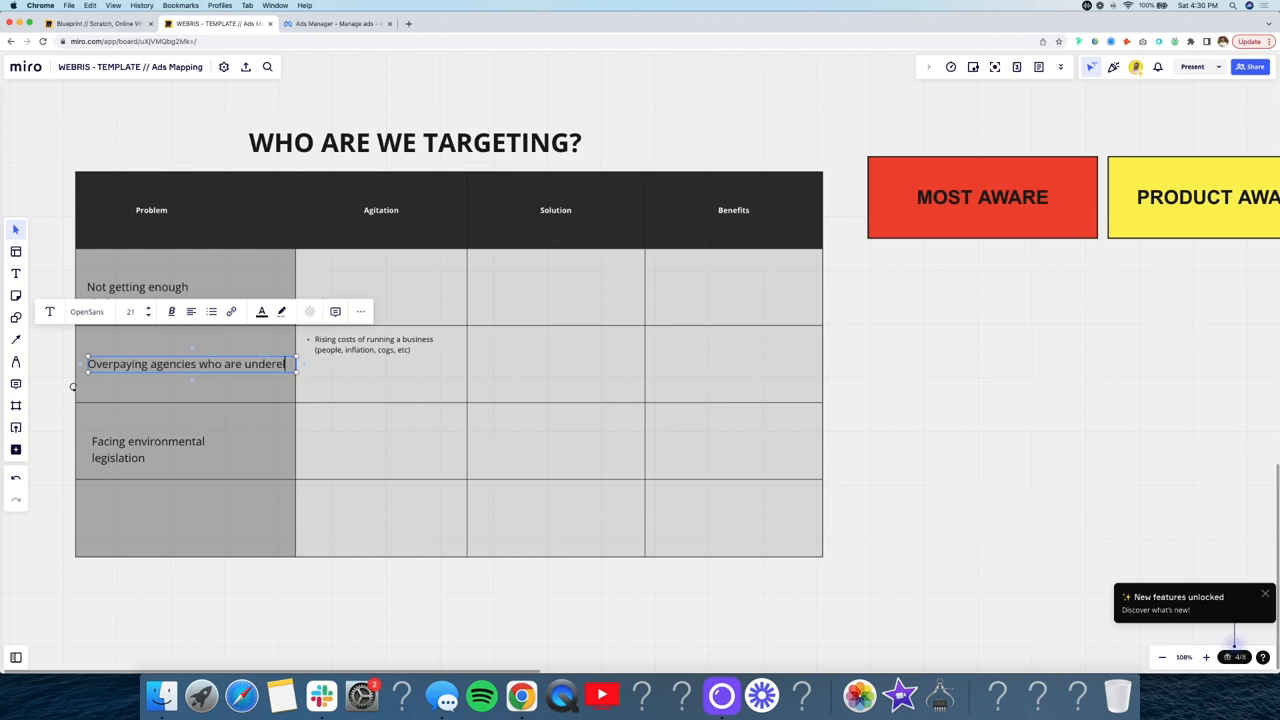
{"action": "type", "text": "iving"}
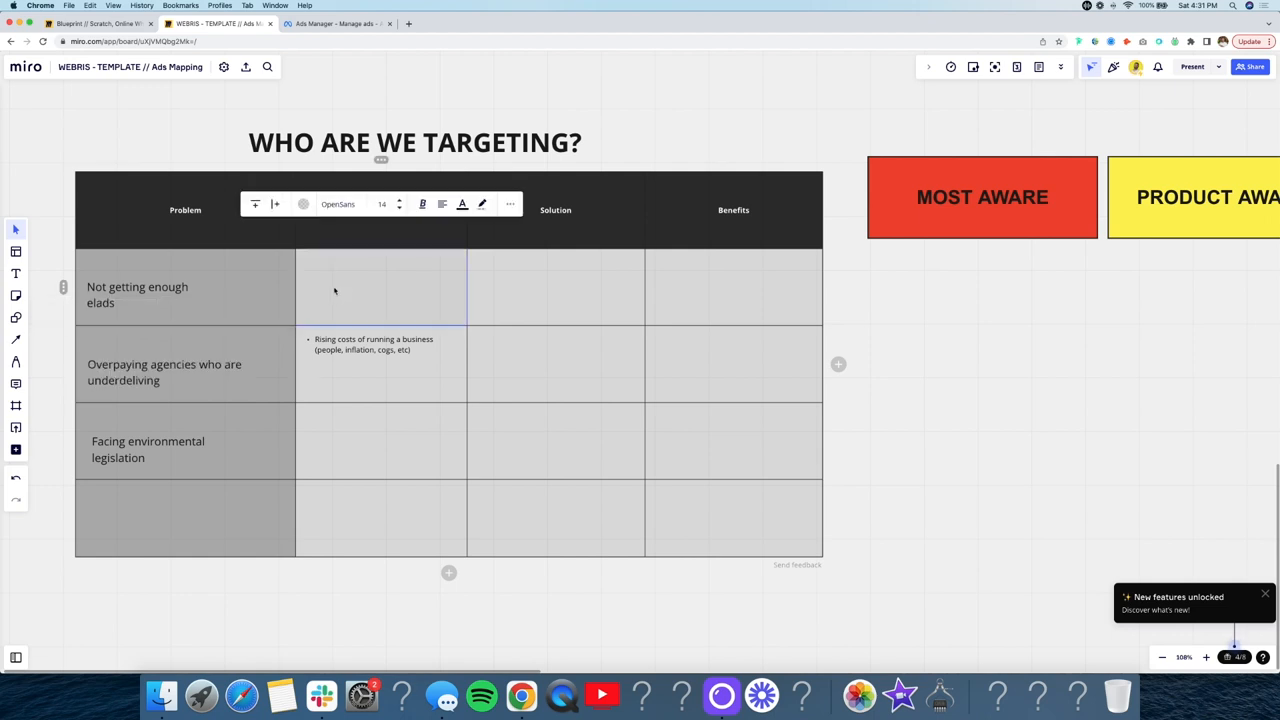
{"action": "left_click", "coordinate": [136, 294]}
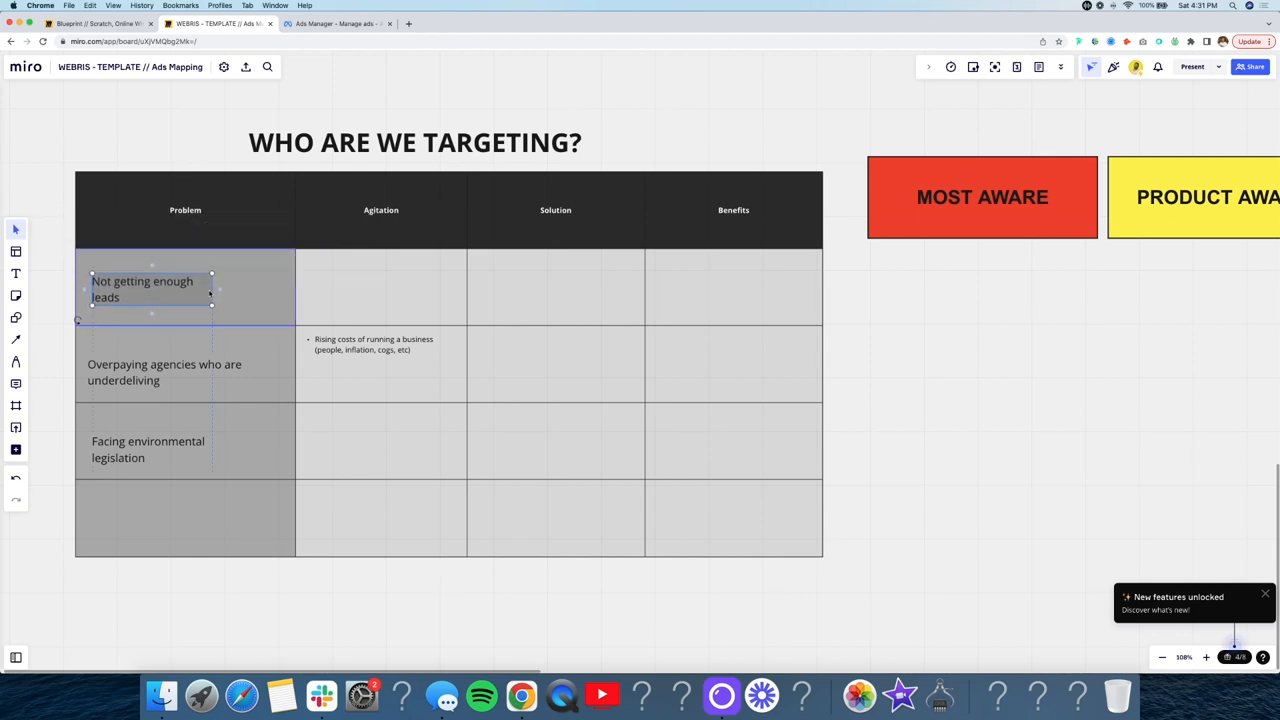
{"action": "double_click", "coordinate": [142, 288]}
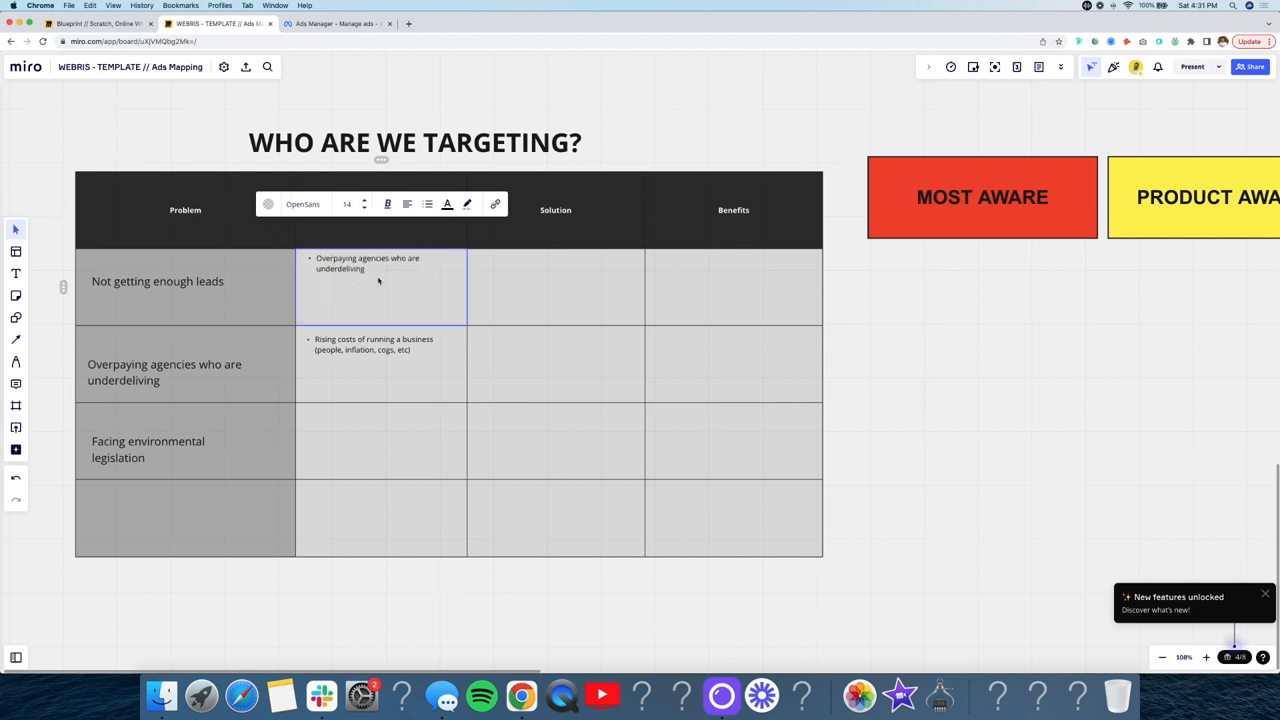
{"action": "key", "text": "Return"}
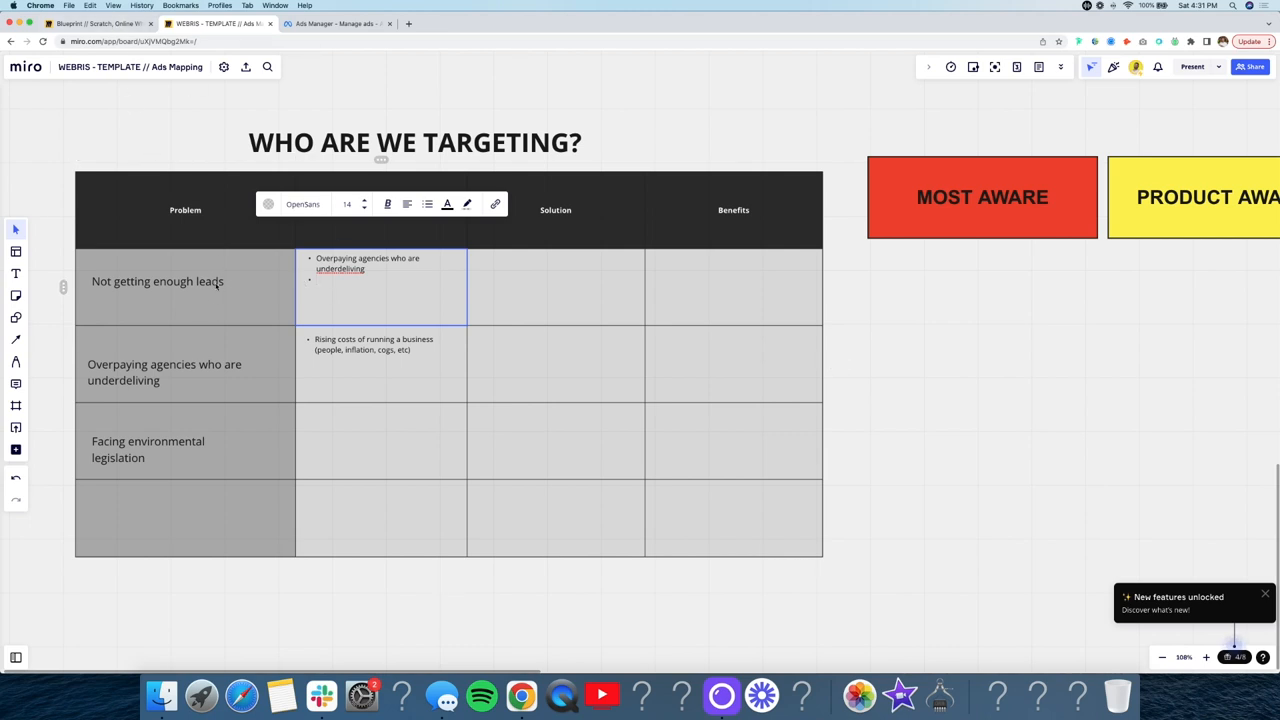
{"action": "mouse_move", "coordinate": [156, 300]}
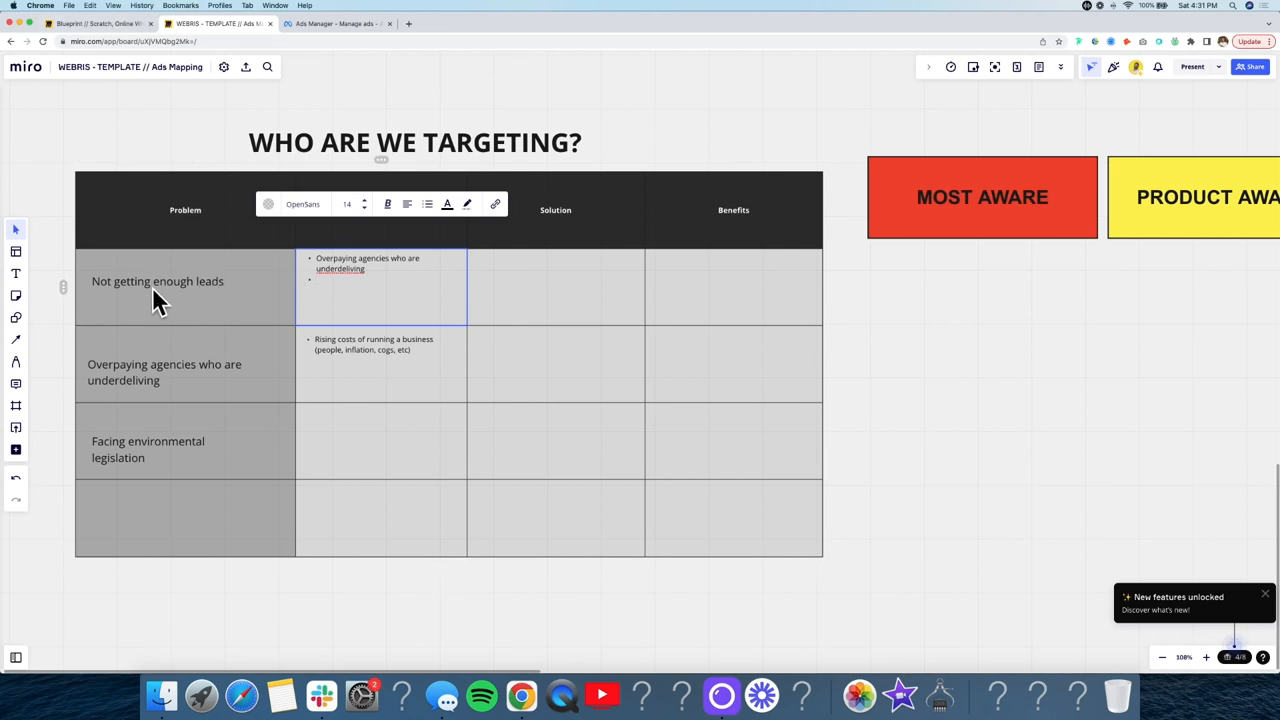
Step: Fill the solution with a blended search marketing framework and benefits fitting your business schedule
{"action": "left_click", "coordinate": [540, 288]}
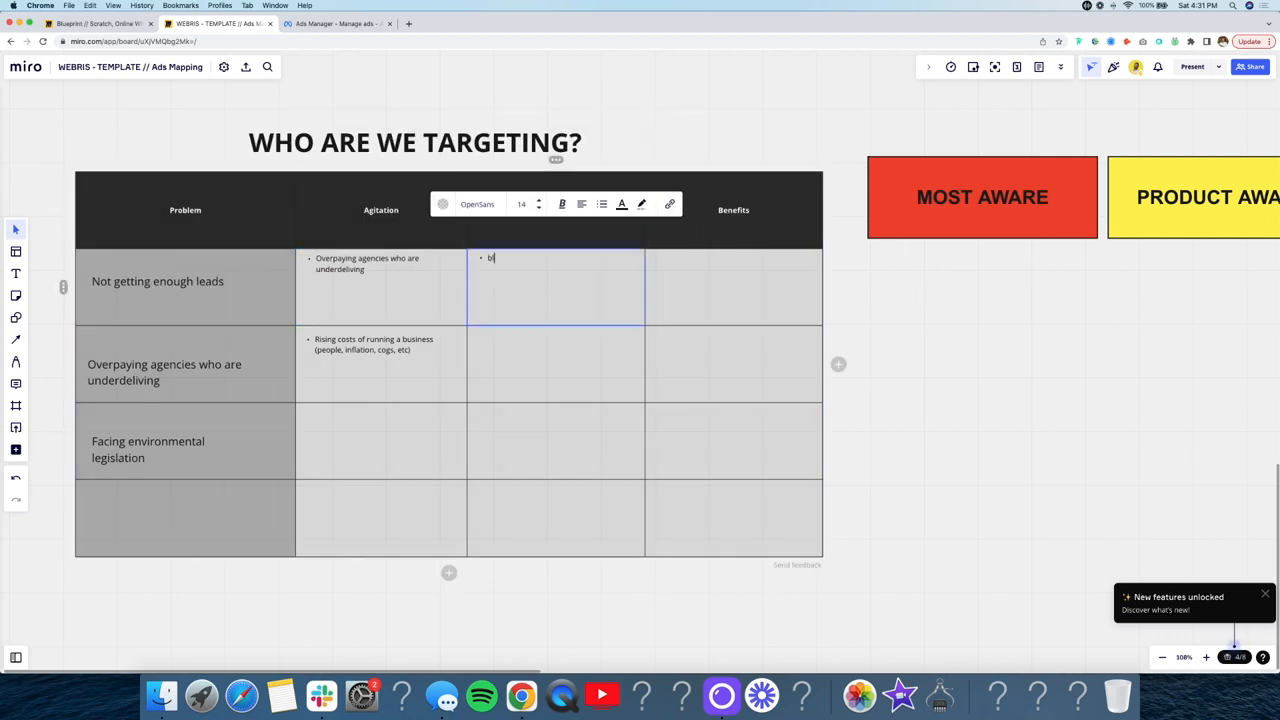
{"action": "type", "text": "blended search marketing"}
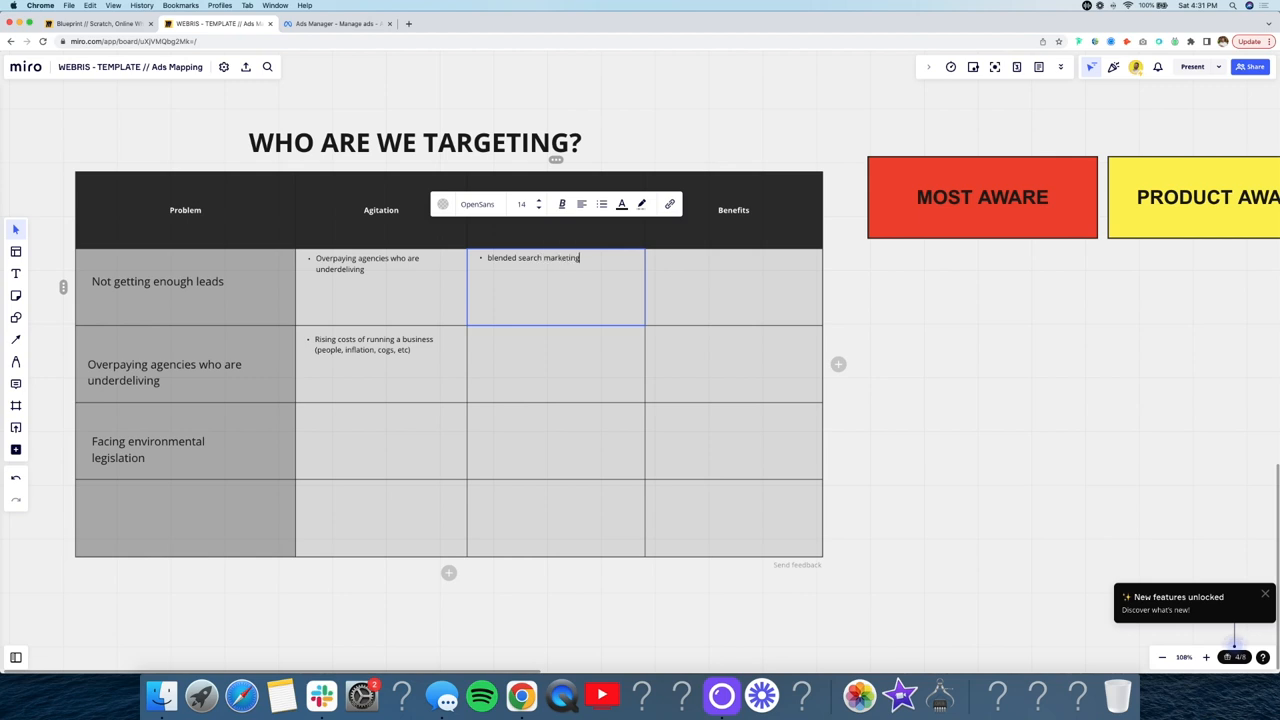
{"action": "type", "text": "framework"}
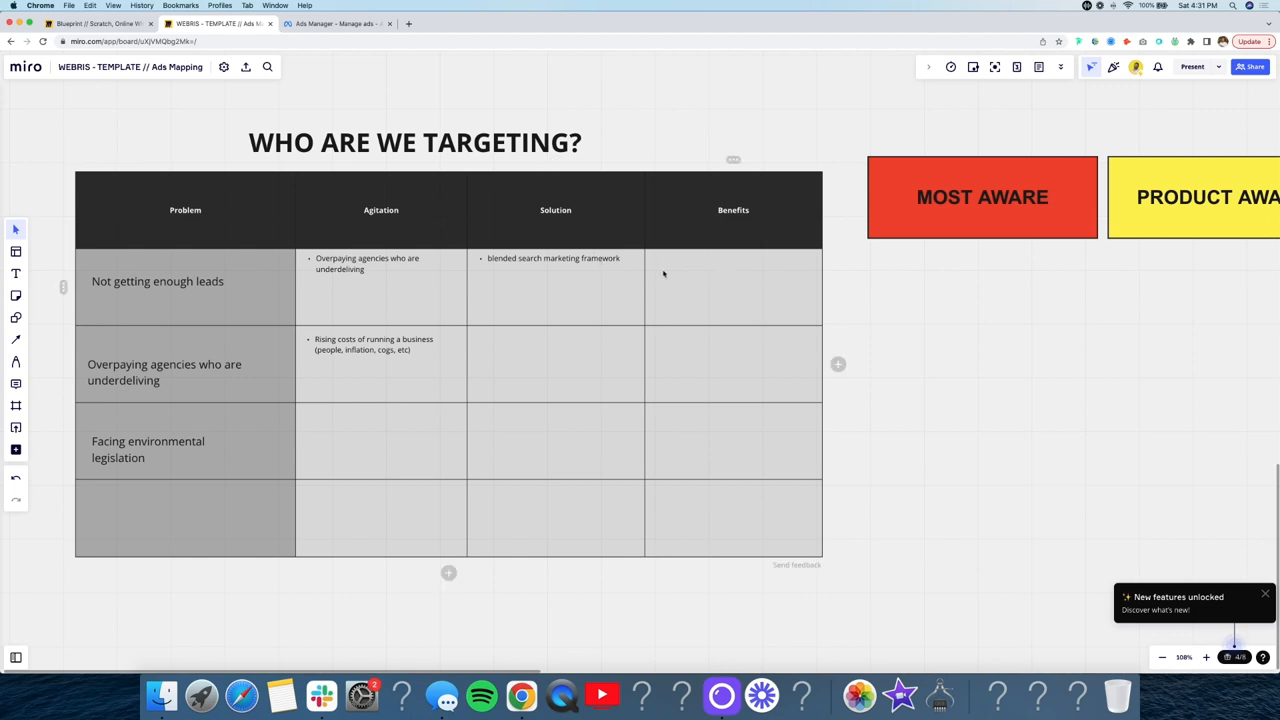
{"action": "double_click", "coordinate": [732, 288]}
{"action": "type", "text": "best way to generate leads"}
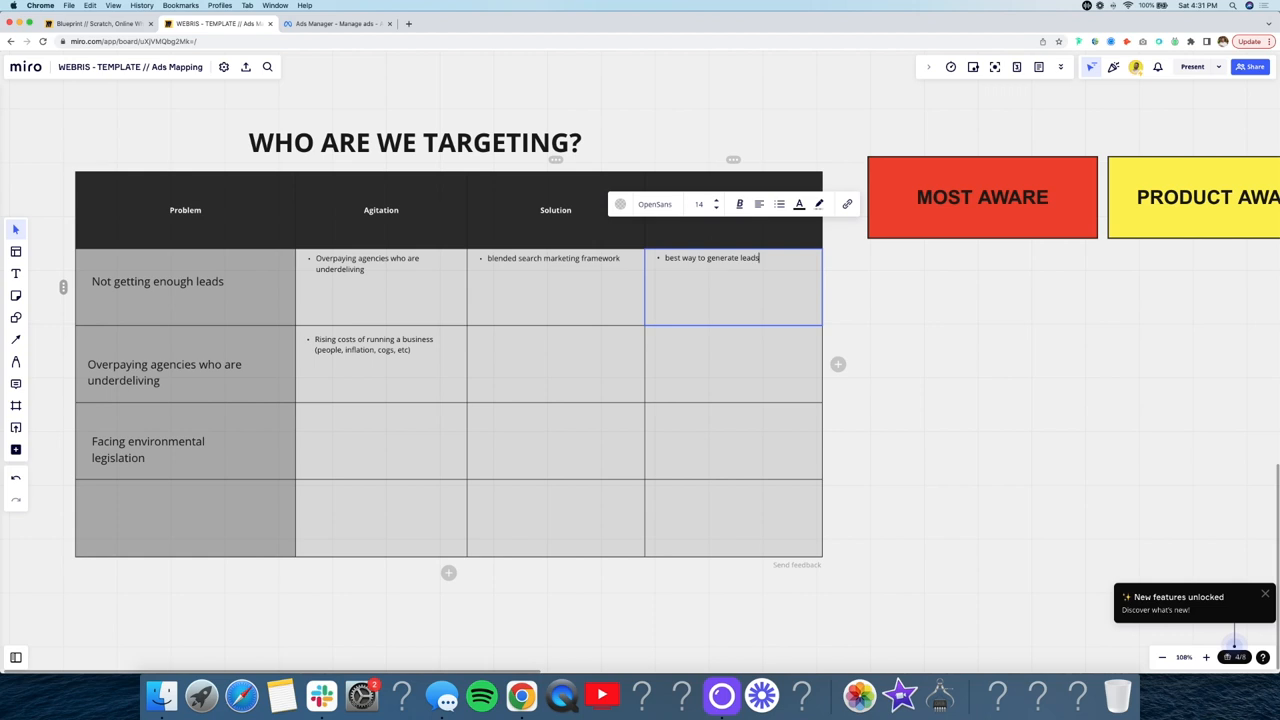
{"action": "type", "text": "dont need to spend a ton"}
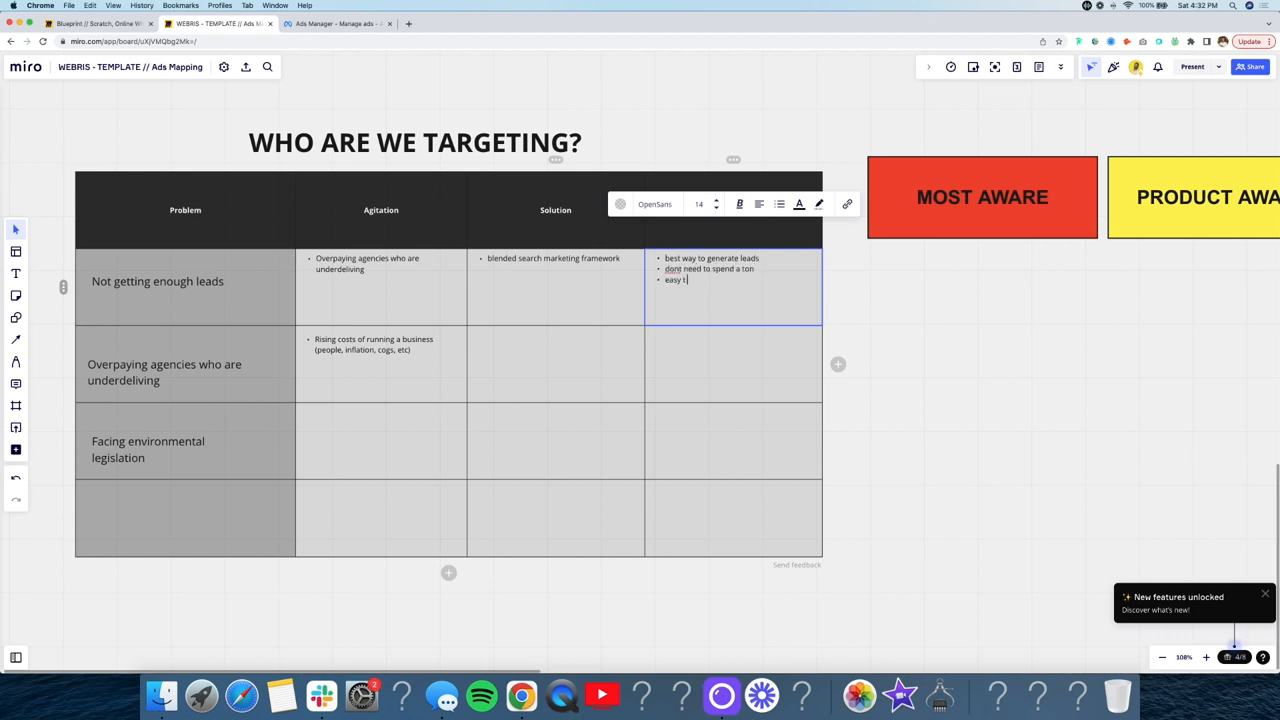
{"action": "type", "text": "o fit in"}
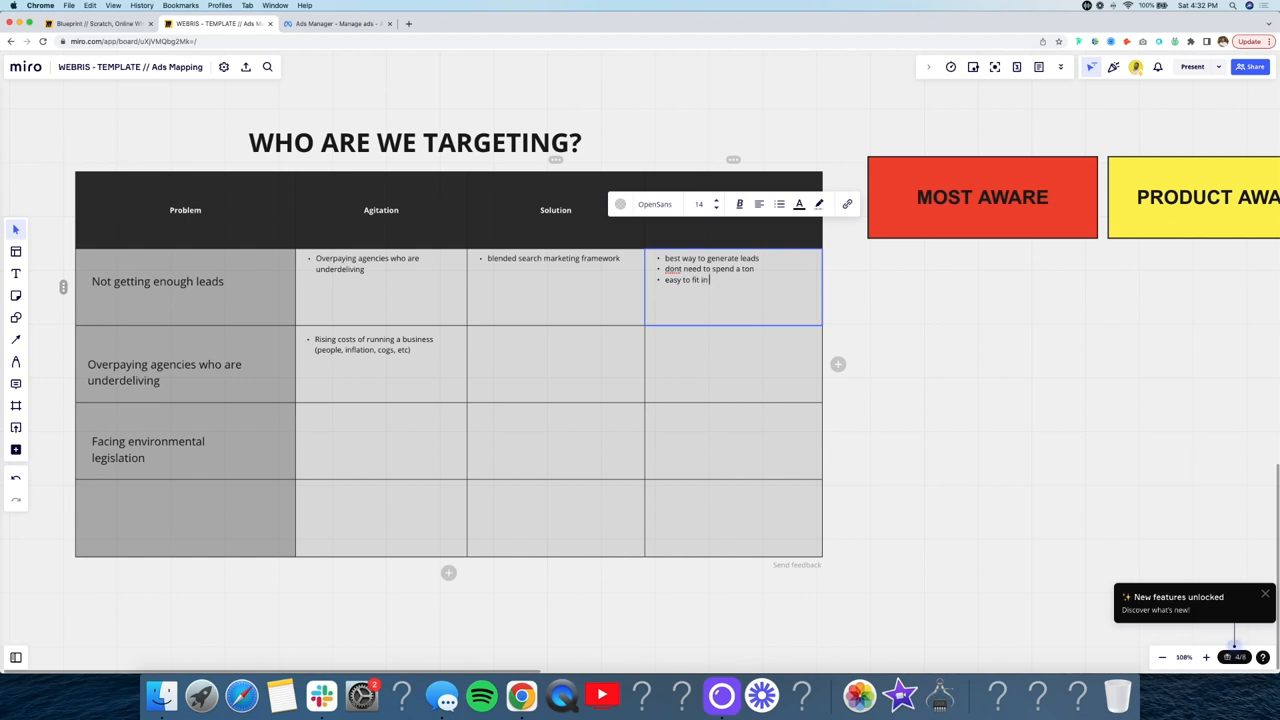
{"action": "type", "text": "with your busi"}
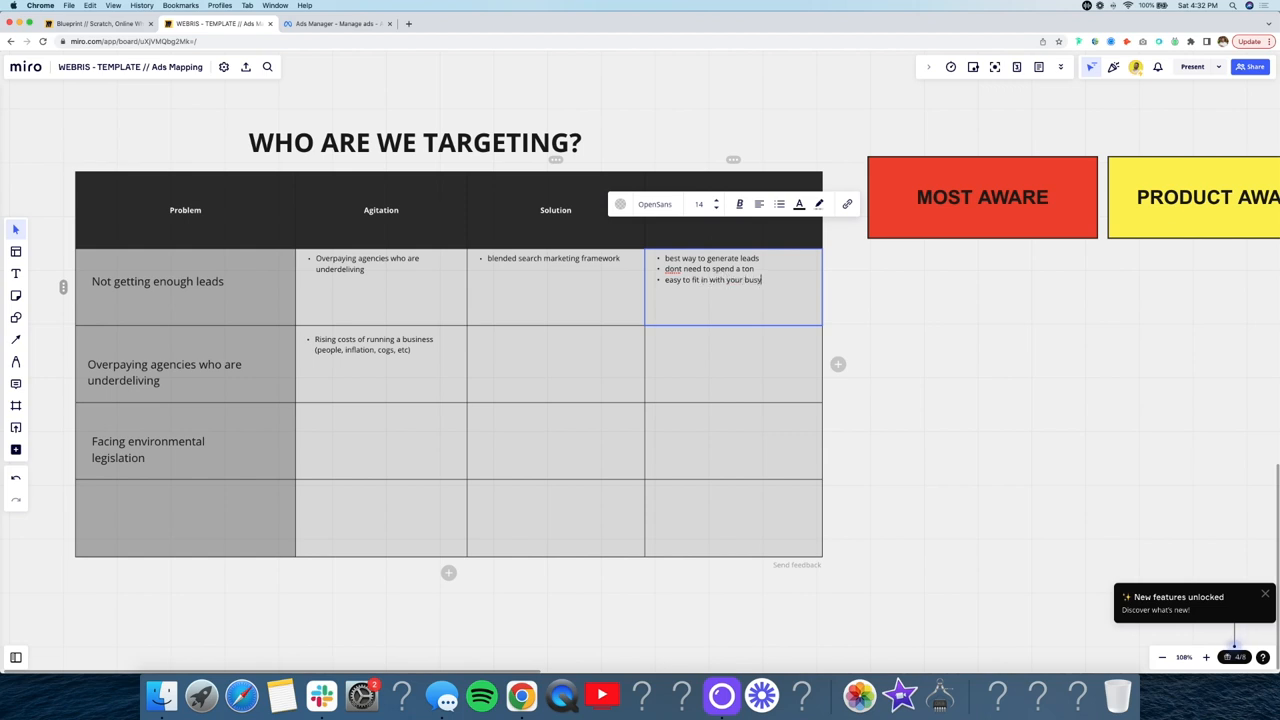
{"action": "type", "text": "schedule"}
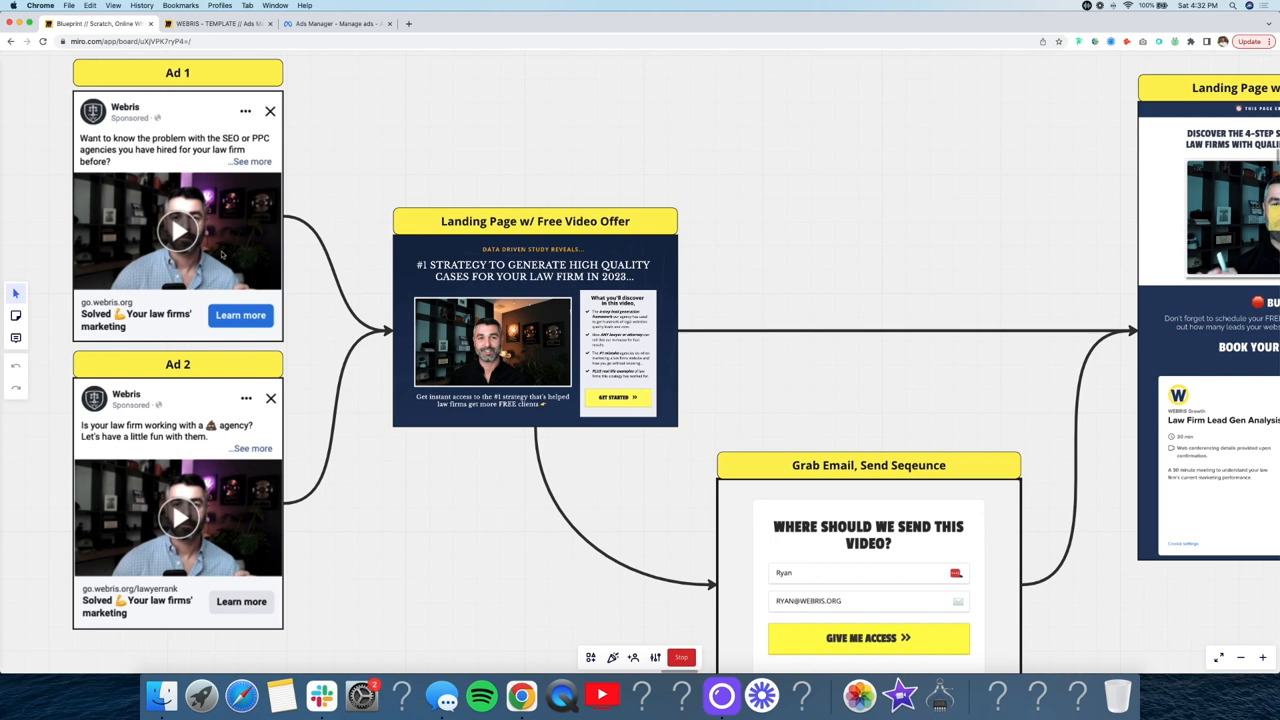
{"action": "mouse_move", "coordinate": [264, 272]}
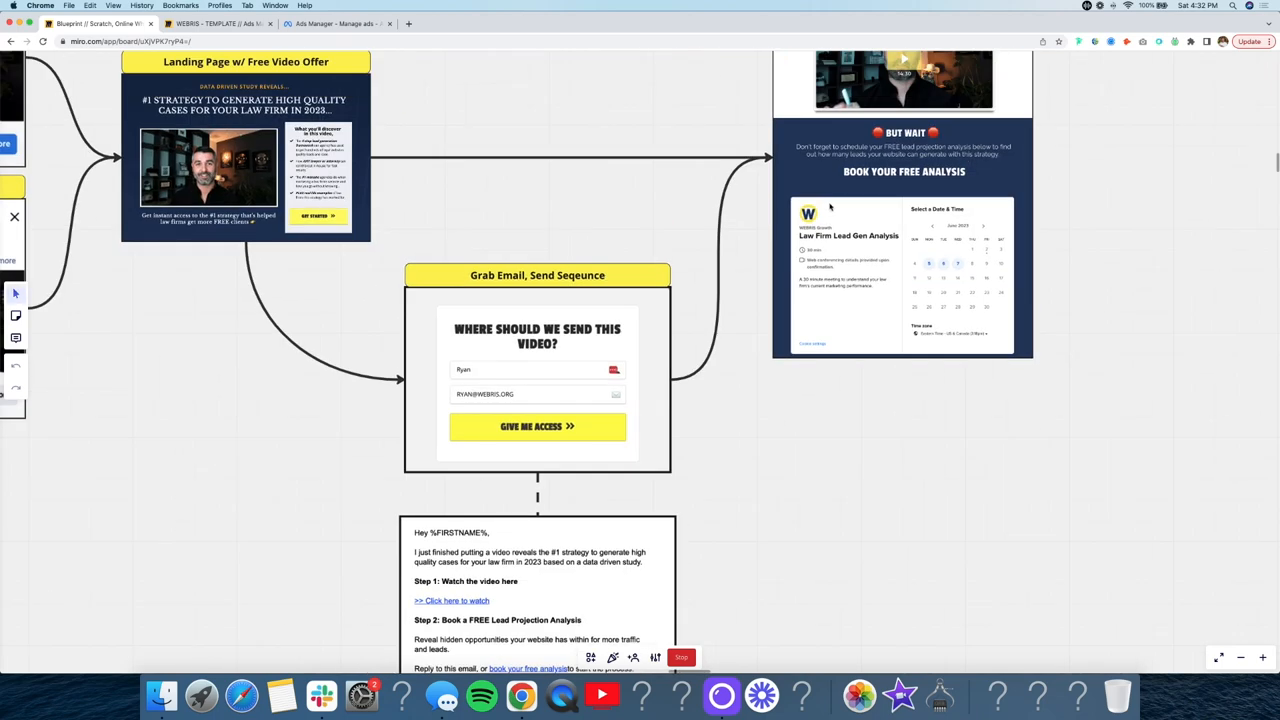
Step: Scroll through the funnel board, then switch to the Ads Manager campaign results
{"action": "scroll", "scroll_direction": "down", "scroll_amount": 3}
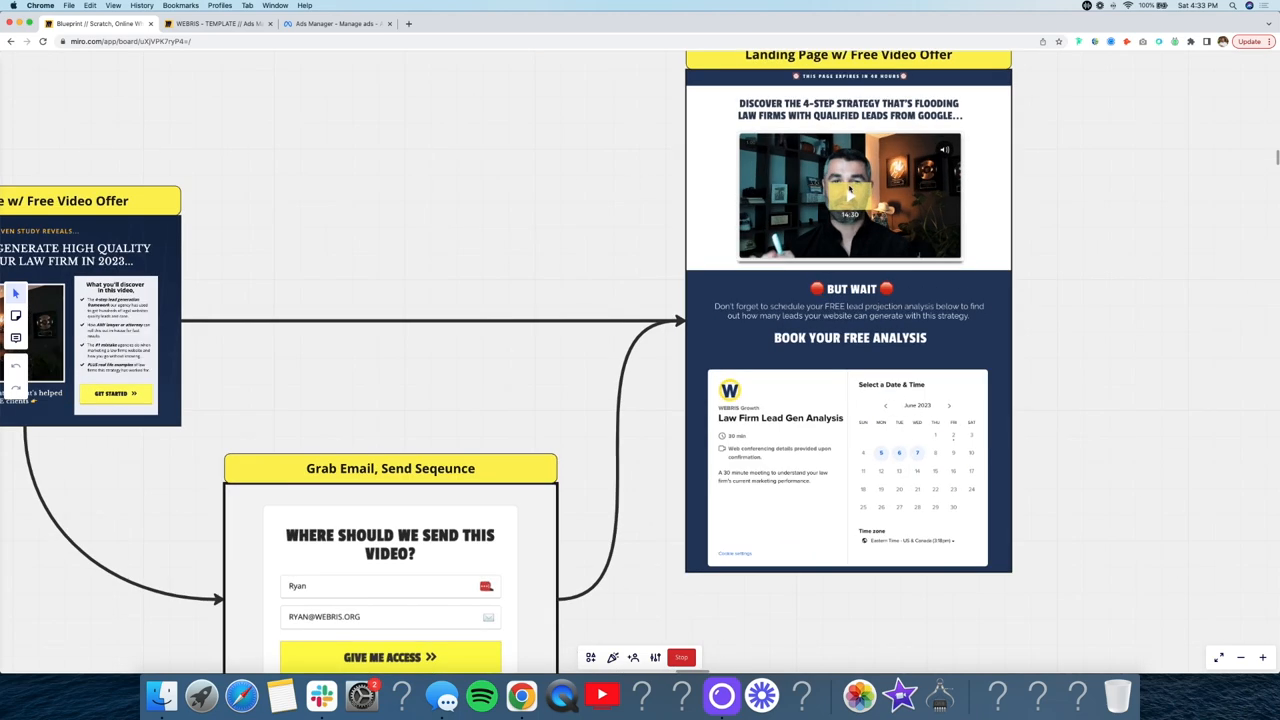
{"action": "mouse_move", "coordinate": [850, 200]}
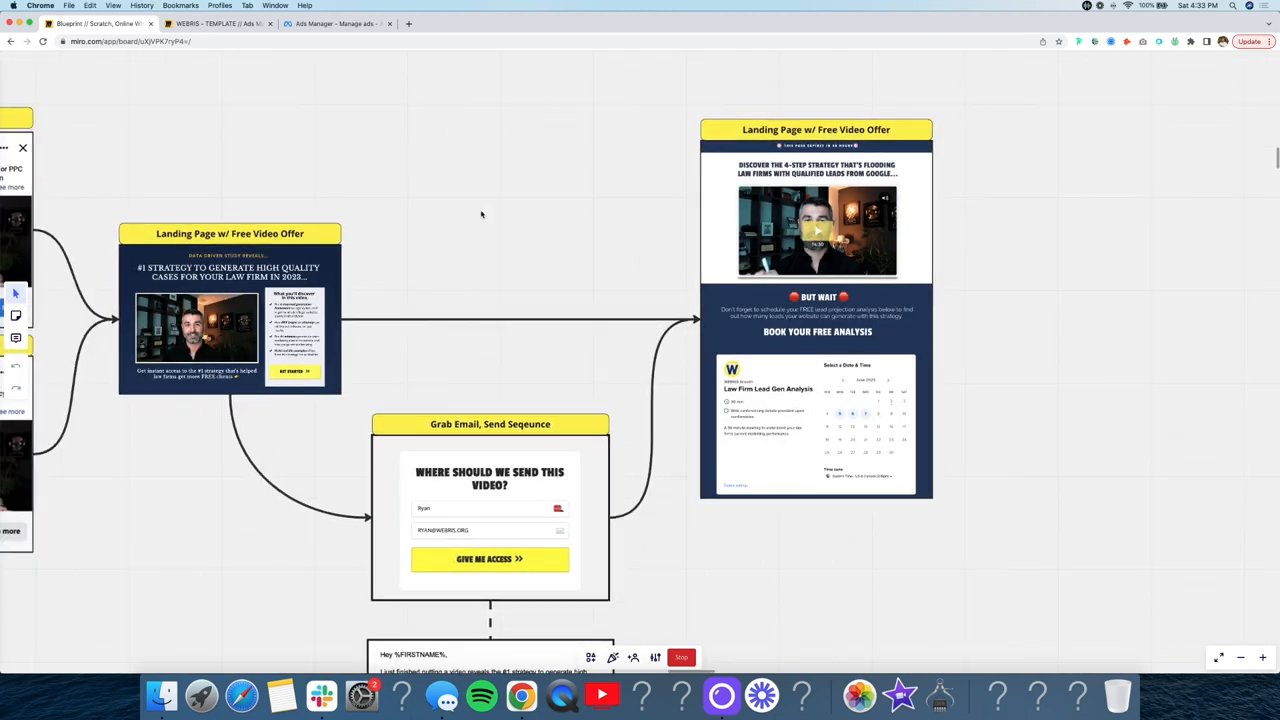
{"action": "left_click", "coordinate": [336, 24]}
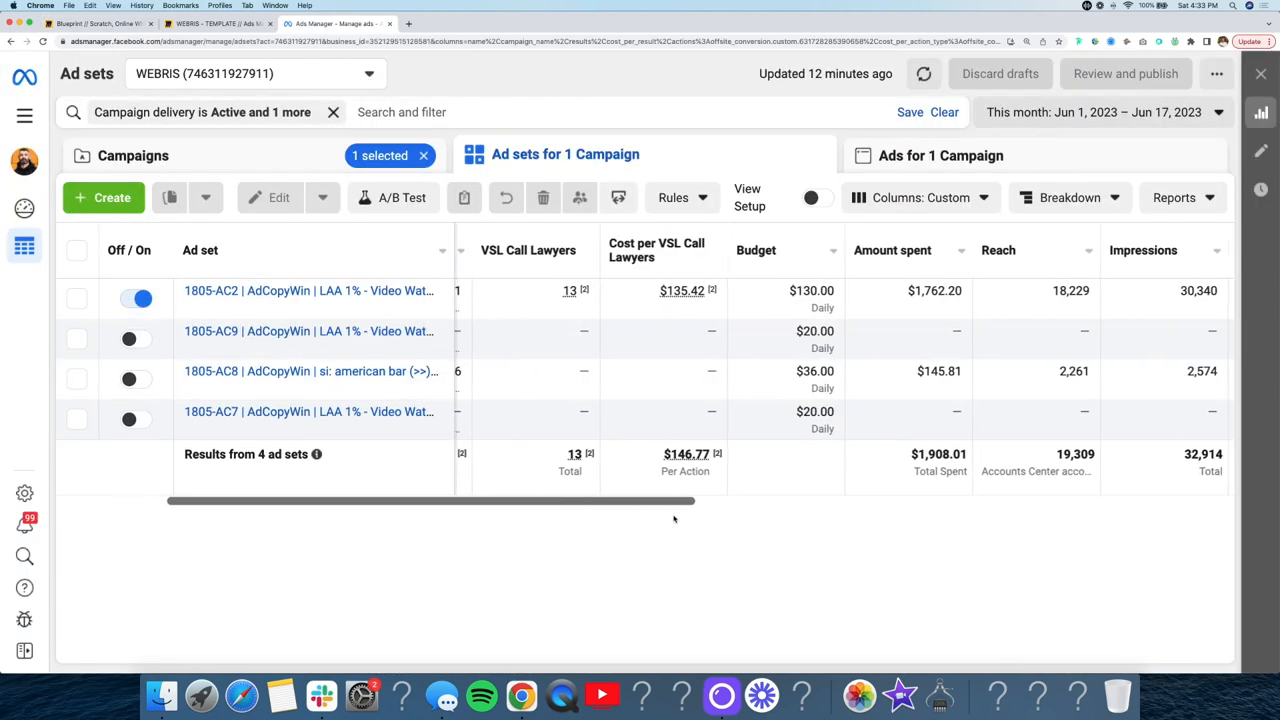
Step: Scroll the ad set table to reveal results and cost per result columns
{"action": "scroll", "scroll_direction": "left", "scroll_amount": 3}
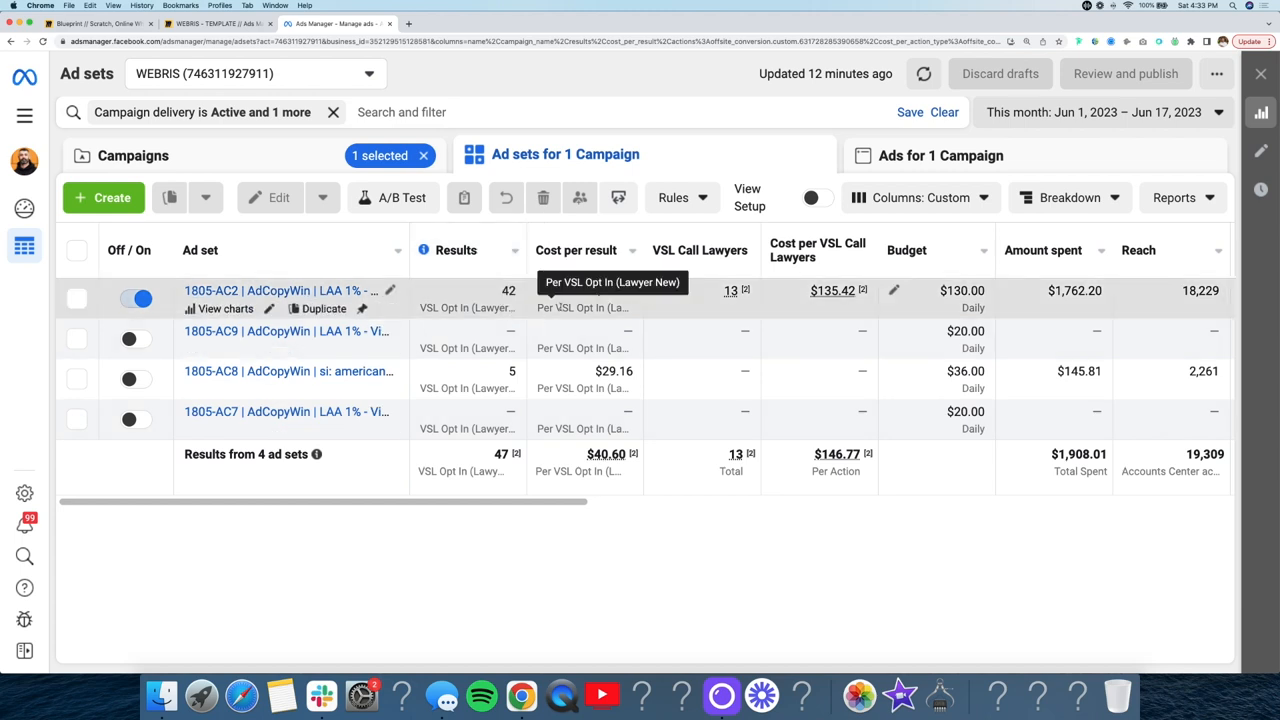
{"action": "mouse_move", "coordinate": [908, 250]}
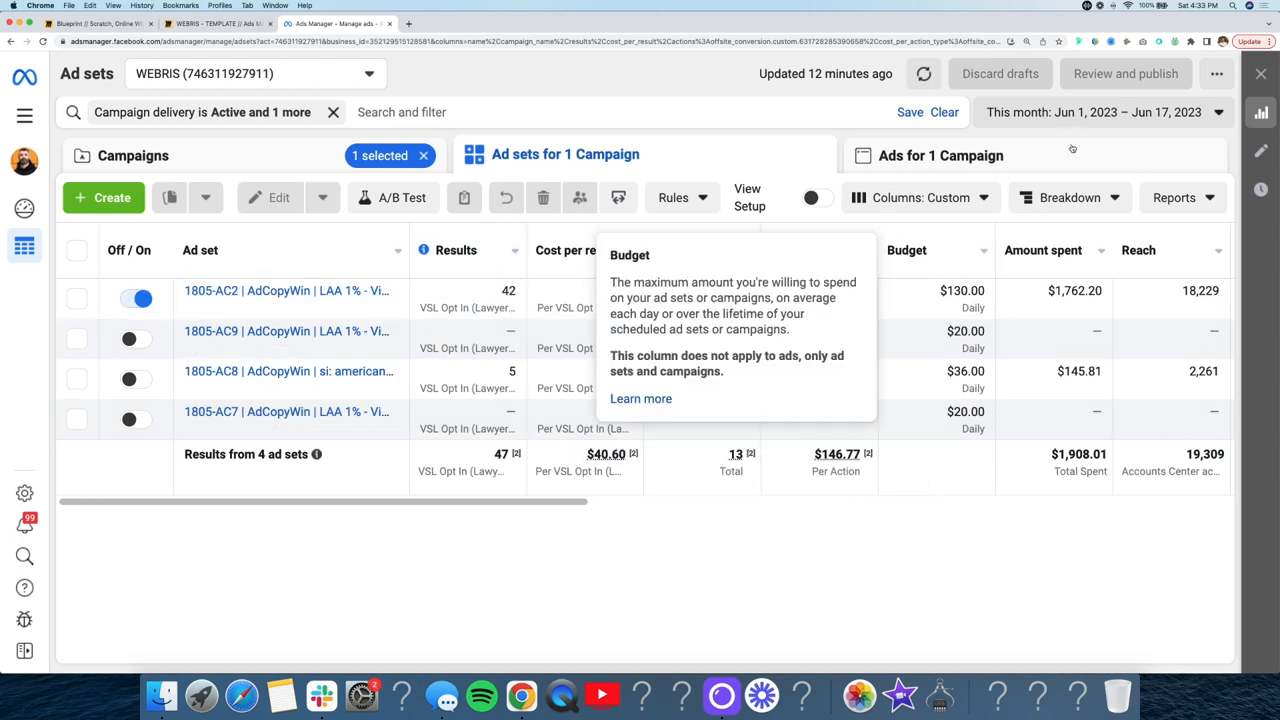
{"action": "mouse_move", "coordinate": [604, 470]}
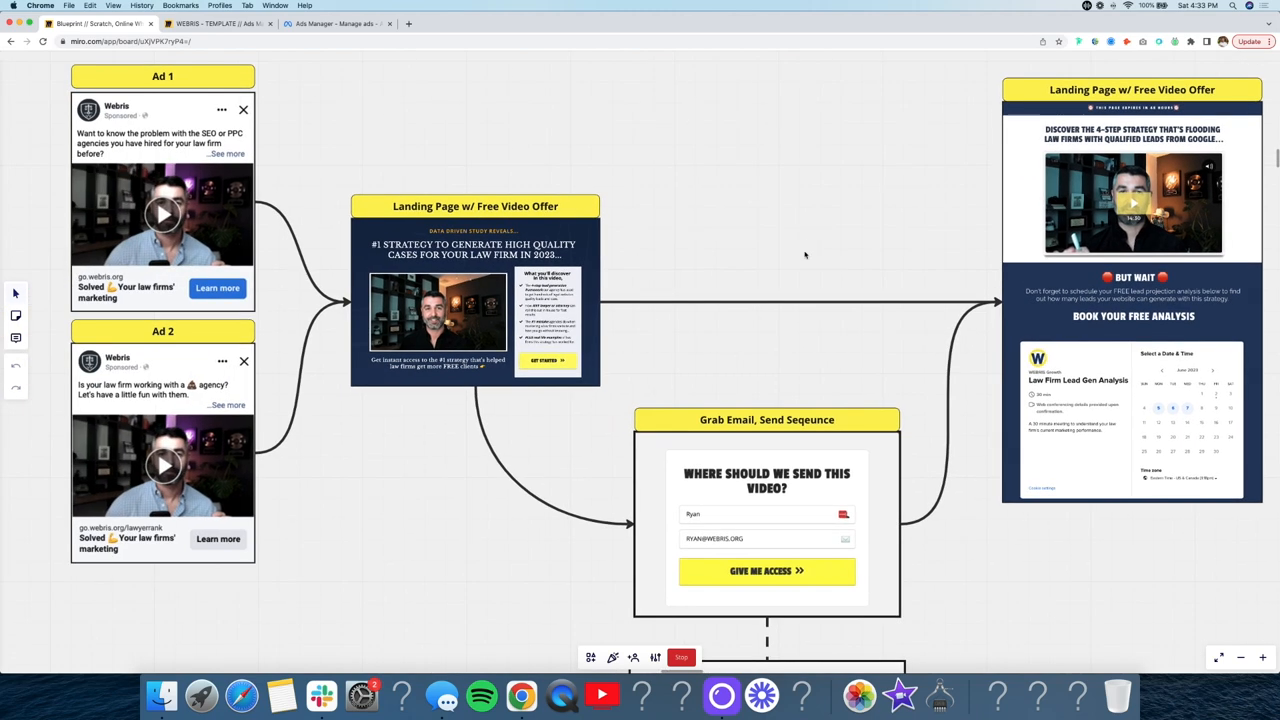
{"action": "mouse_move", "coordinate": [772, 328]}
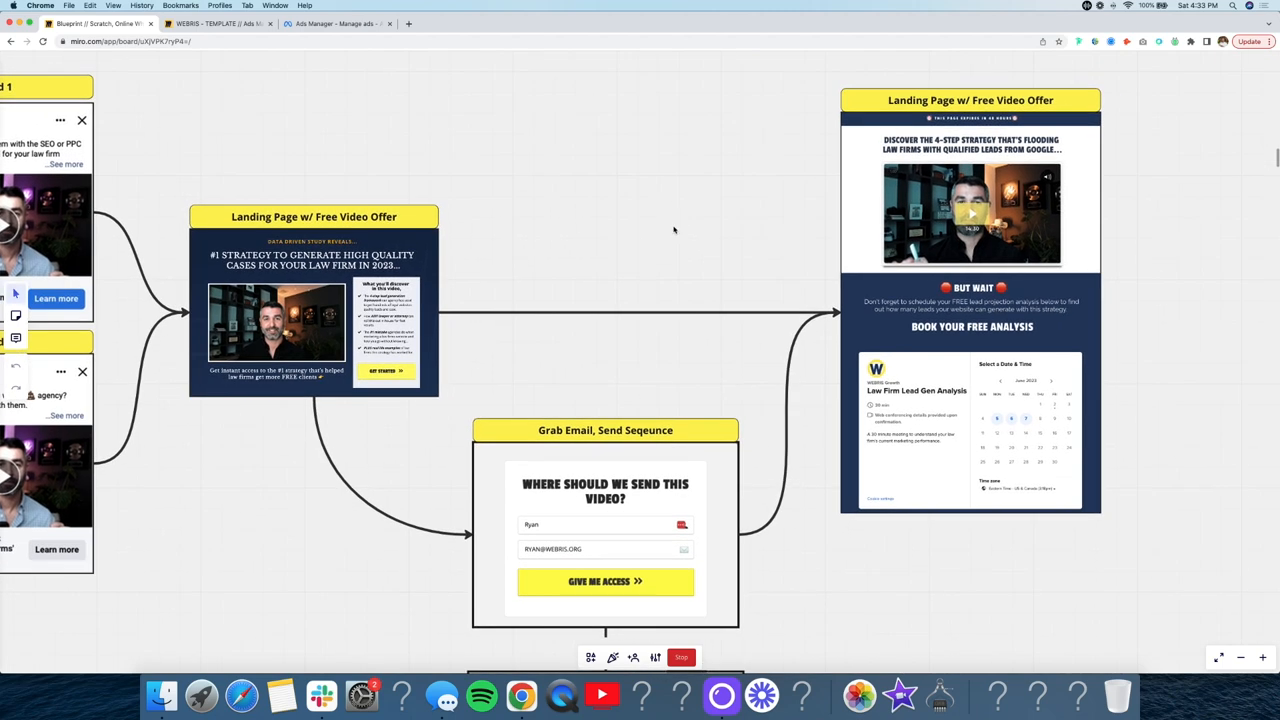
Step: Switch to Ads Manager showing 42 VSL opt-ins at $41.91 and 5 at $29.16
{"action": "left_click", "coordinate": [330, 24]}
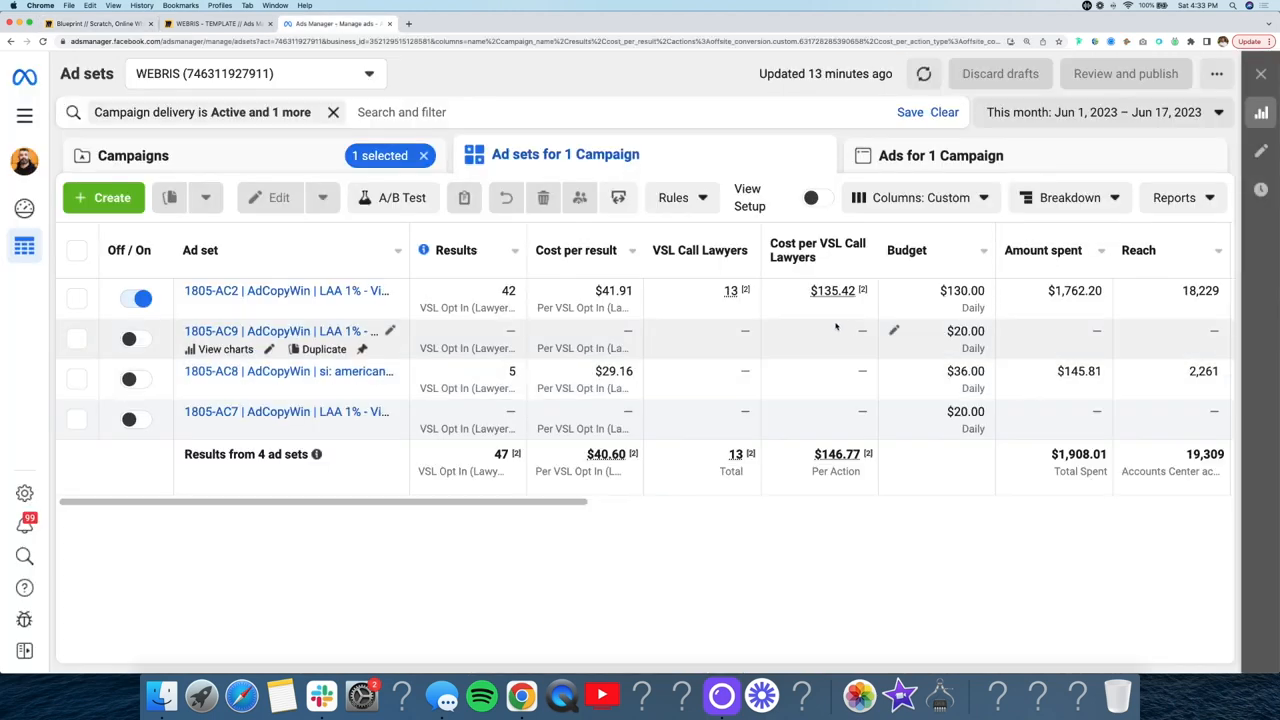
{"action": "mouse_move", "coordinate": [288, 290]}
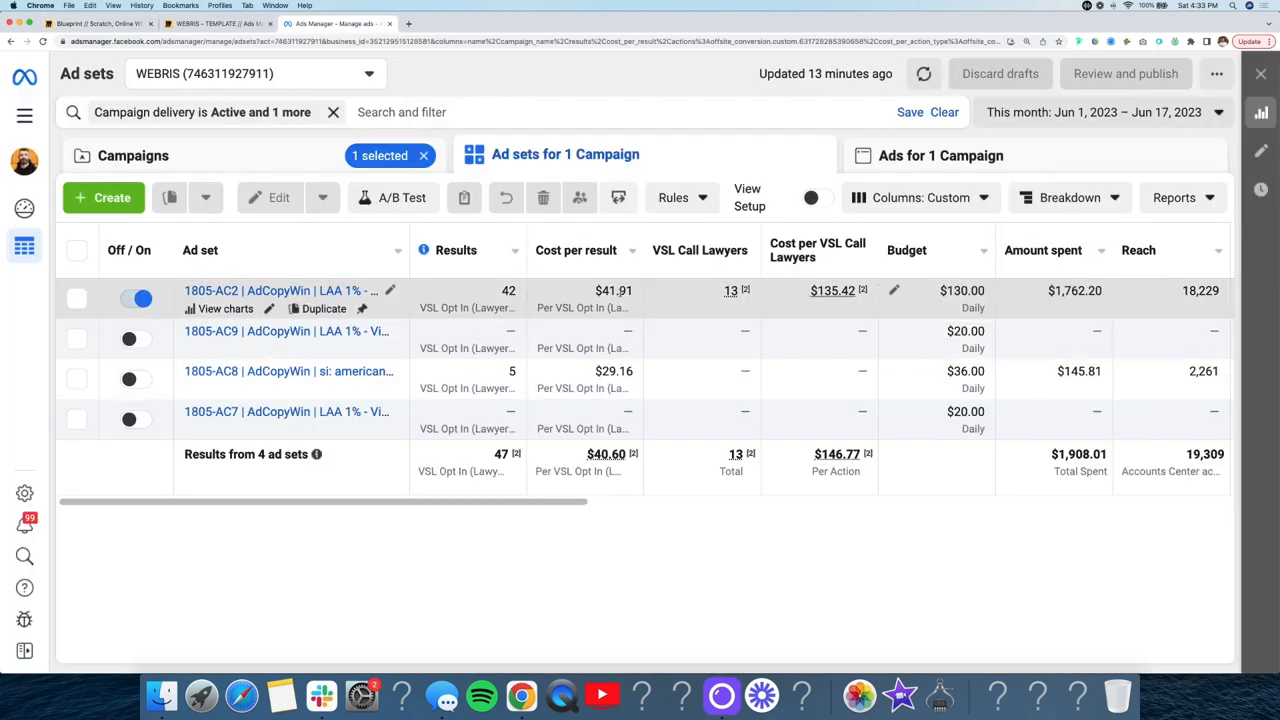
{"action": "mouse_move", "coordinate": [290, 332]}
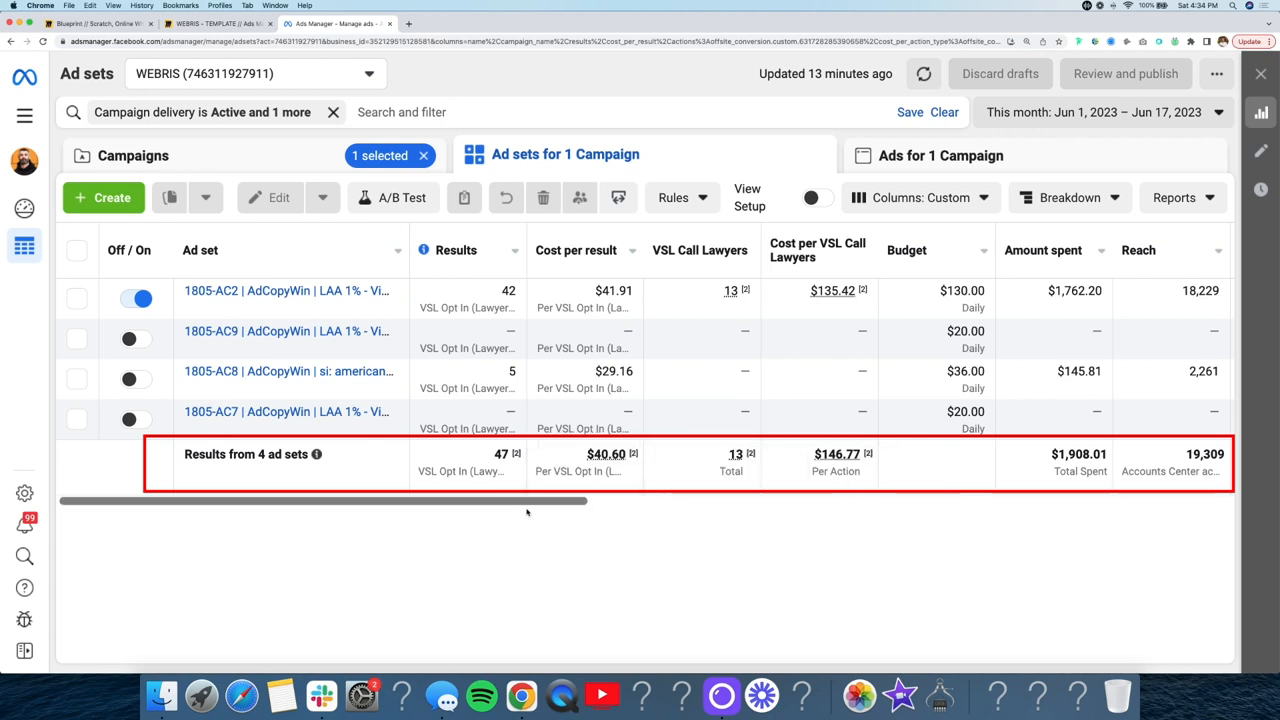
{"action": "mouse_move", "coordinate": [662, 466]}
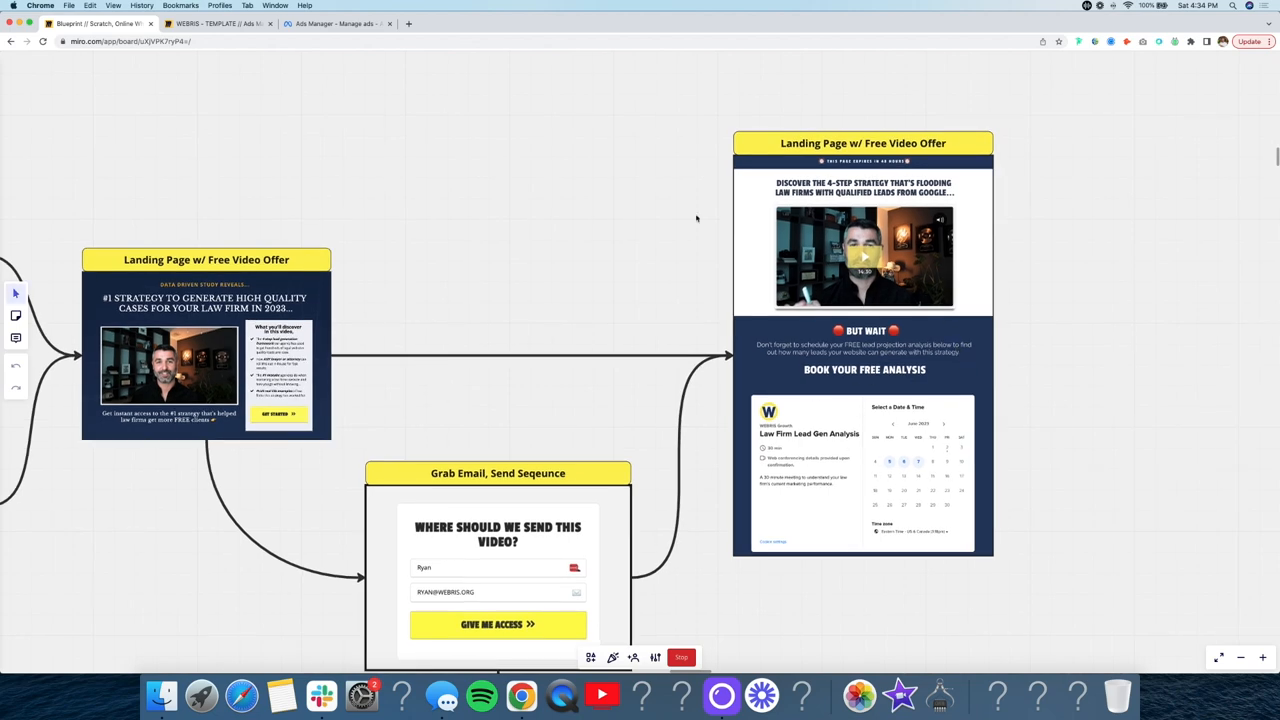
{"action": "left_click", "coordinate": [330, 24]}
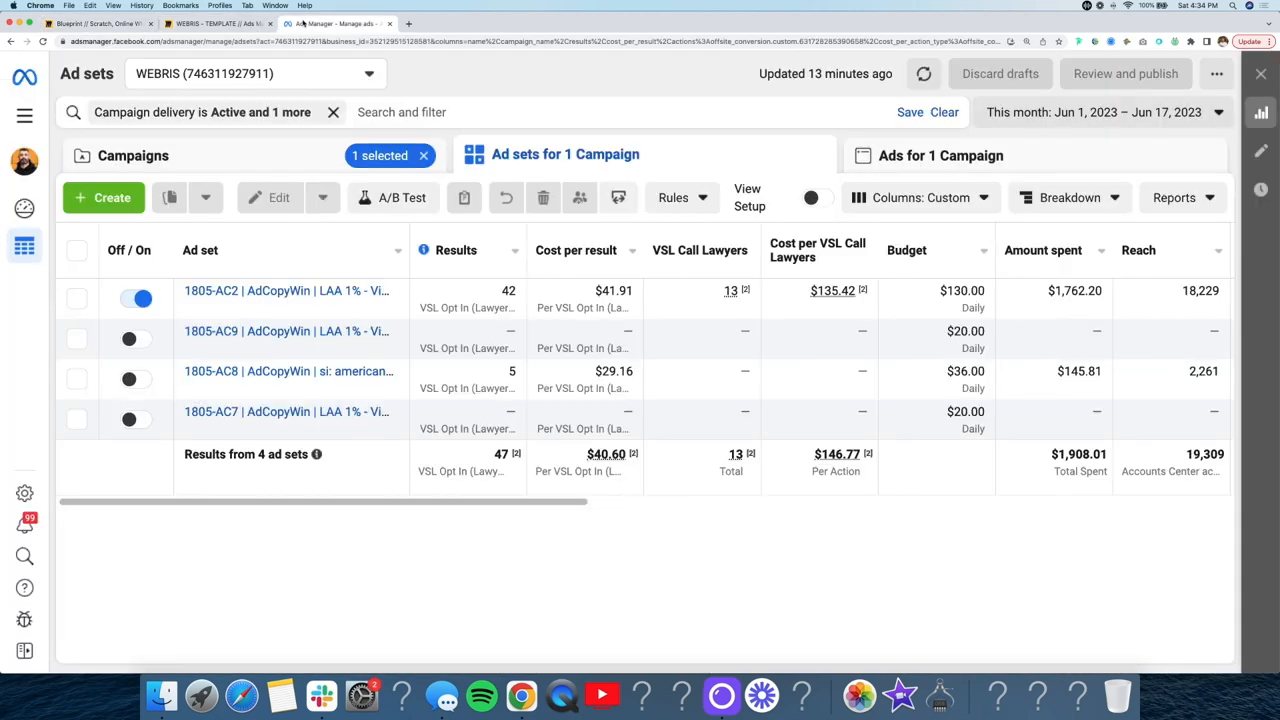
{"action": "mouse_move", "coordinate": [290, 290]}
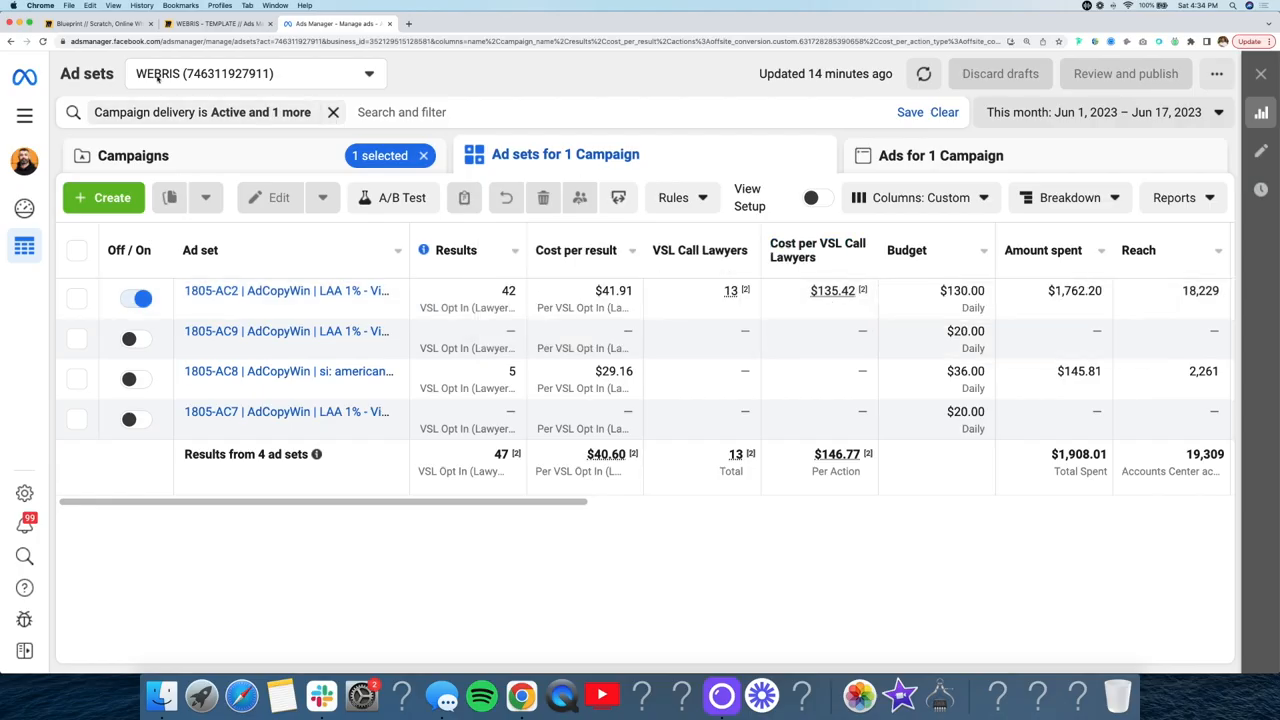
{"action": "mouse_move", "coordinate": [676, 500]}
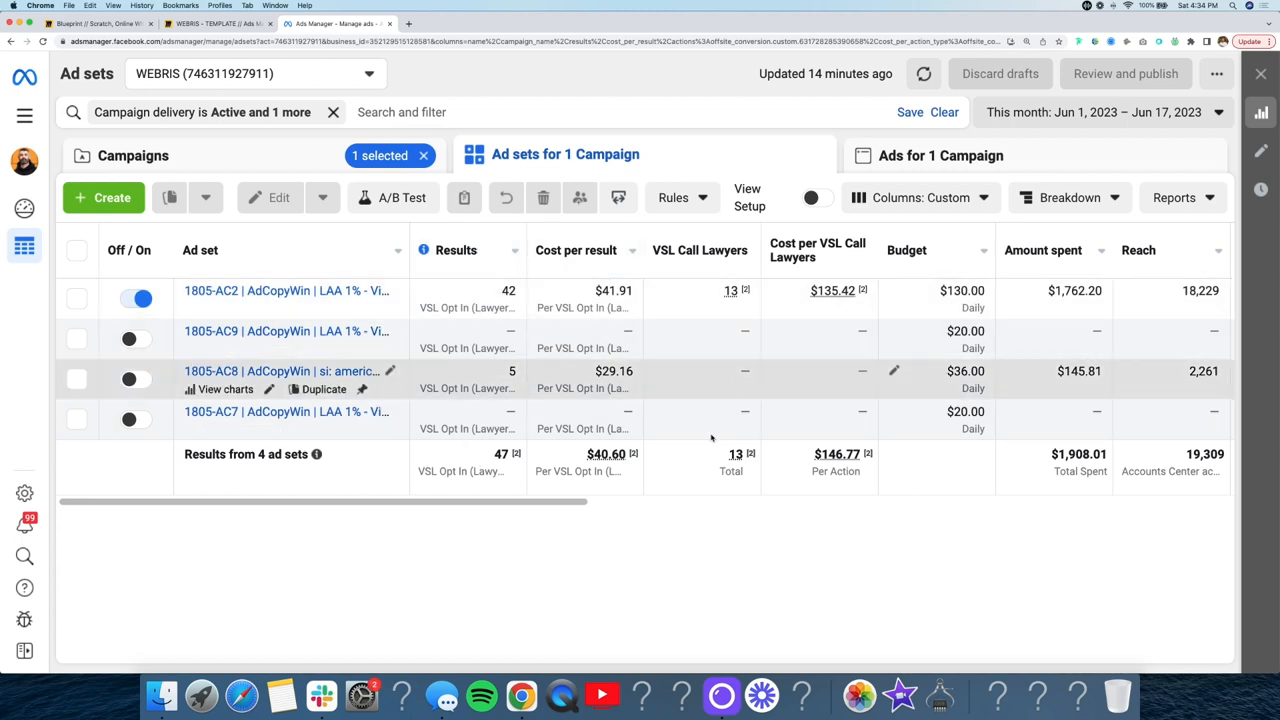
{"action": "mouse_move", "coordinate": [950, 464]}
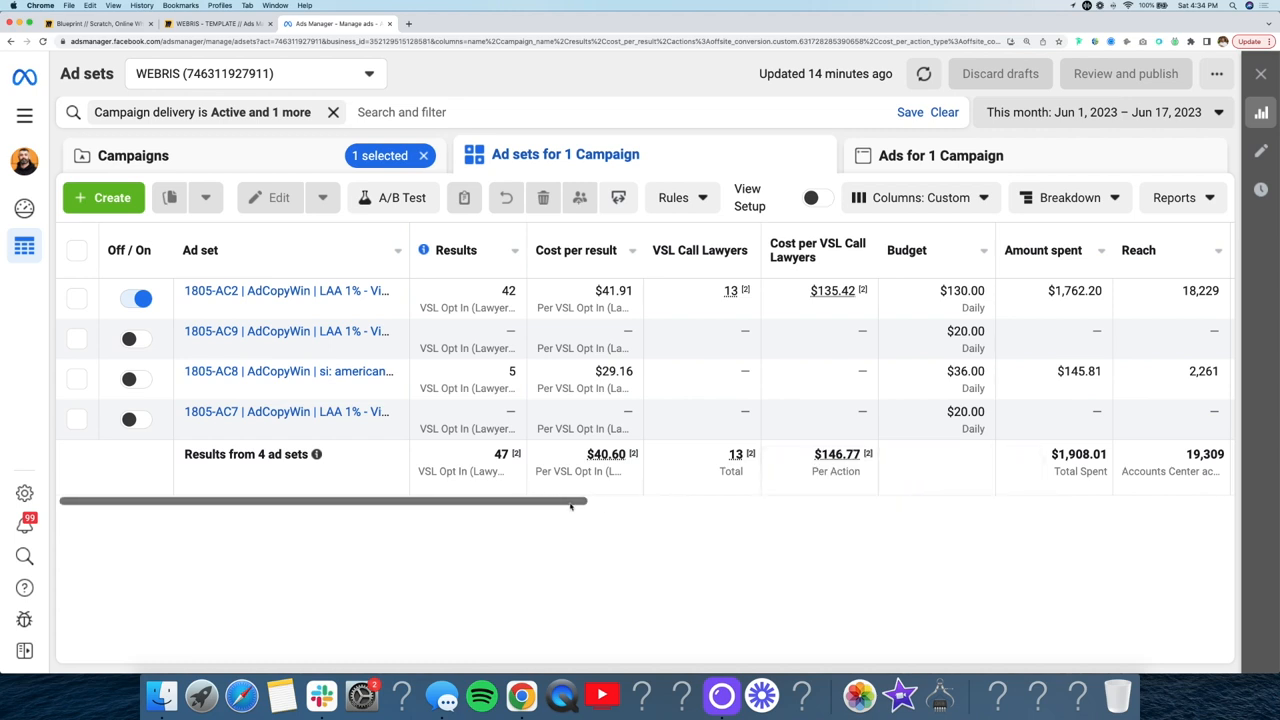
{"action": "mouse_move", "coordinate": [590, 412]}
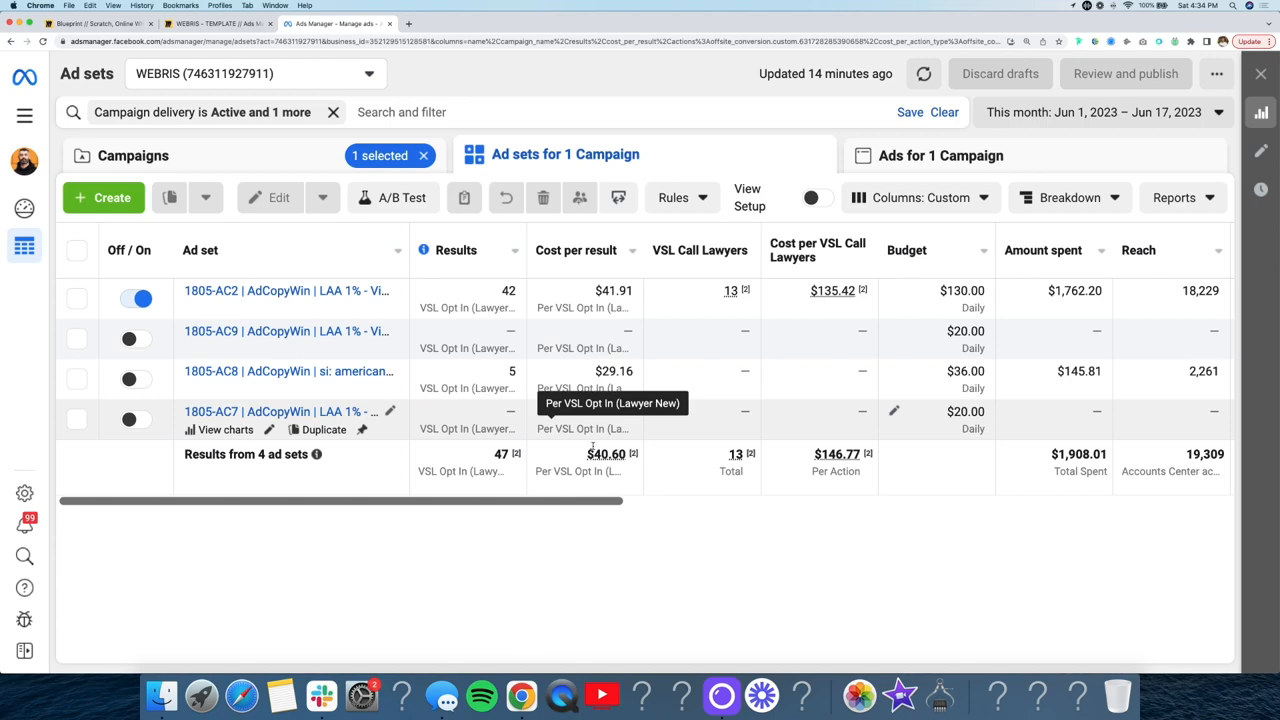
Step: Check the Miro board, then return to Ads Manager totals: 47 VSL opt-ins at $40.60
{"action": "left_click", "coordinate": [216, 24]}
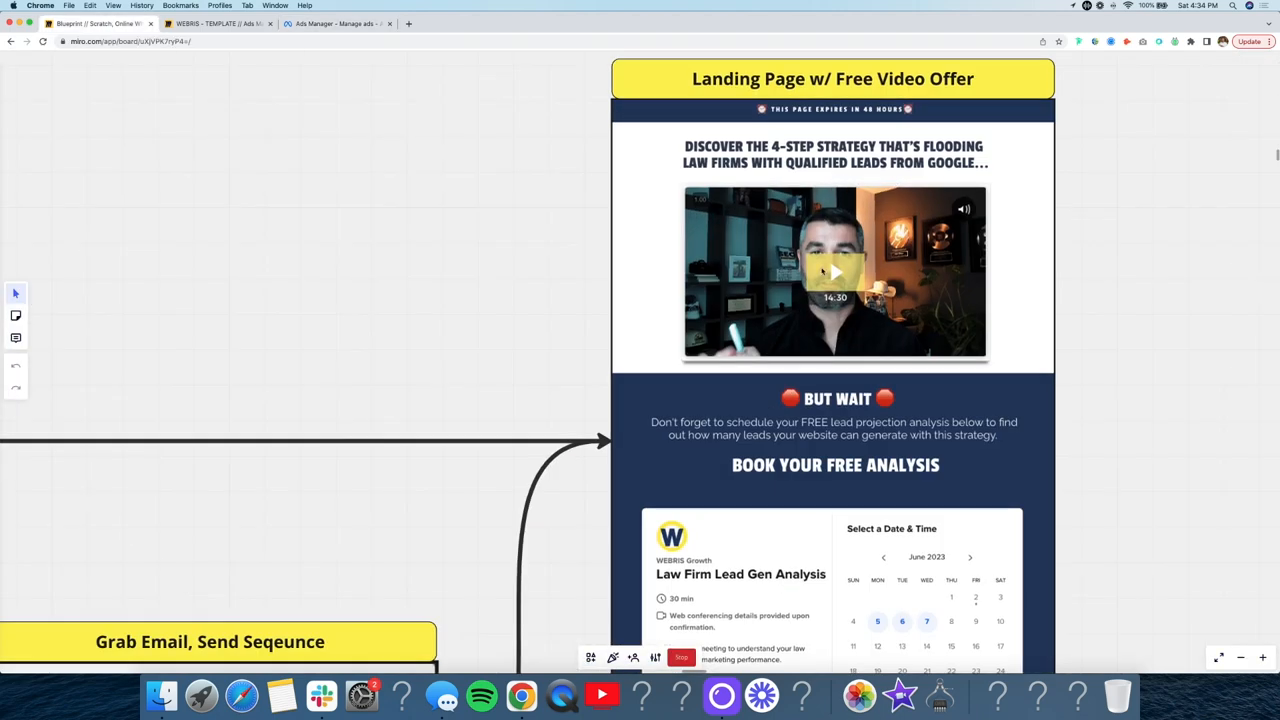
{"action": "left_click", "coordinate": [336, 24]}
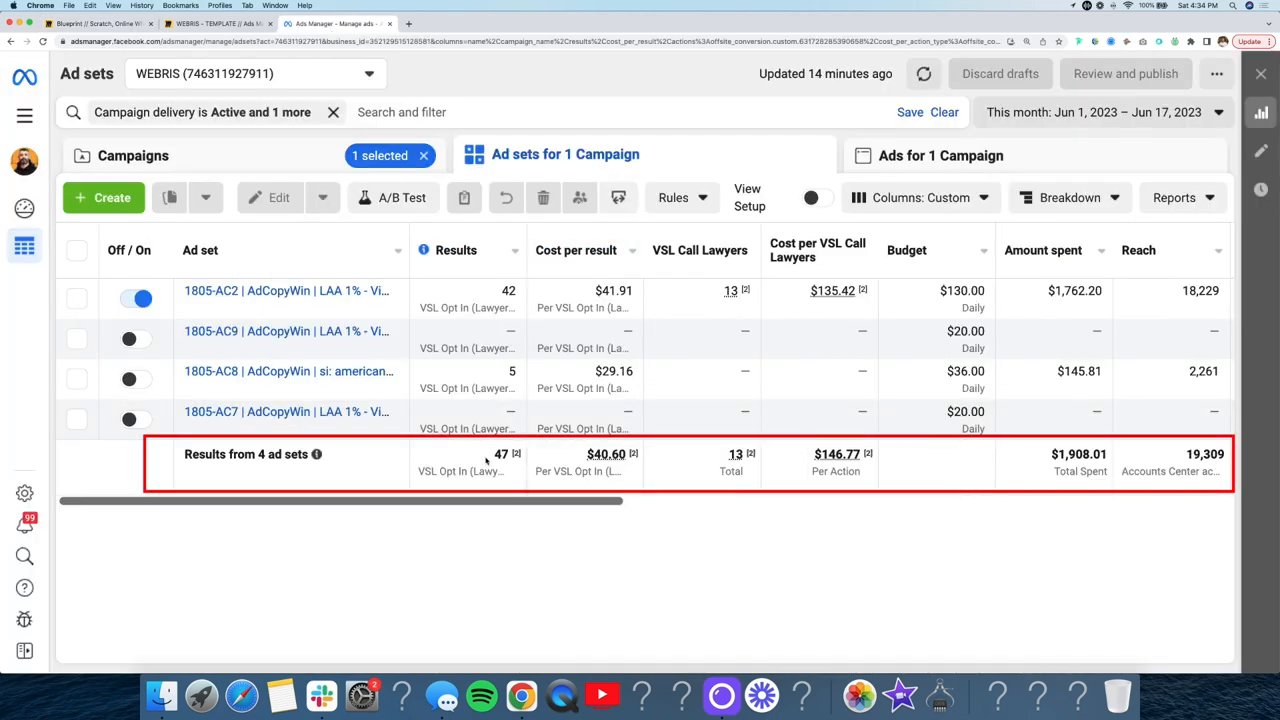
{"action": "mouse_move", "coordinate": [584, 460]}
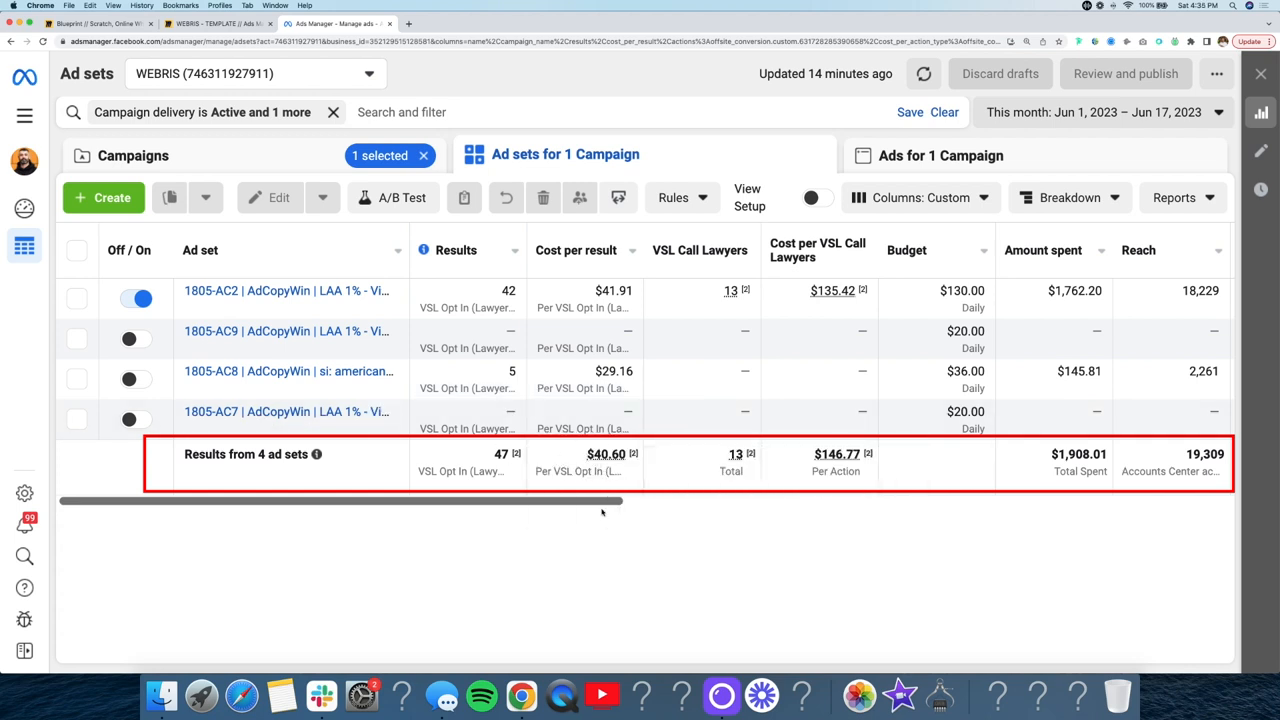
{"action": "mouse_move", "coordinate": [164, 60]}
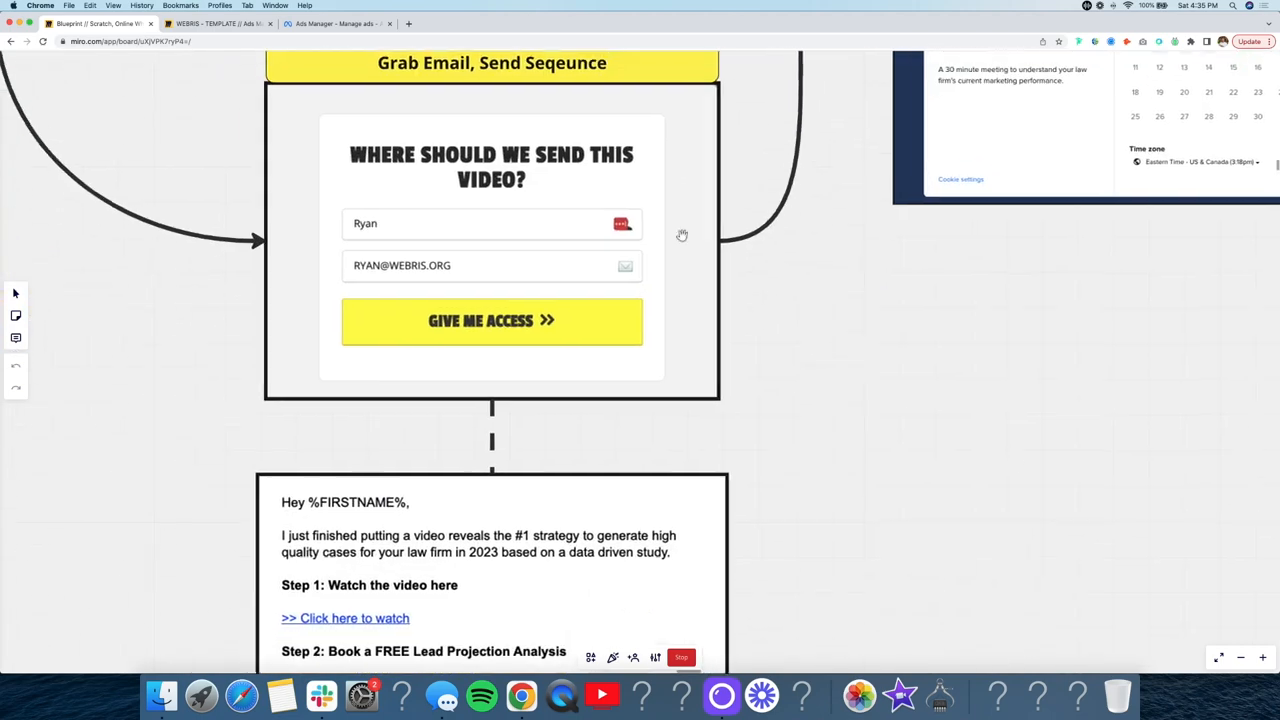
{"action": "scroll", "scroll_direction": "down", "scroll_amount": 3}
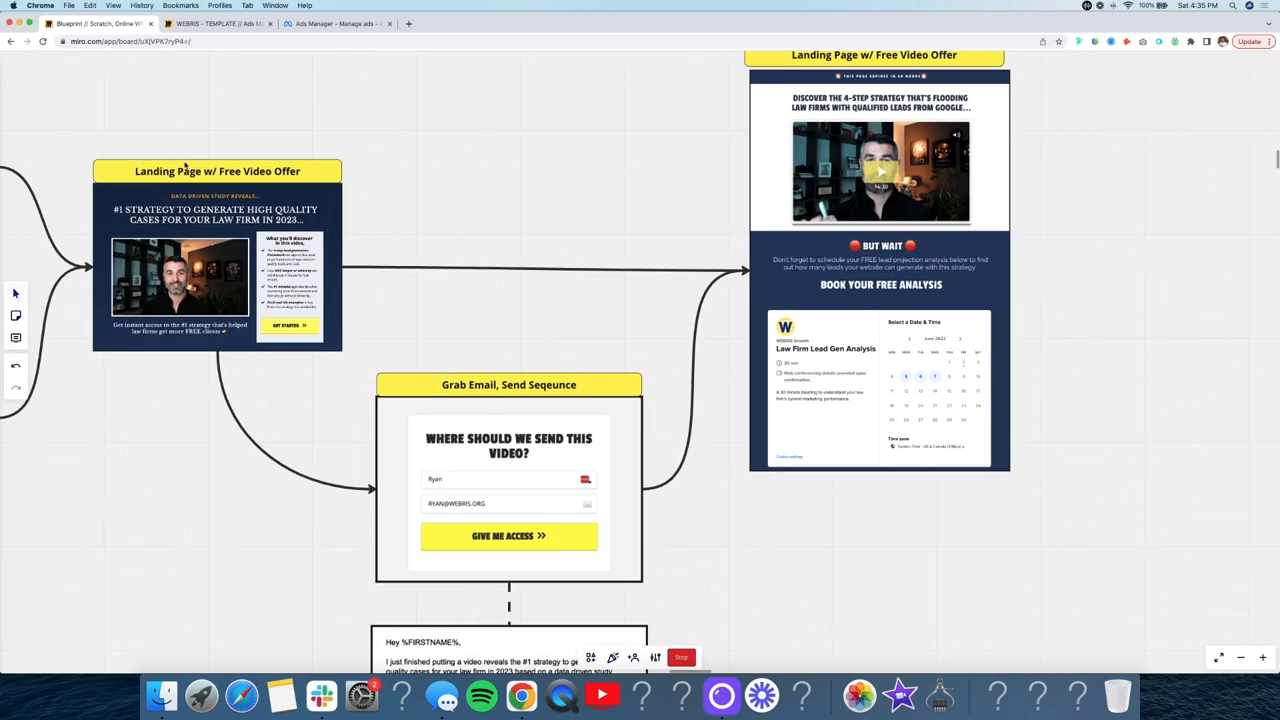
{"action": "left_click", "coordinate": [336, 24]}
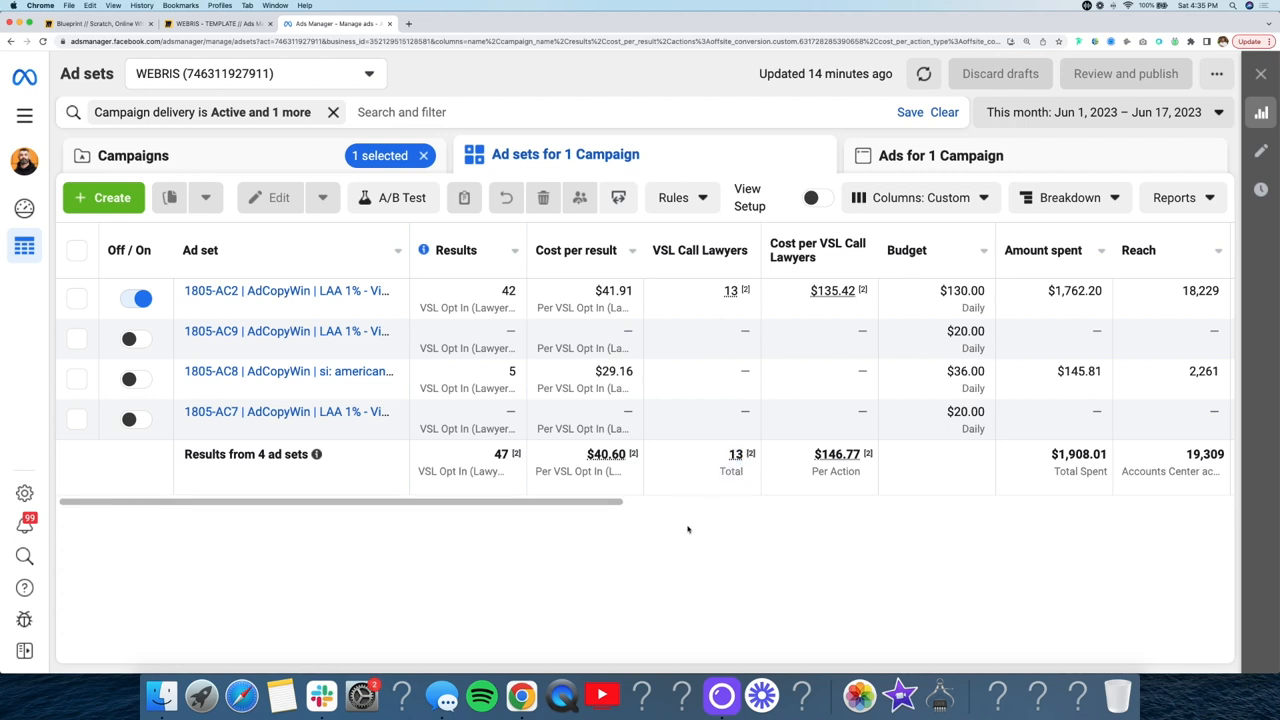
{"action": "mouse_move", "coordinate": [576, 206]}
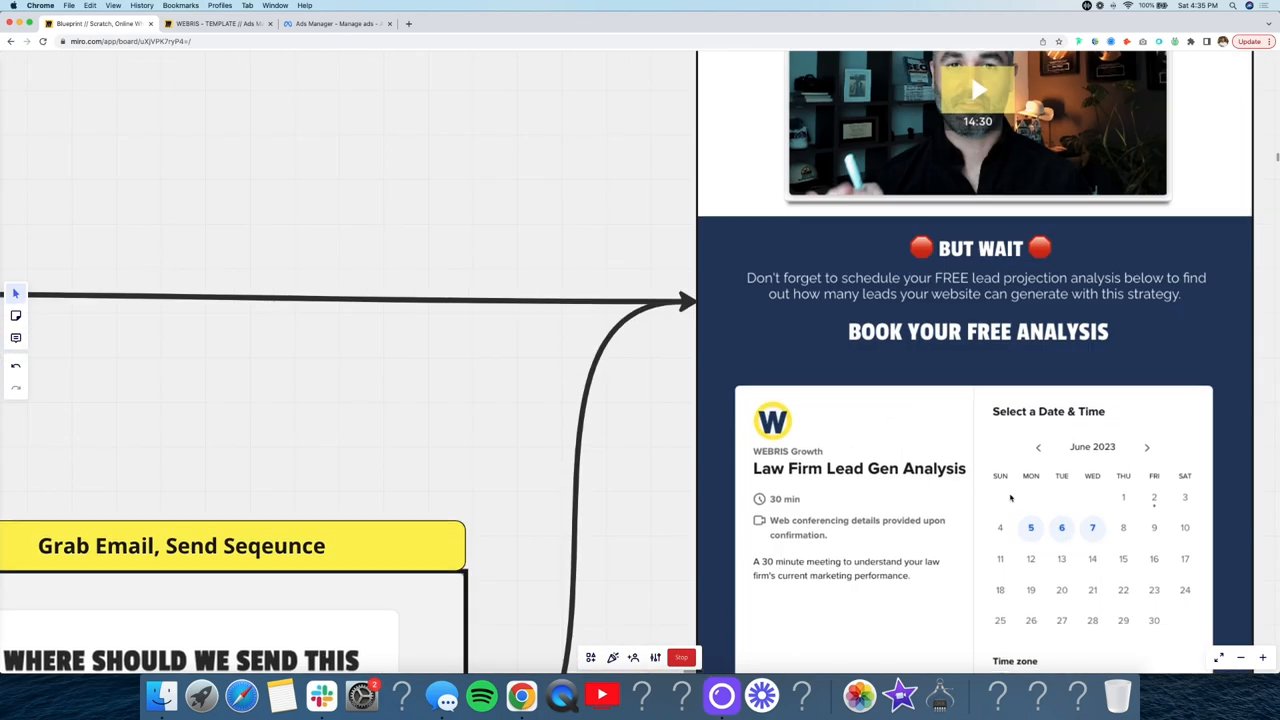
{"action": "scroll", "scroll_direction": "down", "scroll_amount": 3}
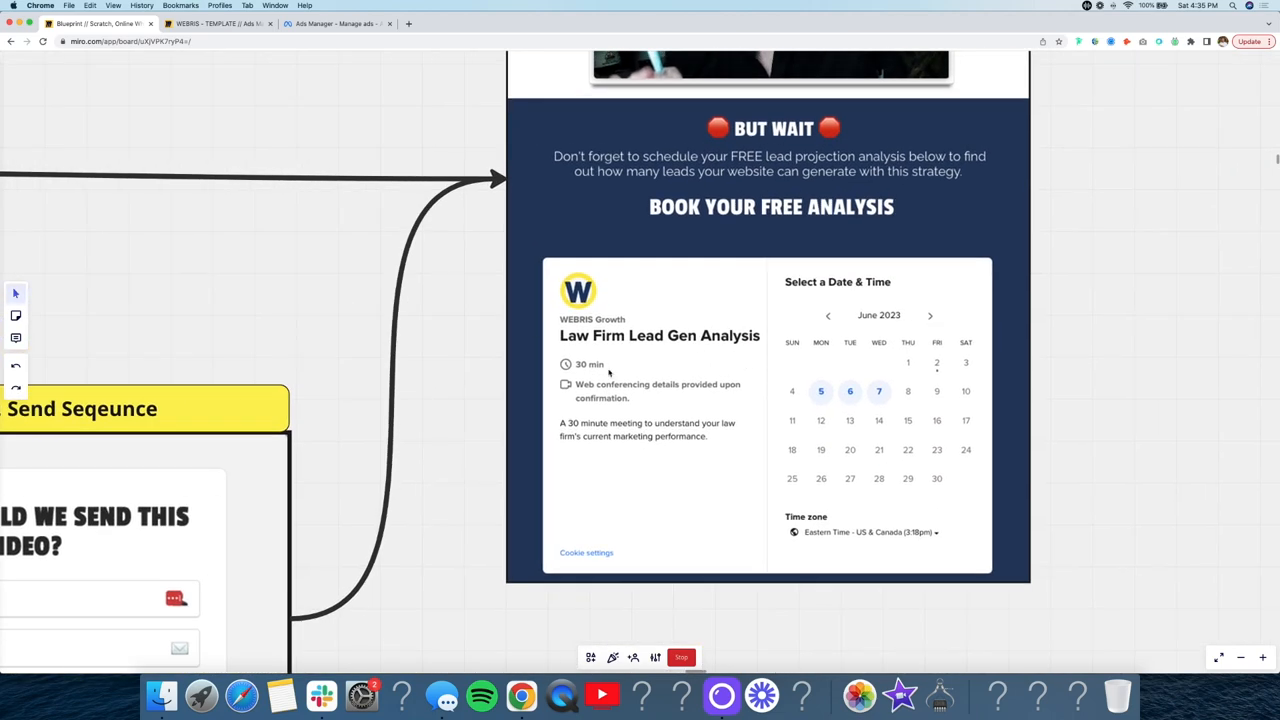
{"action": "scroll", "scroll_direction": "down", "scroll_amount": 3}
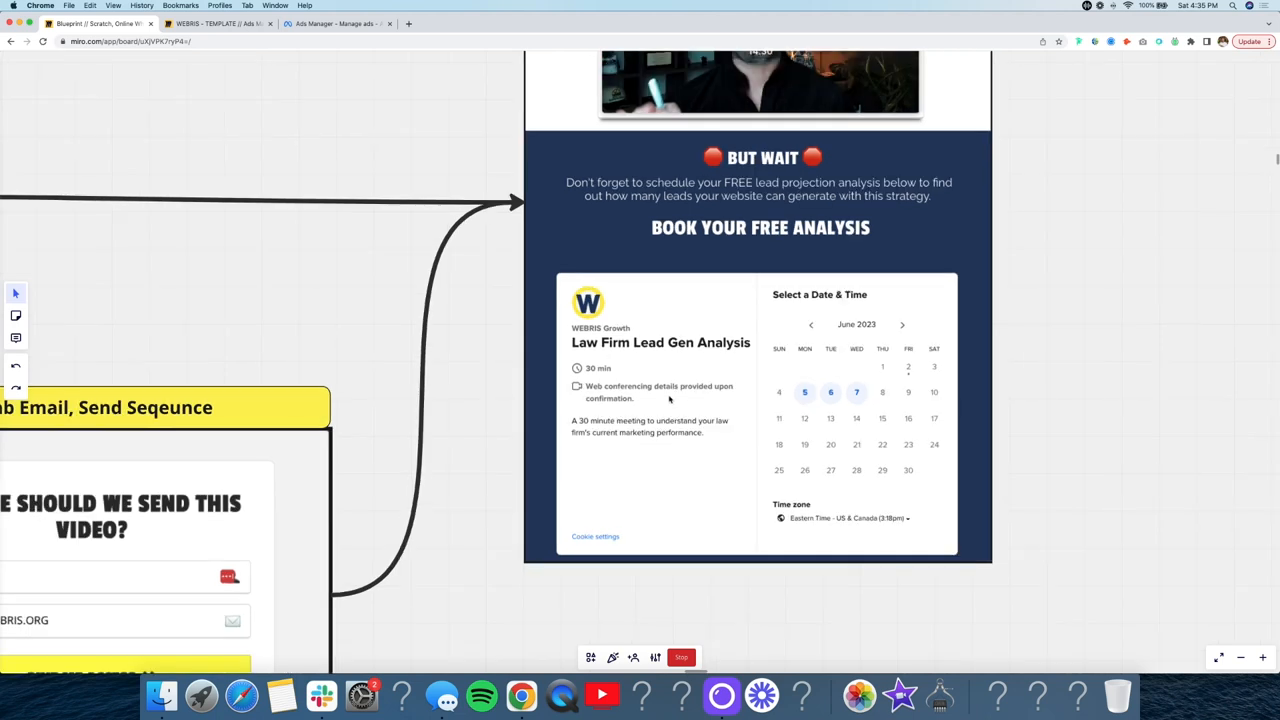
{"action": "mouse_move", "coordinate": [694, 444]}
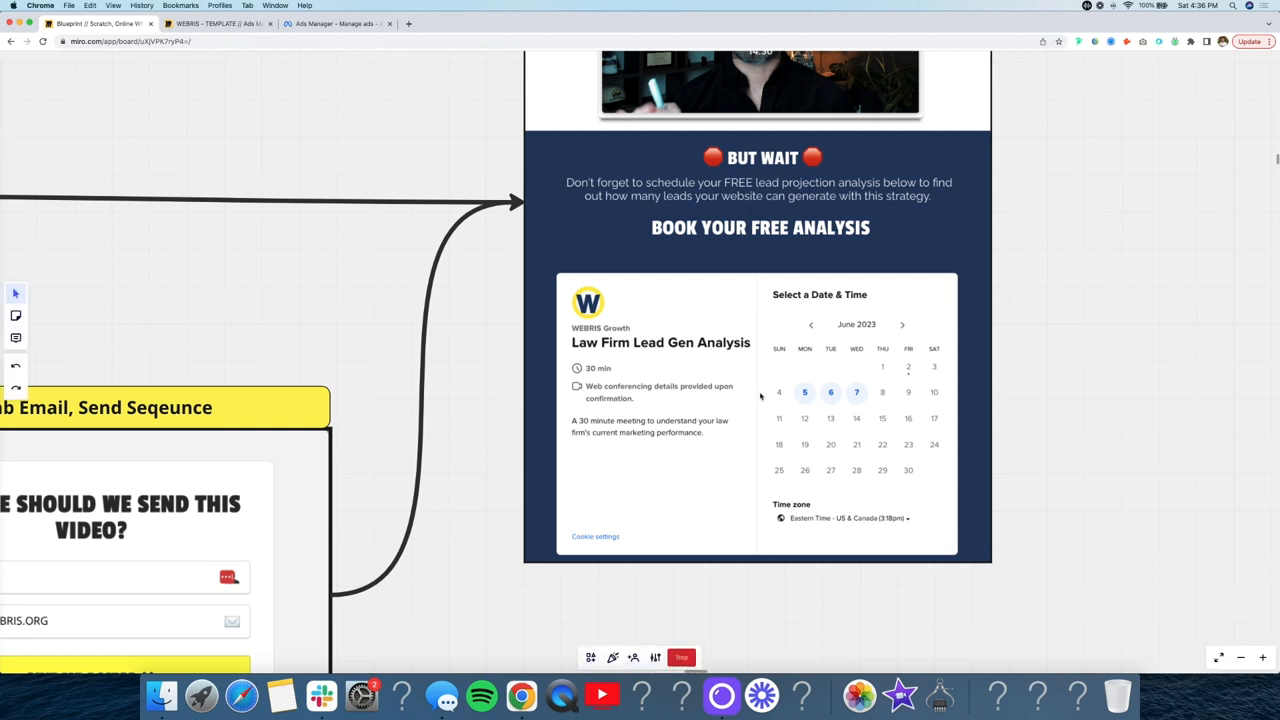
{"action": "mouse_move", "coordinate": [722, 452]}
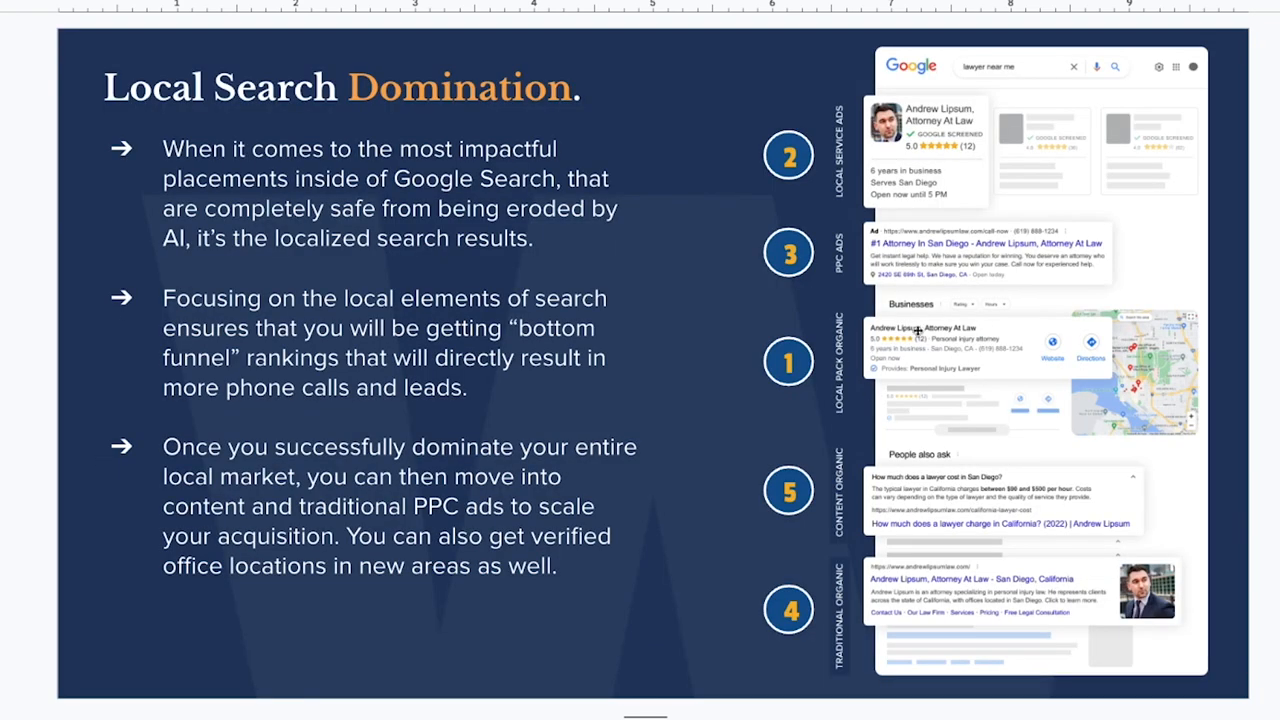
{"action": "mouse_move", "coordinate": [960, 332]}
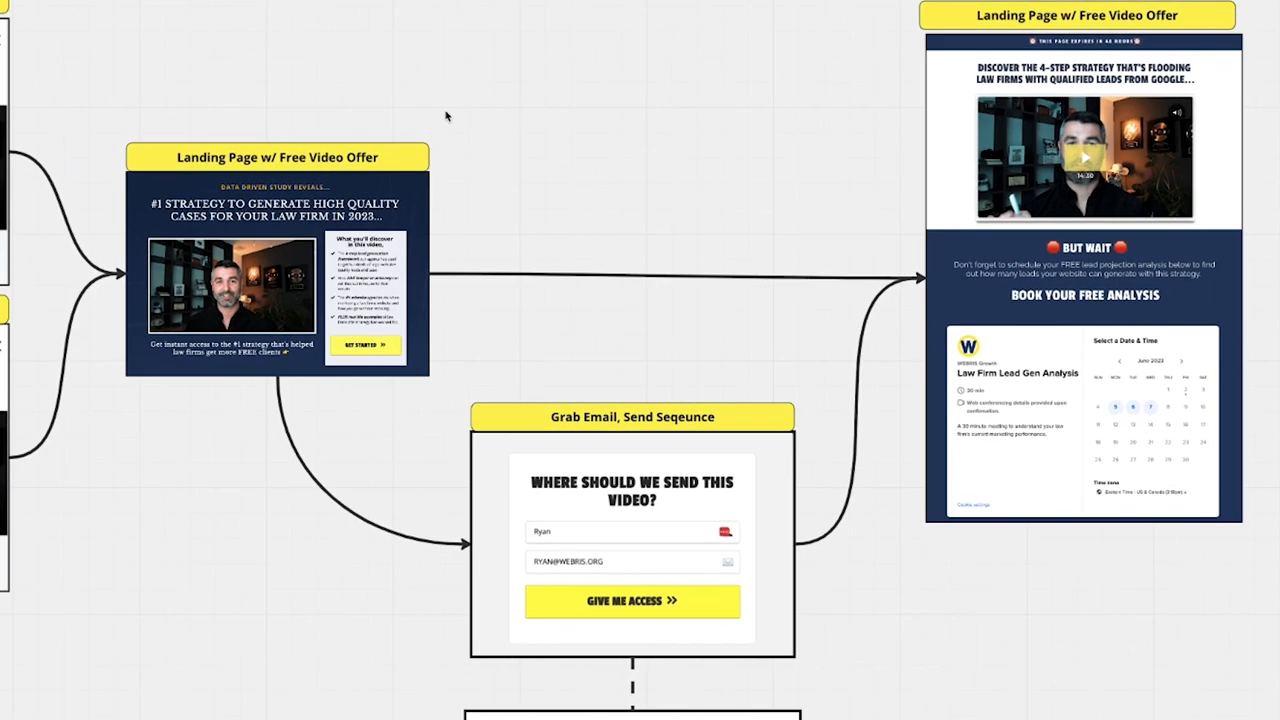
{"action": "mouse_move", "coordinate": [932, 284]}
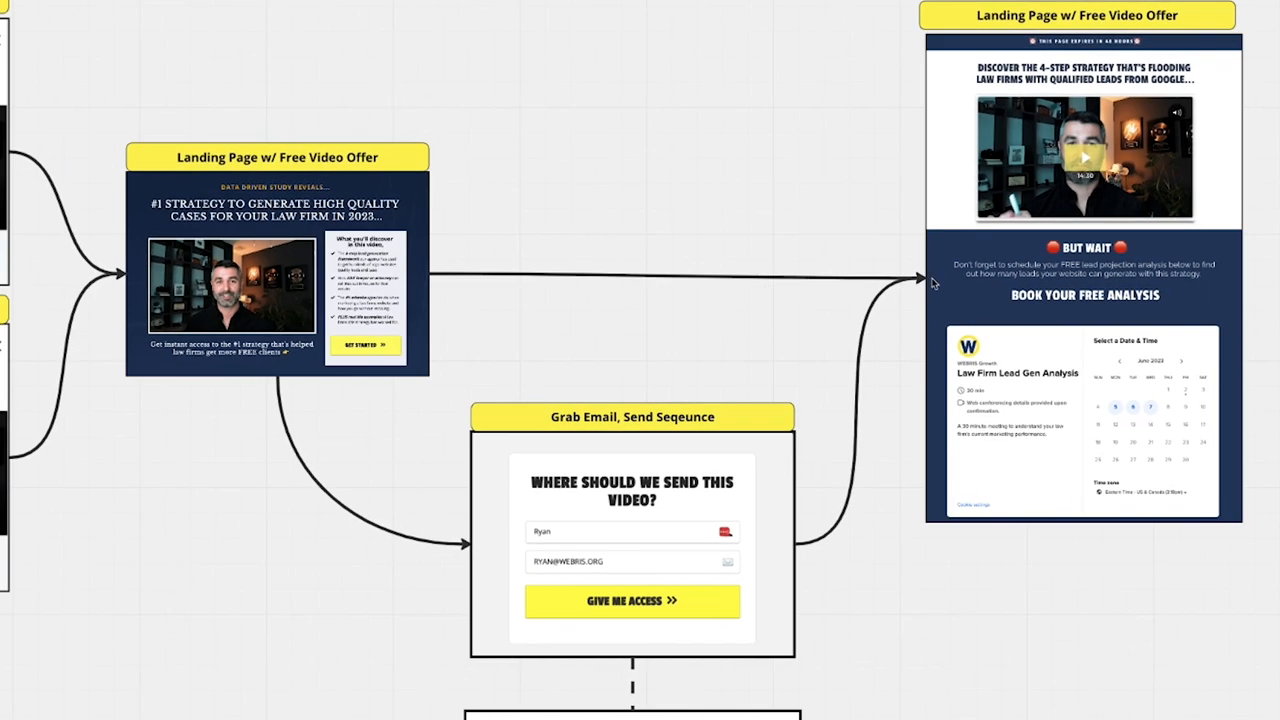